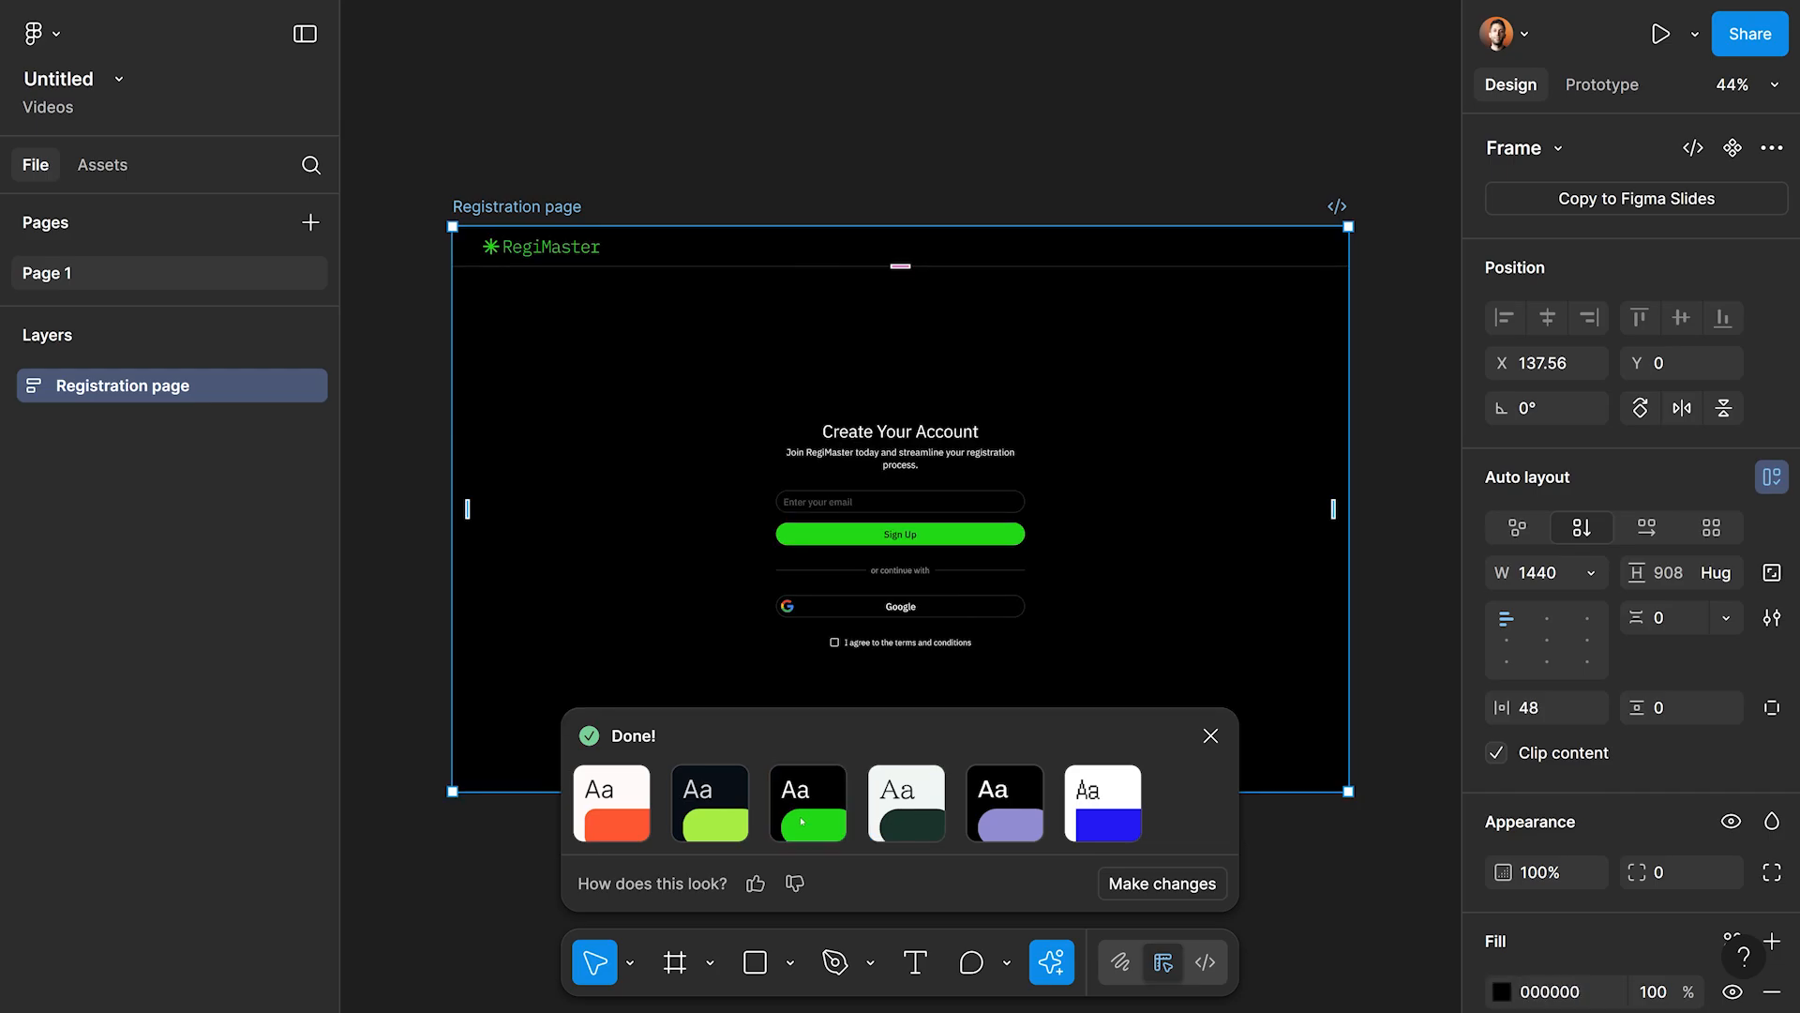
{"action": "mouse_move", "coordinate": [1016, 780]}
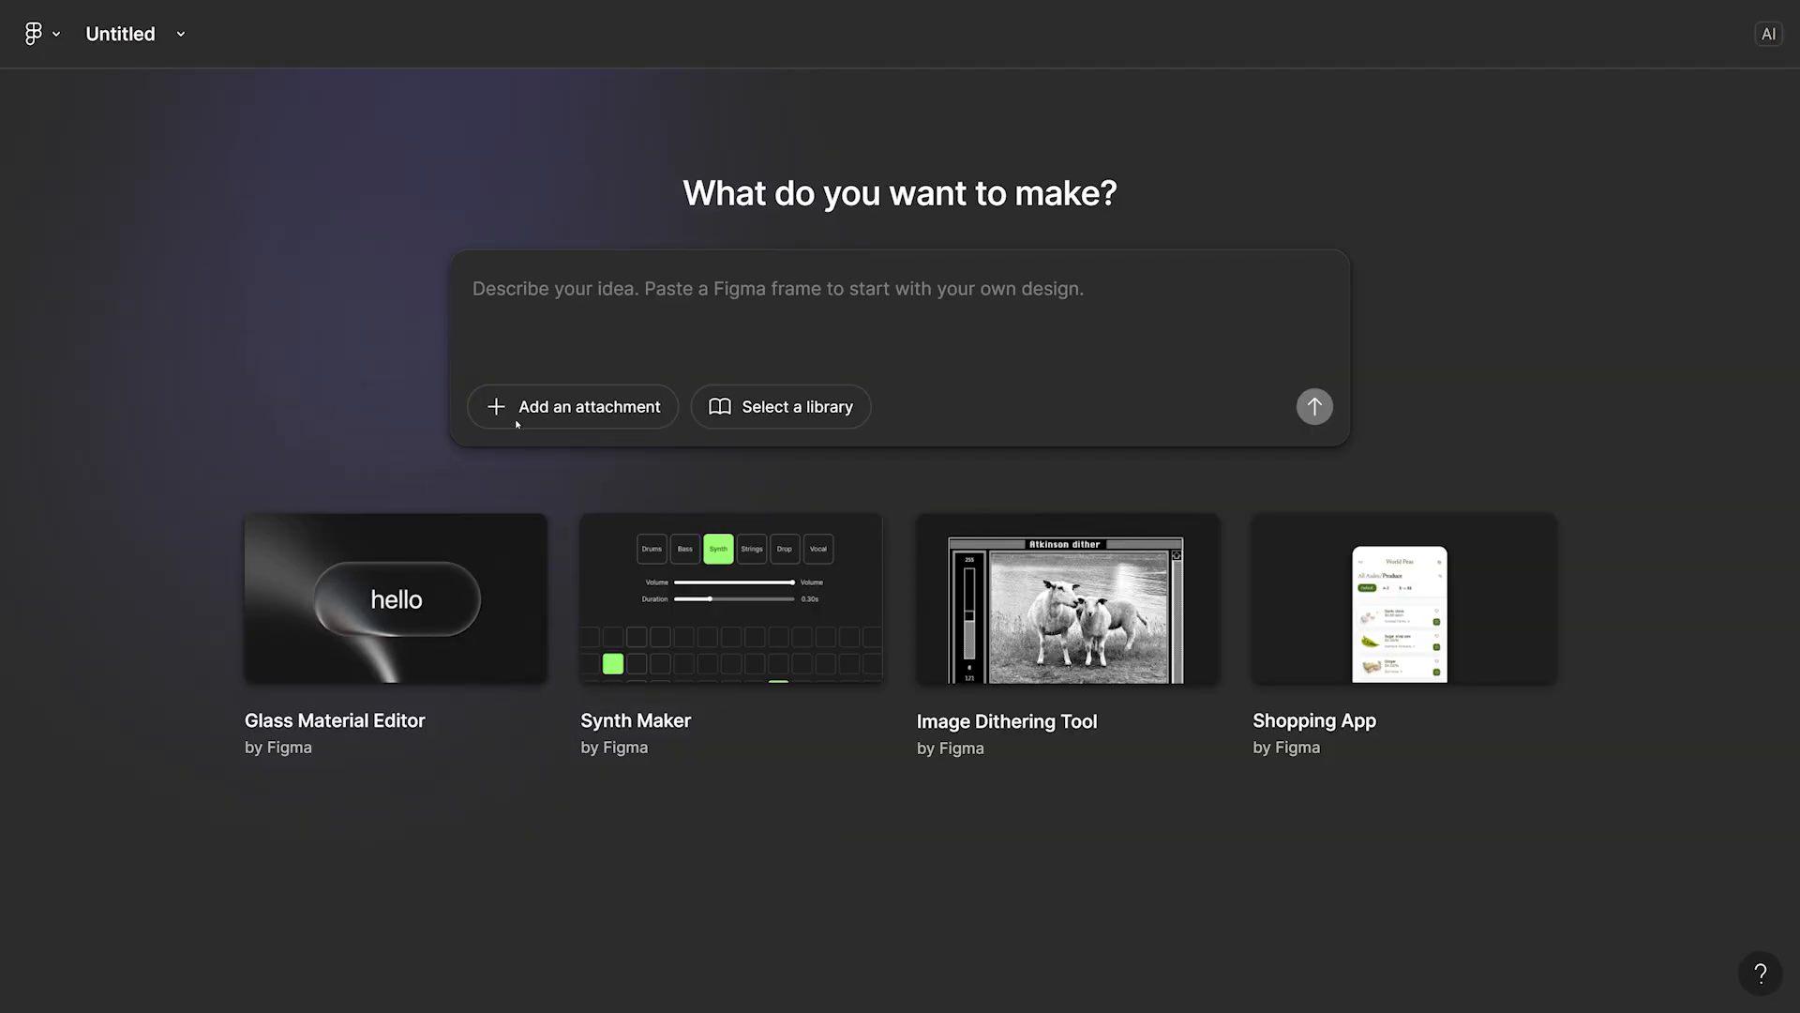
{"action": "mouse_move", "coordinate": [611, 120]}
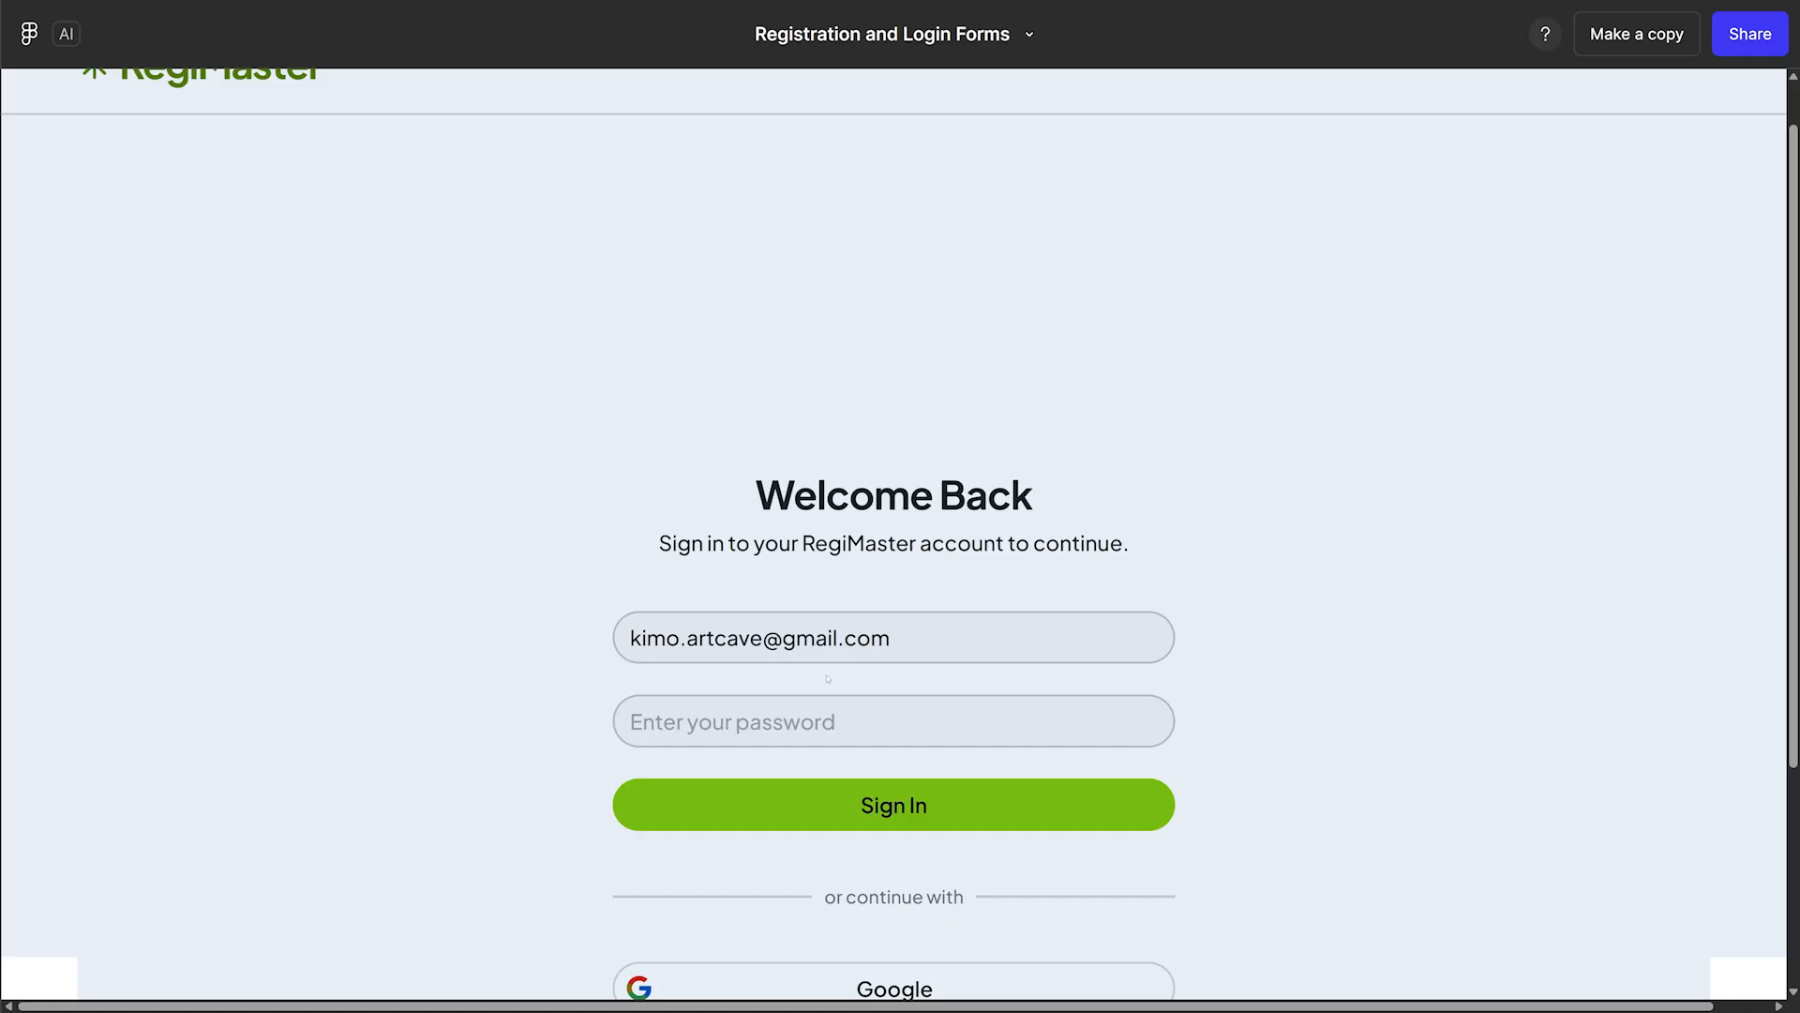
Enter the password into the Welcome Back sign-in form after the email.
{"action": "type", "text": "••••"}
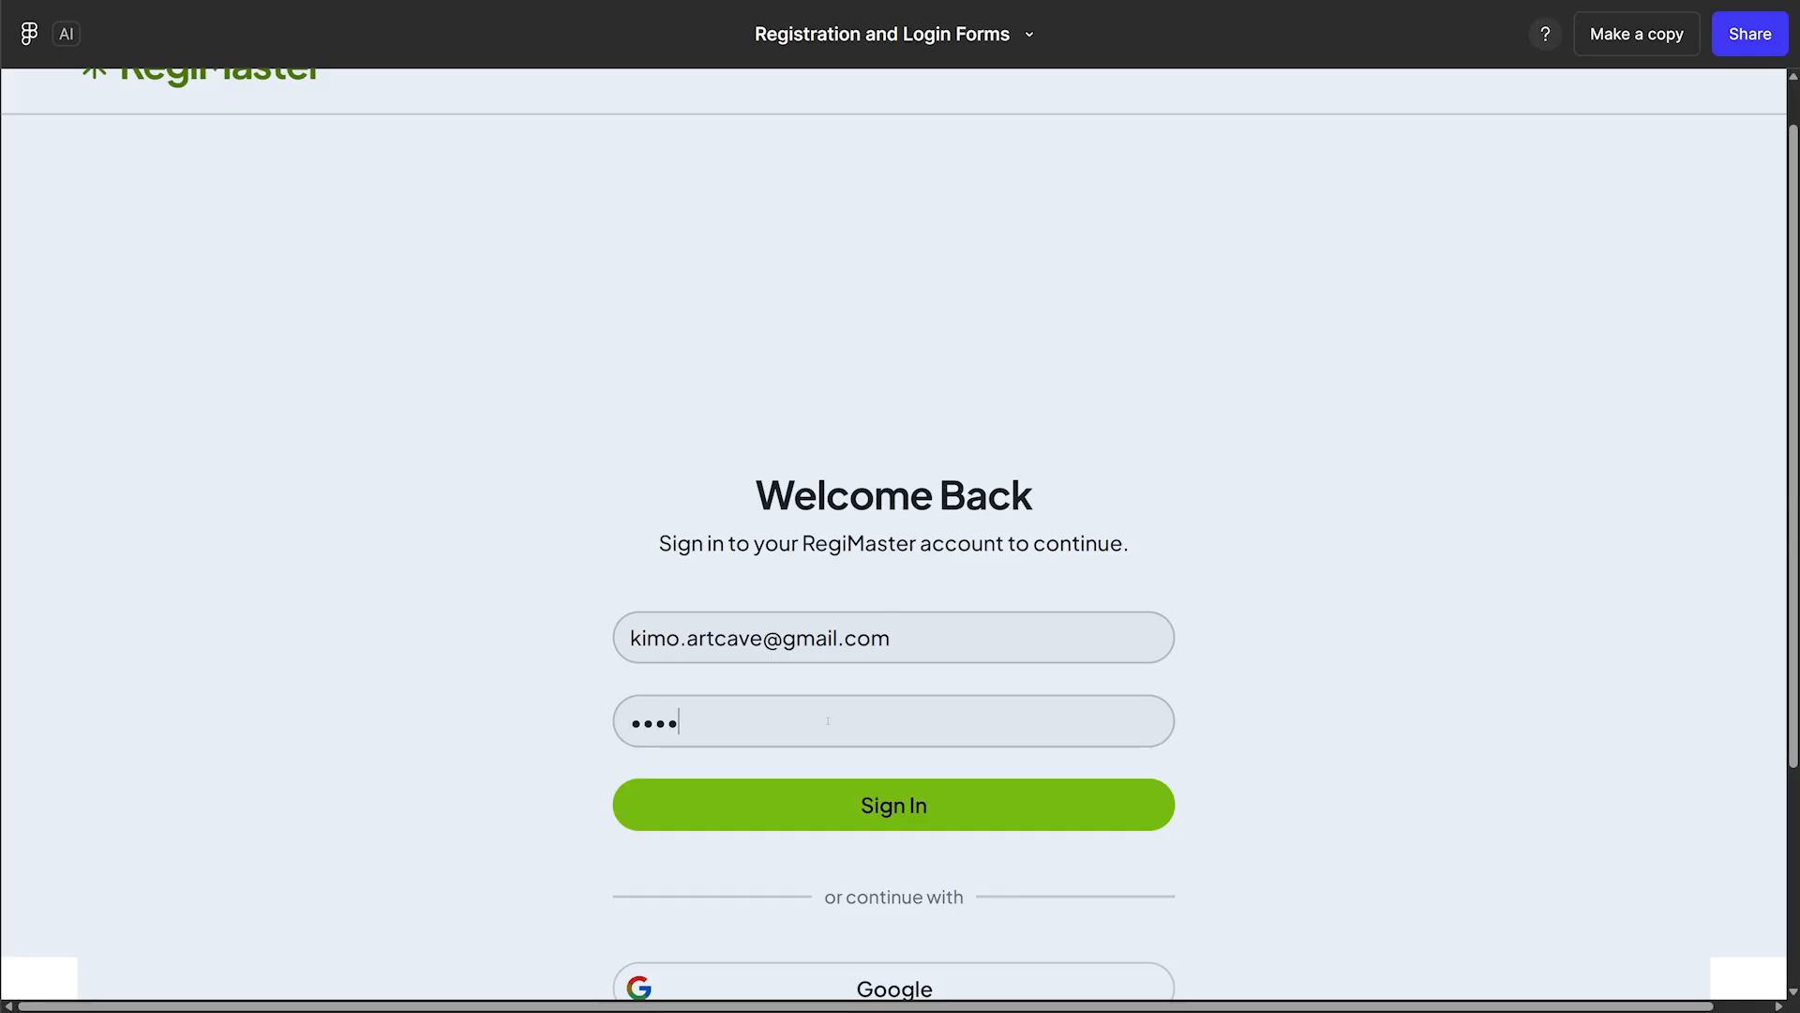
{"action": "type", "text": "•"}
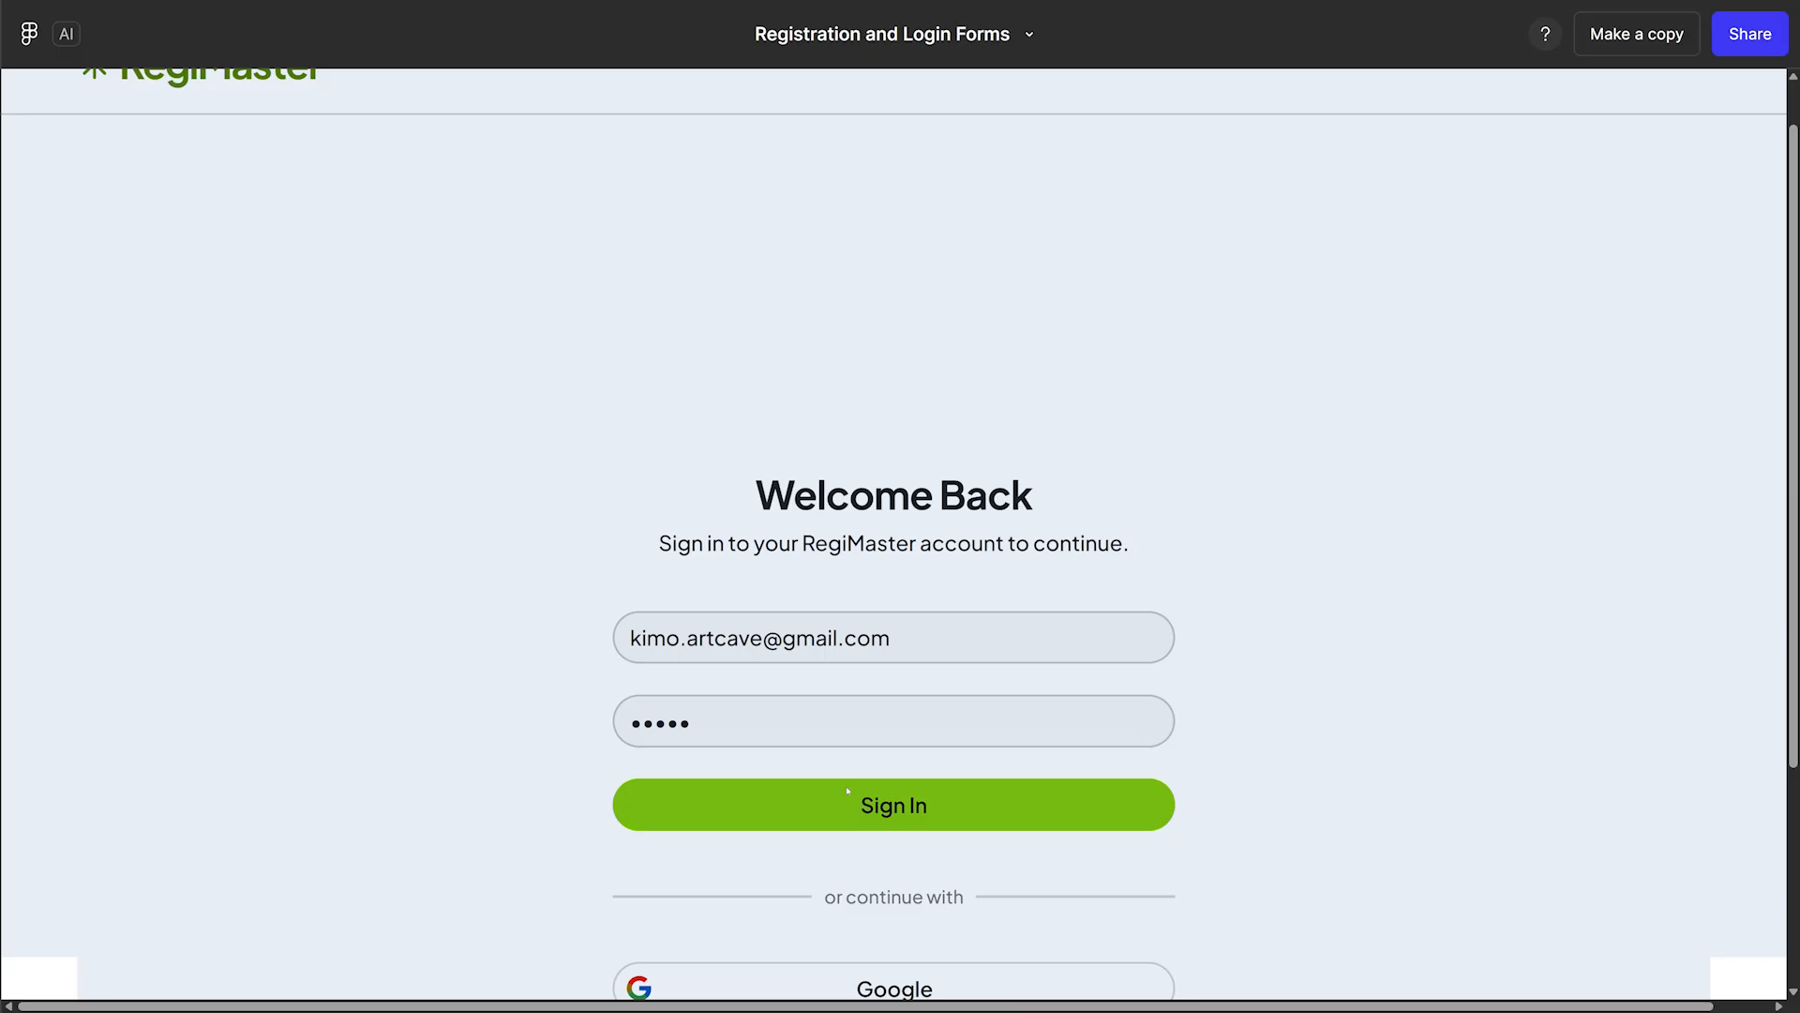
{"action": "left_click", "coordinate": [892, 804]}
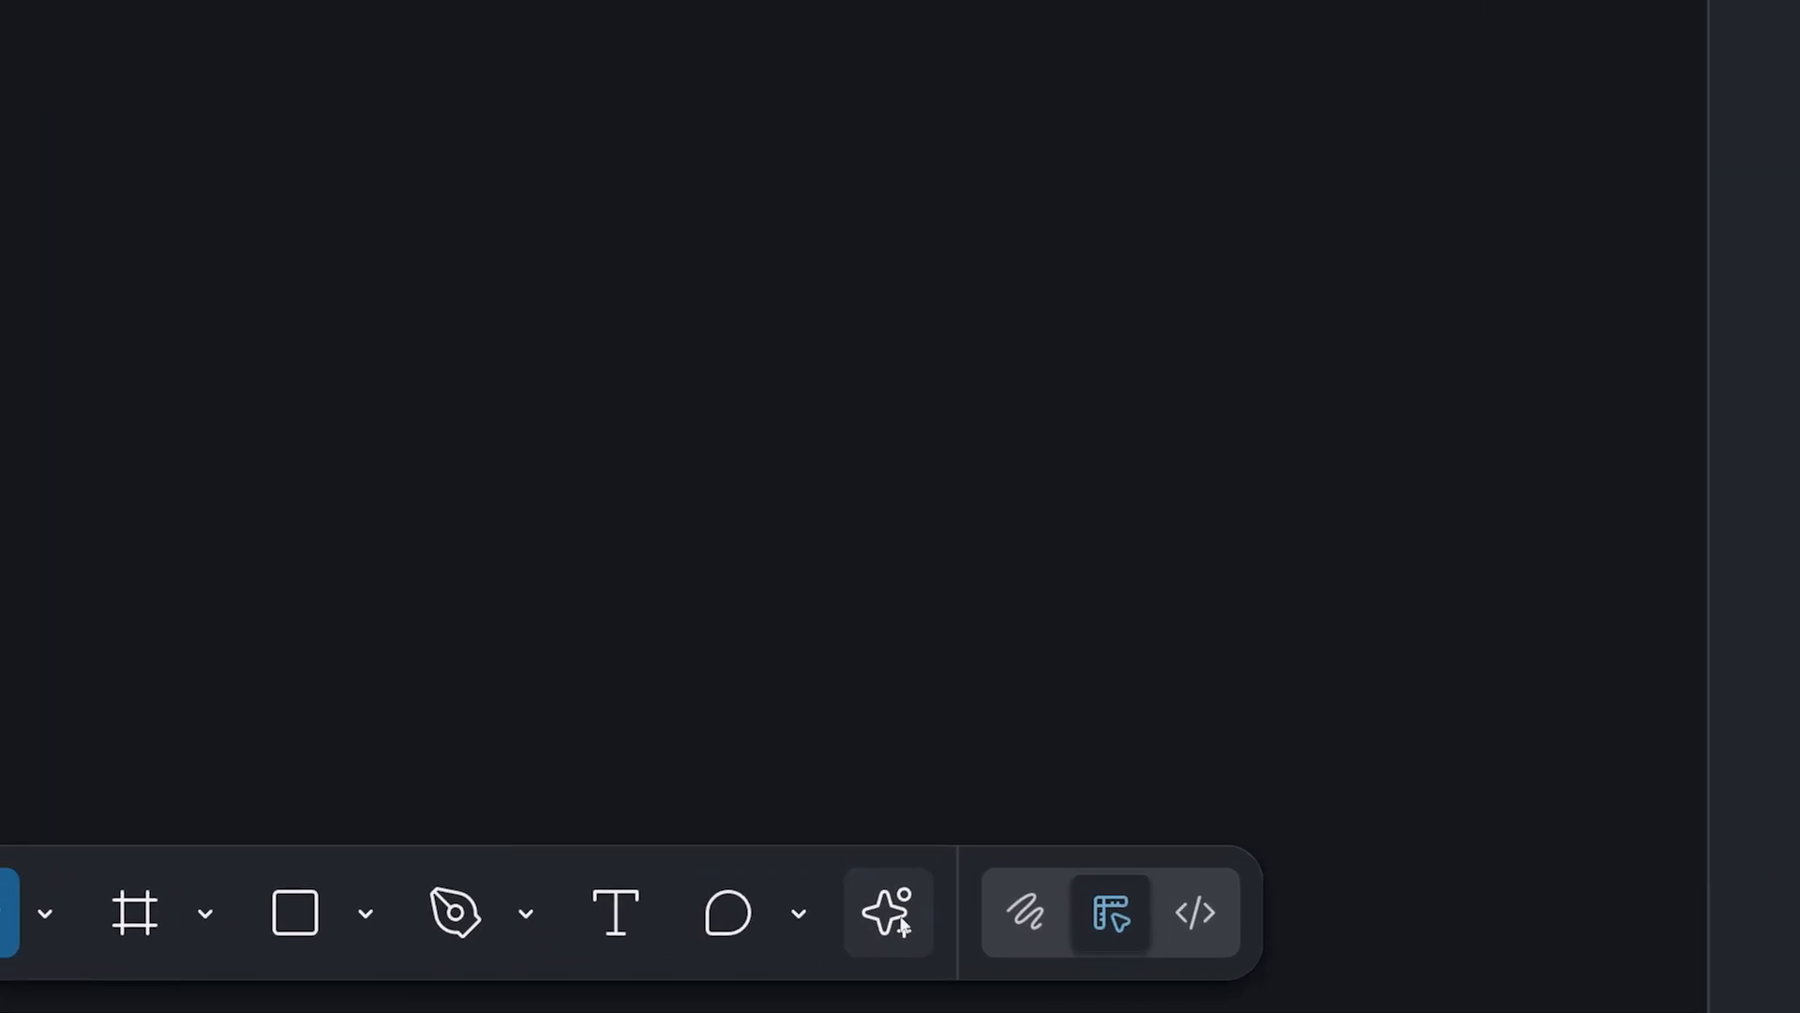
Run First Draft from AI actions with a RegiMaster registration page prompt and Make it.
{"action": "left_click", "coordinate": [885, 914]}
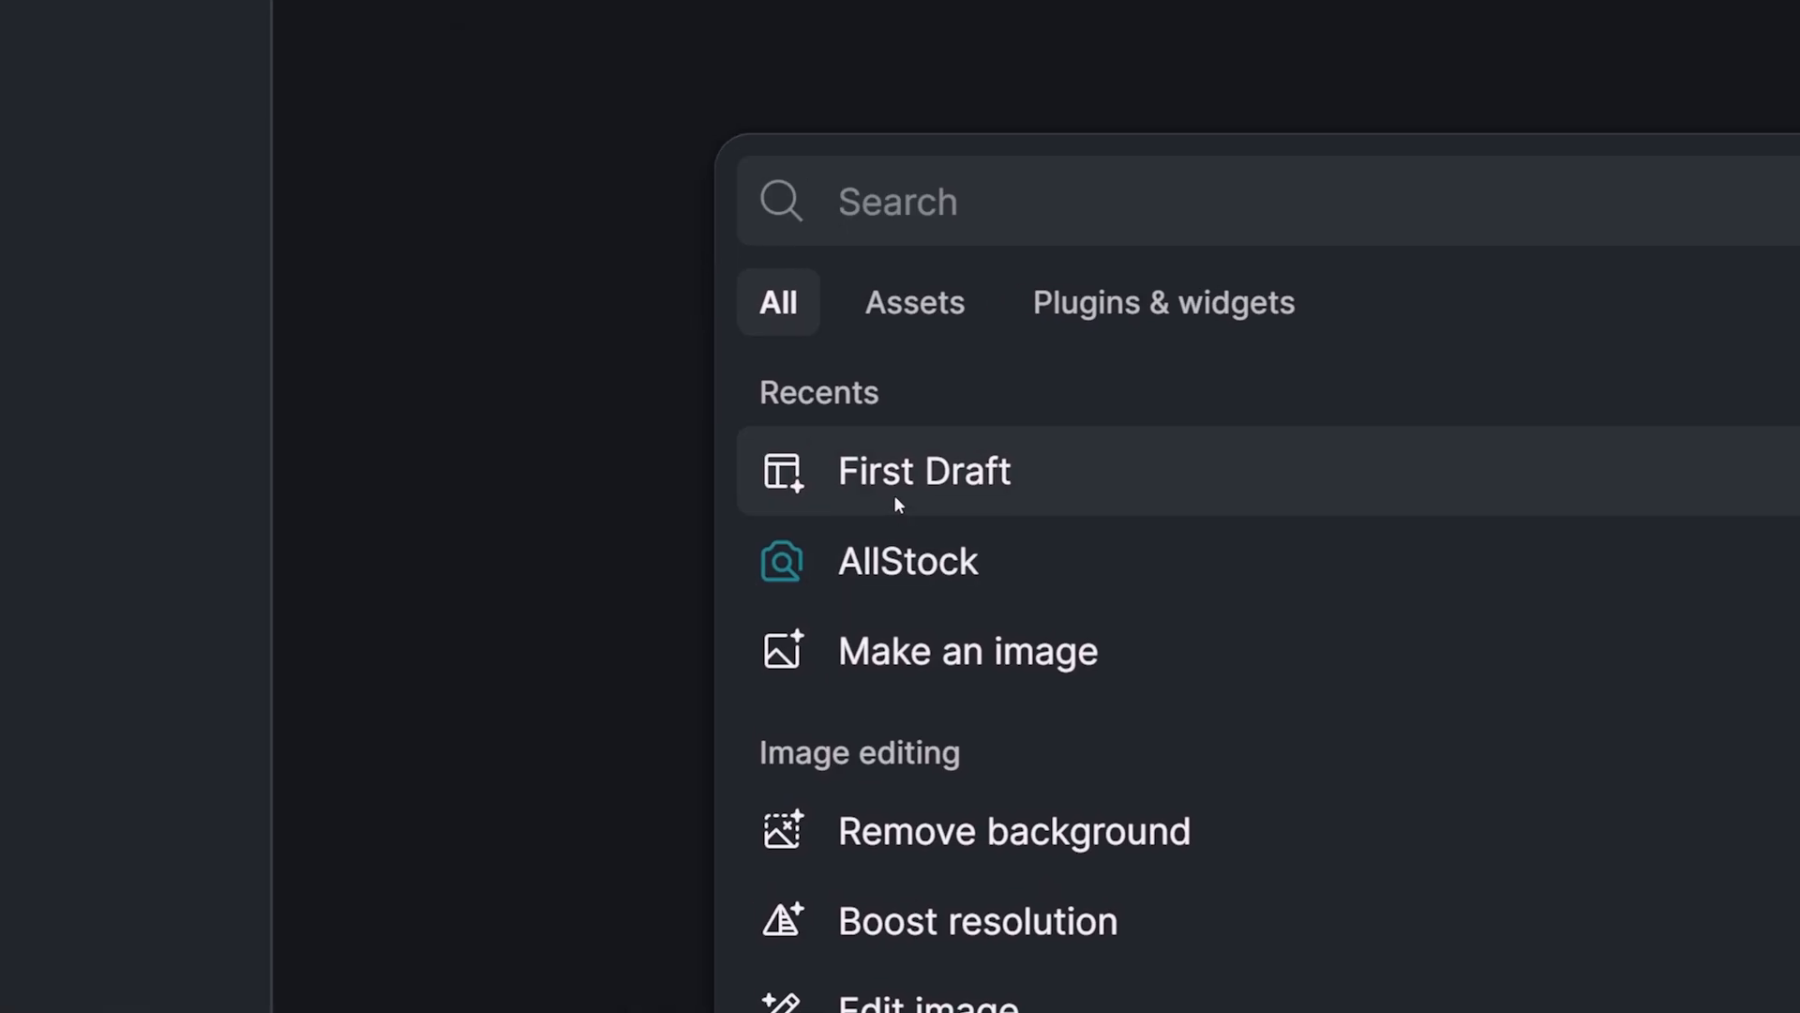
{"action": "mouse_move", "coordinate": [893, 493]}
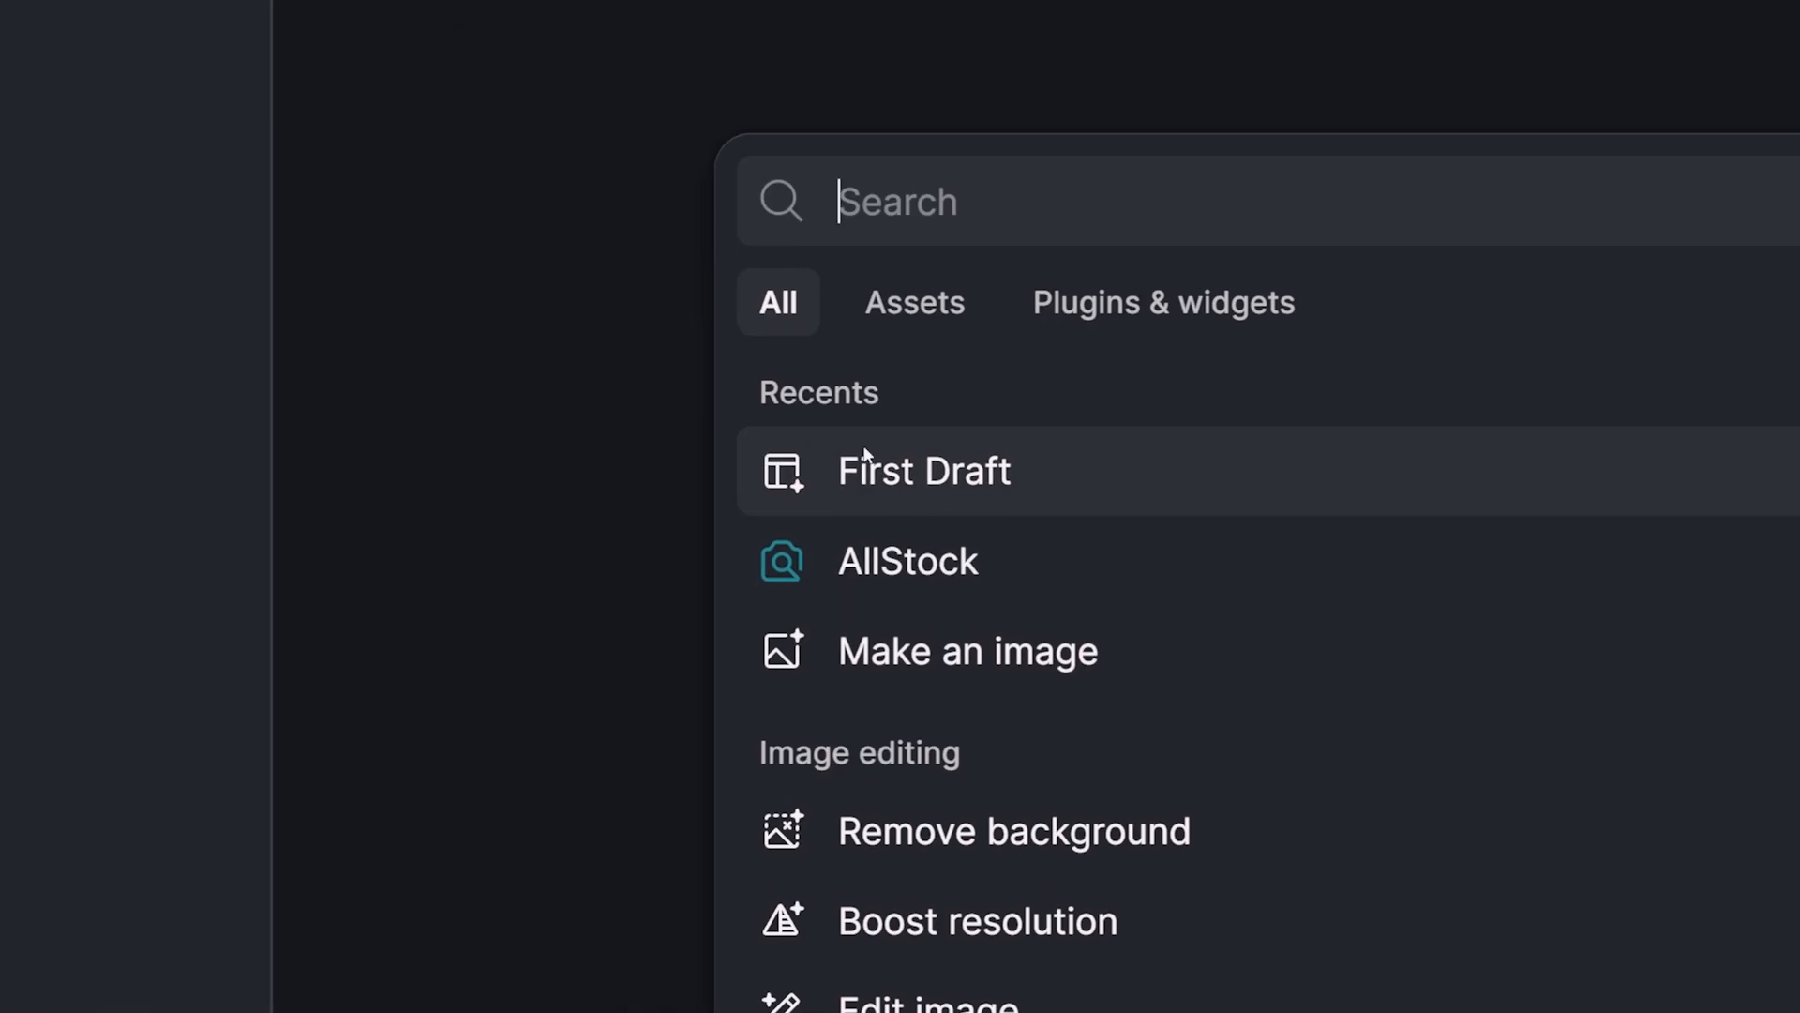
{"action": "mouse_move", "coordinate": [968, 216]}
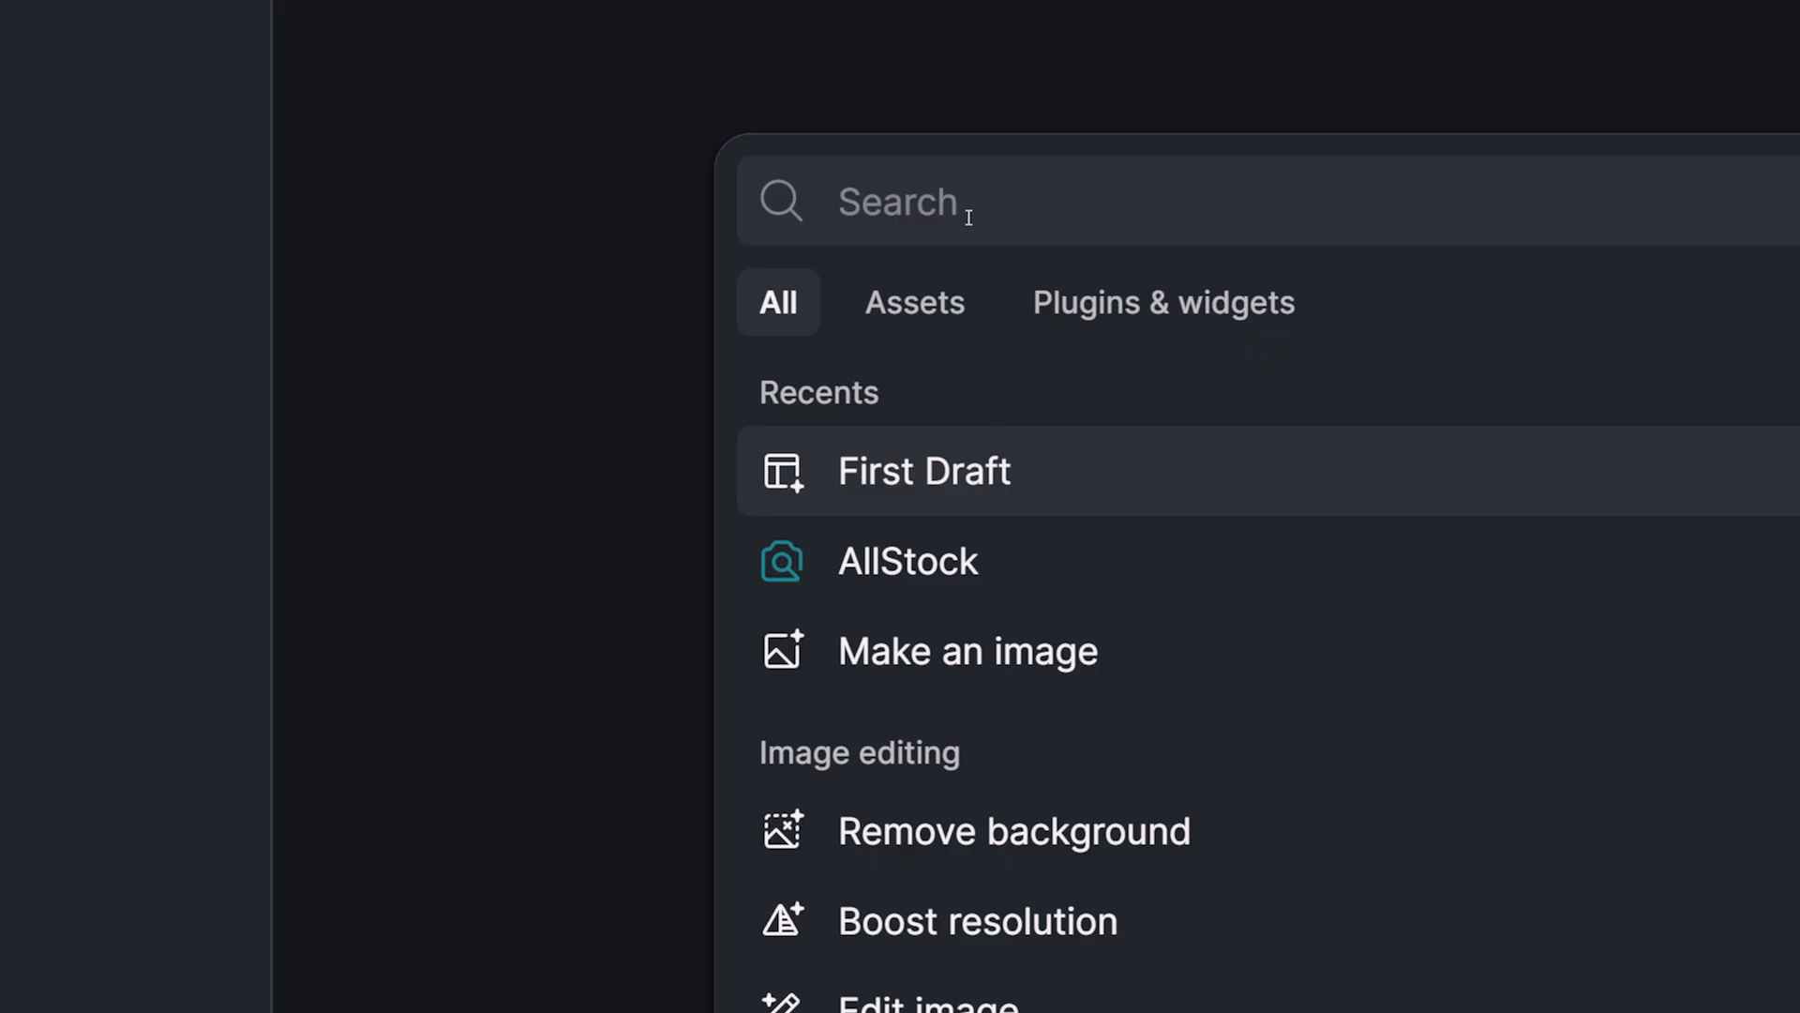
{"action": "type", "text": "fir"}
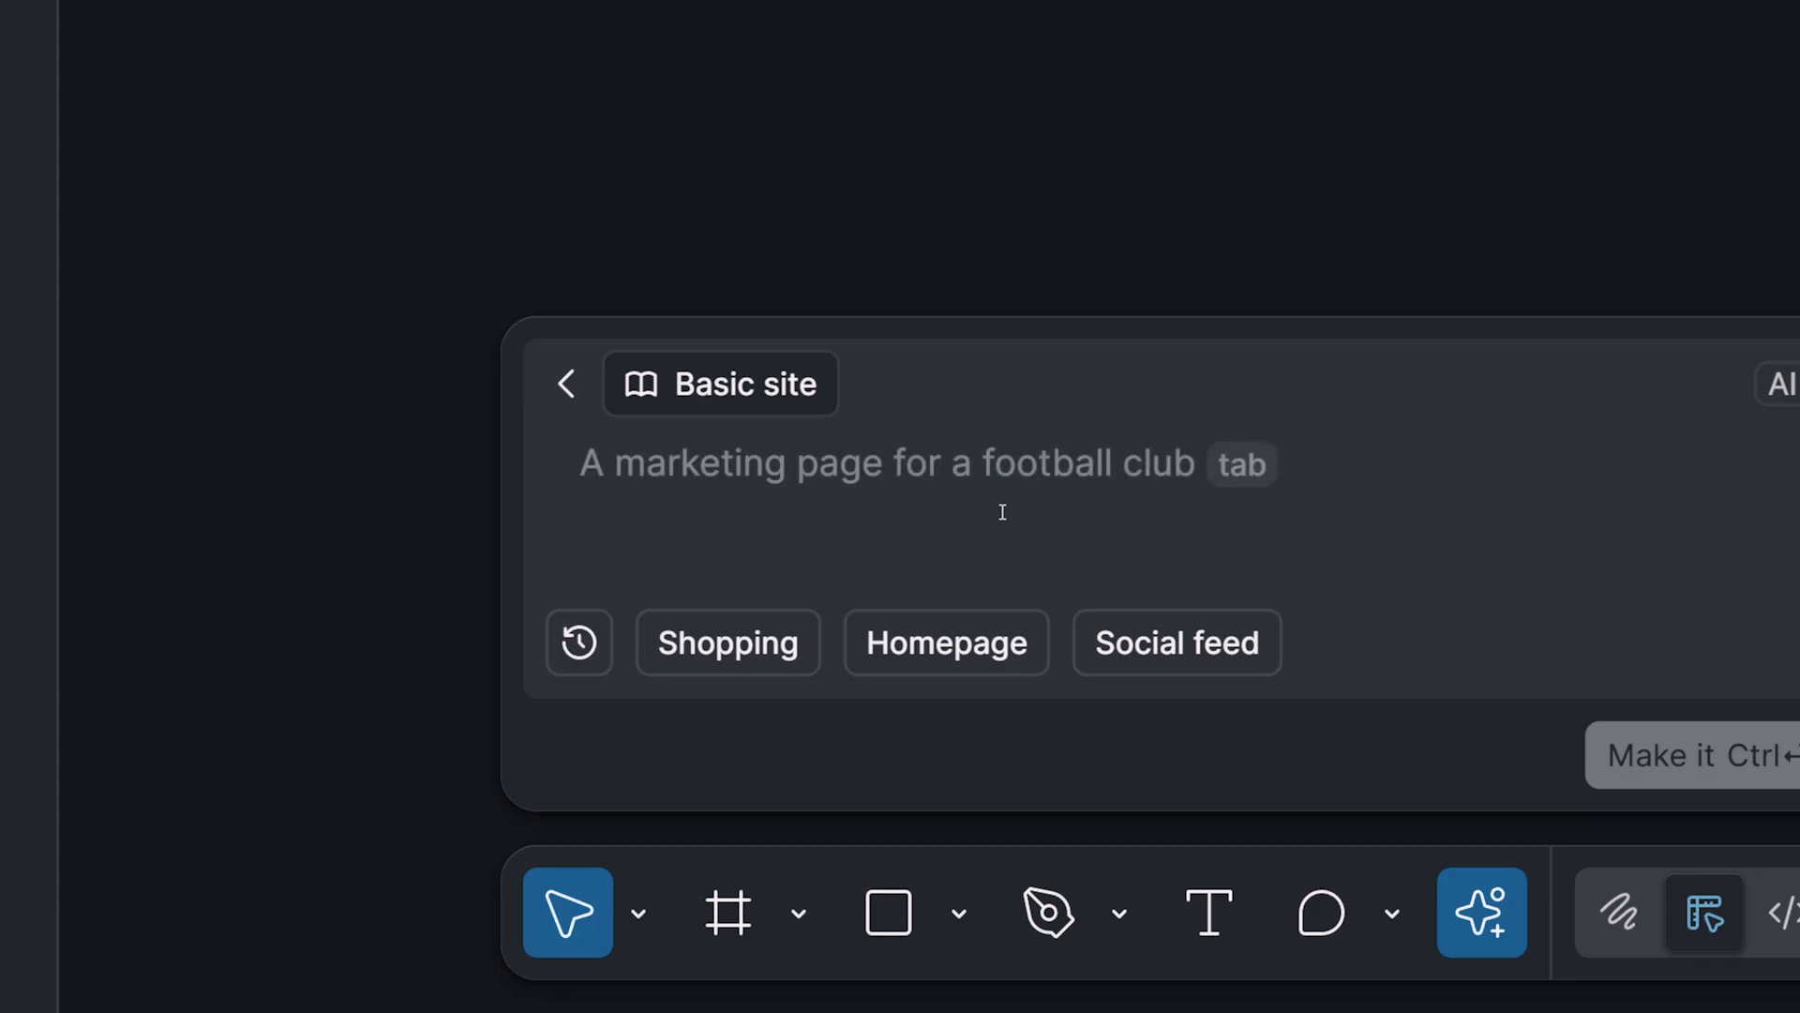
{"action": "type", "text": "Regs"}
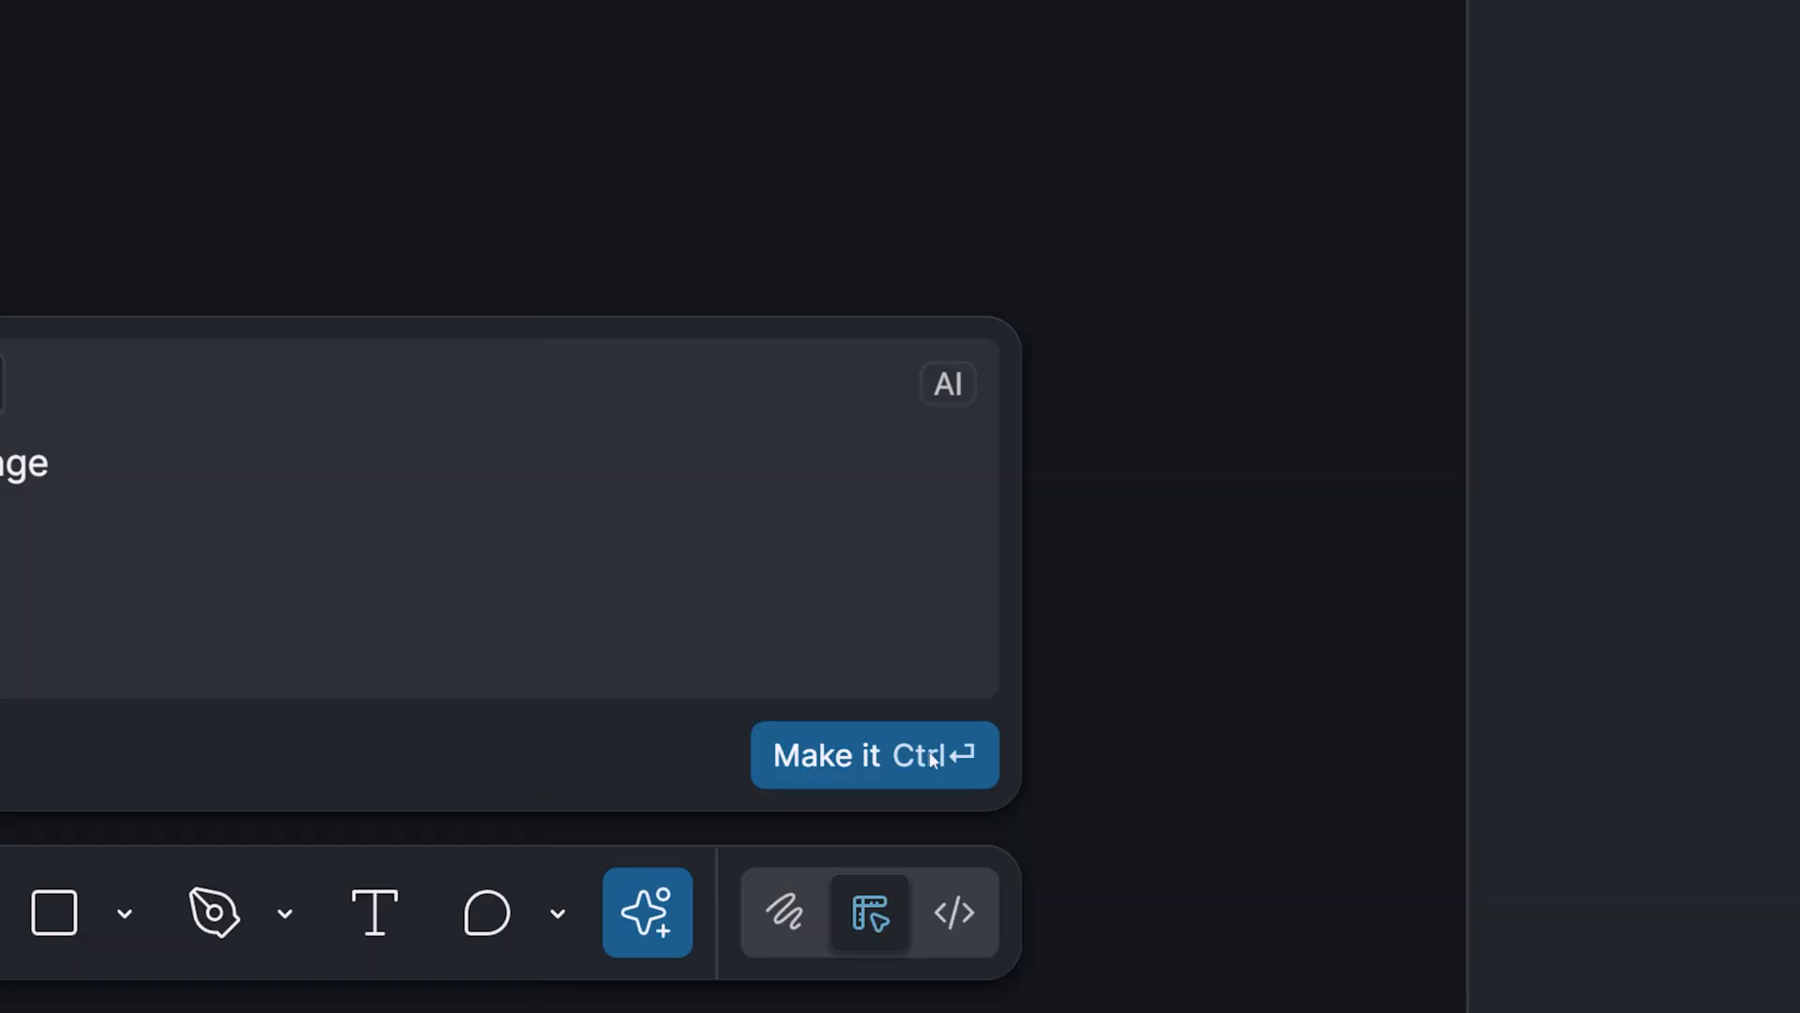
{"action": "left_click", "coordinate": [874, 754]}
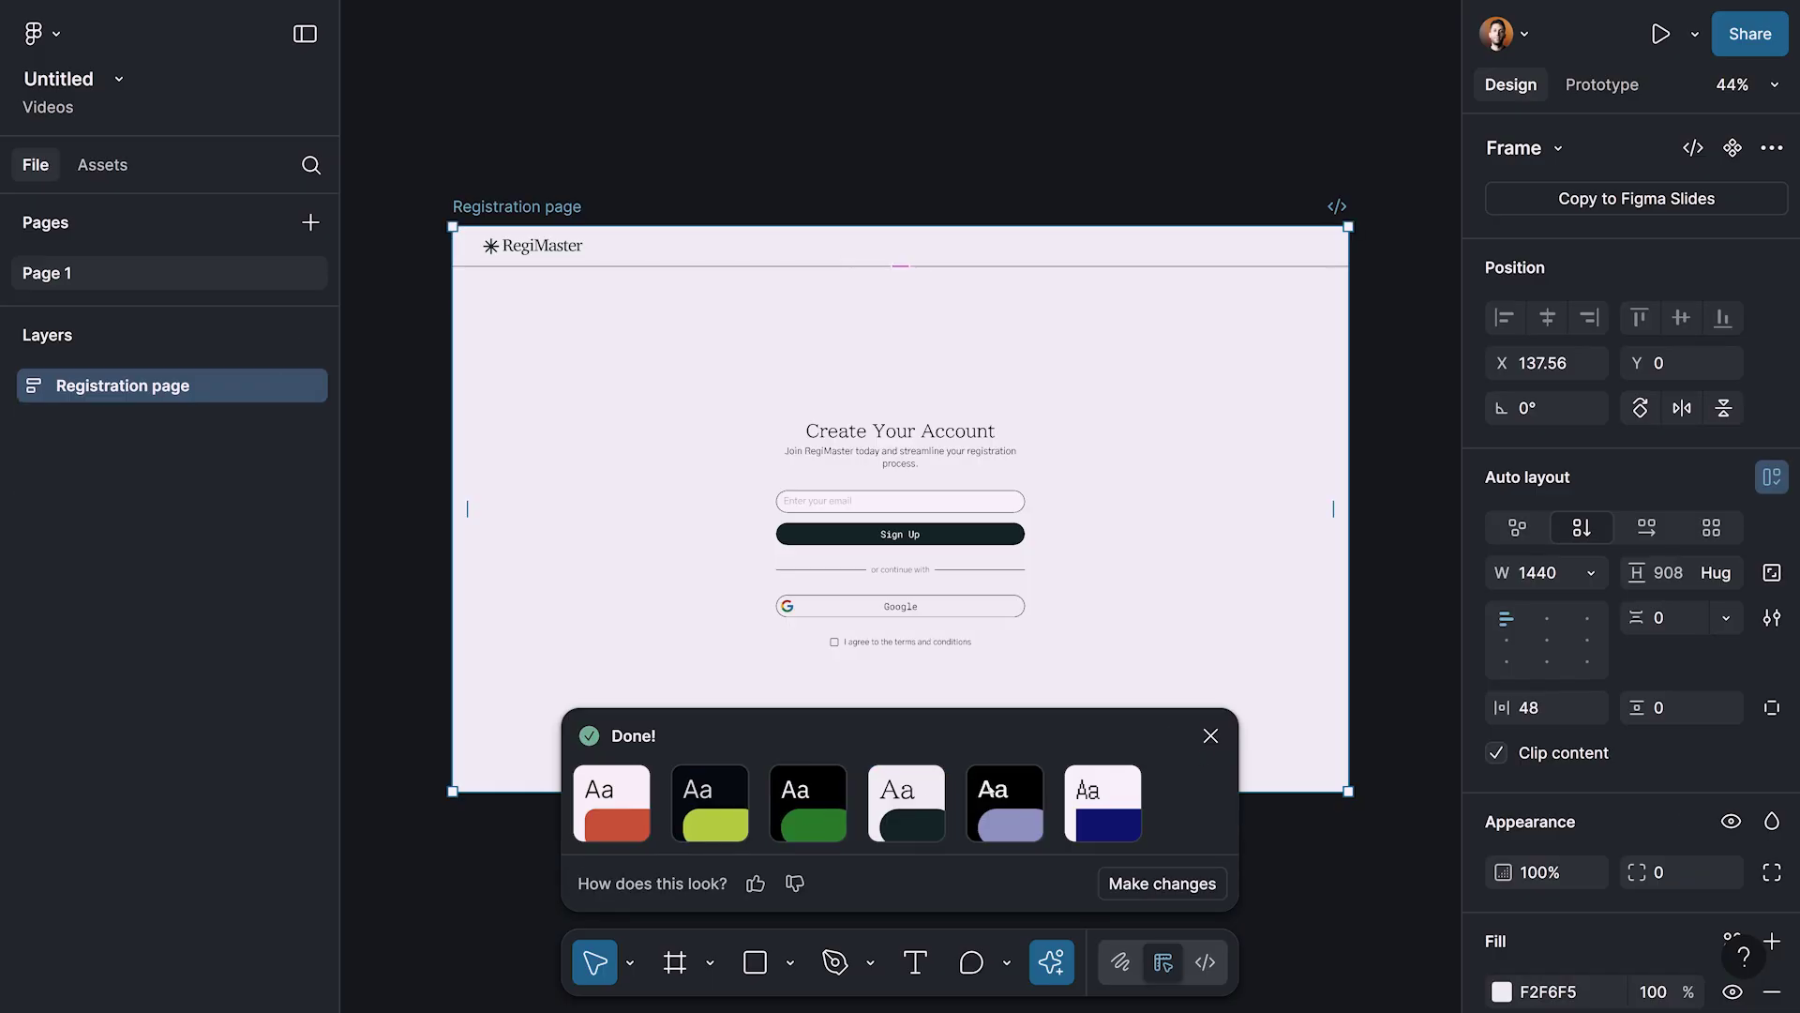
Apply a lime-green accent theme and switch the draft to light mode.
{"action": "left_click", "coordinate": [1003, 802]}
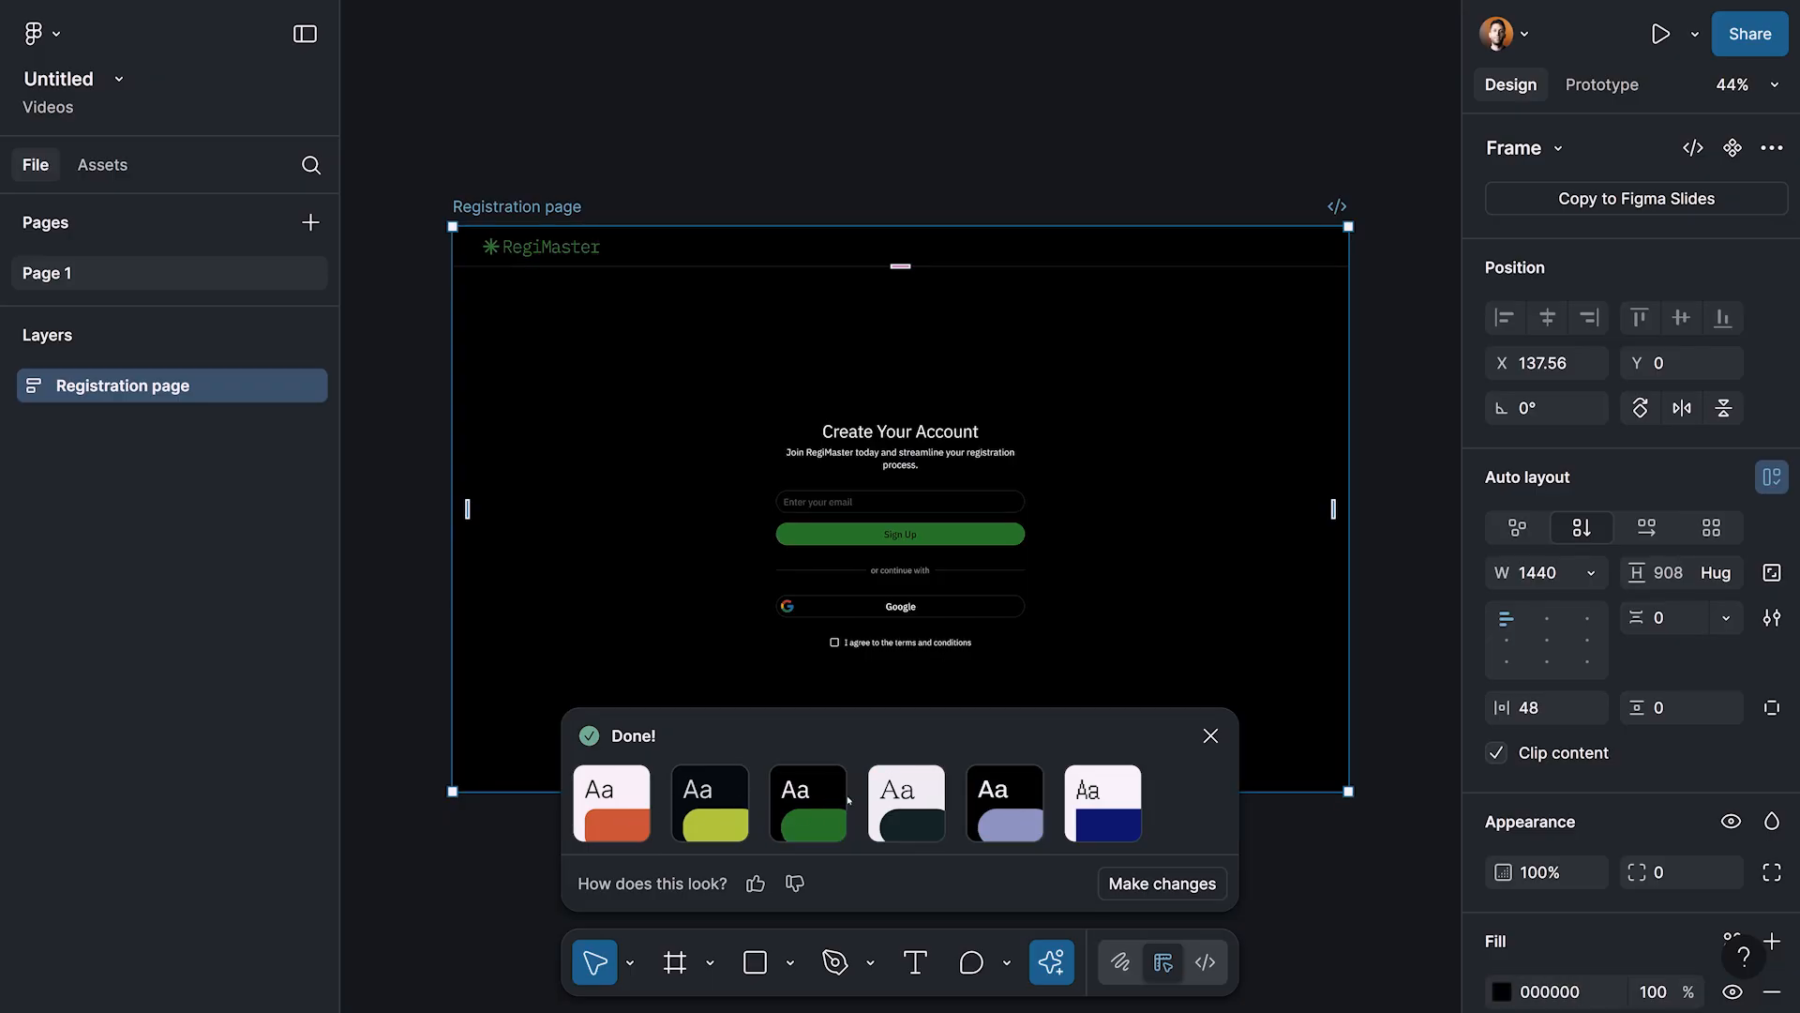
{"action": "mouse_move", "coordinate": [765, 812]}
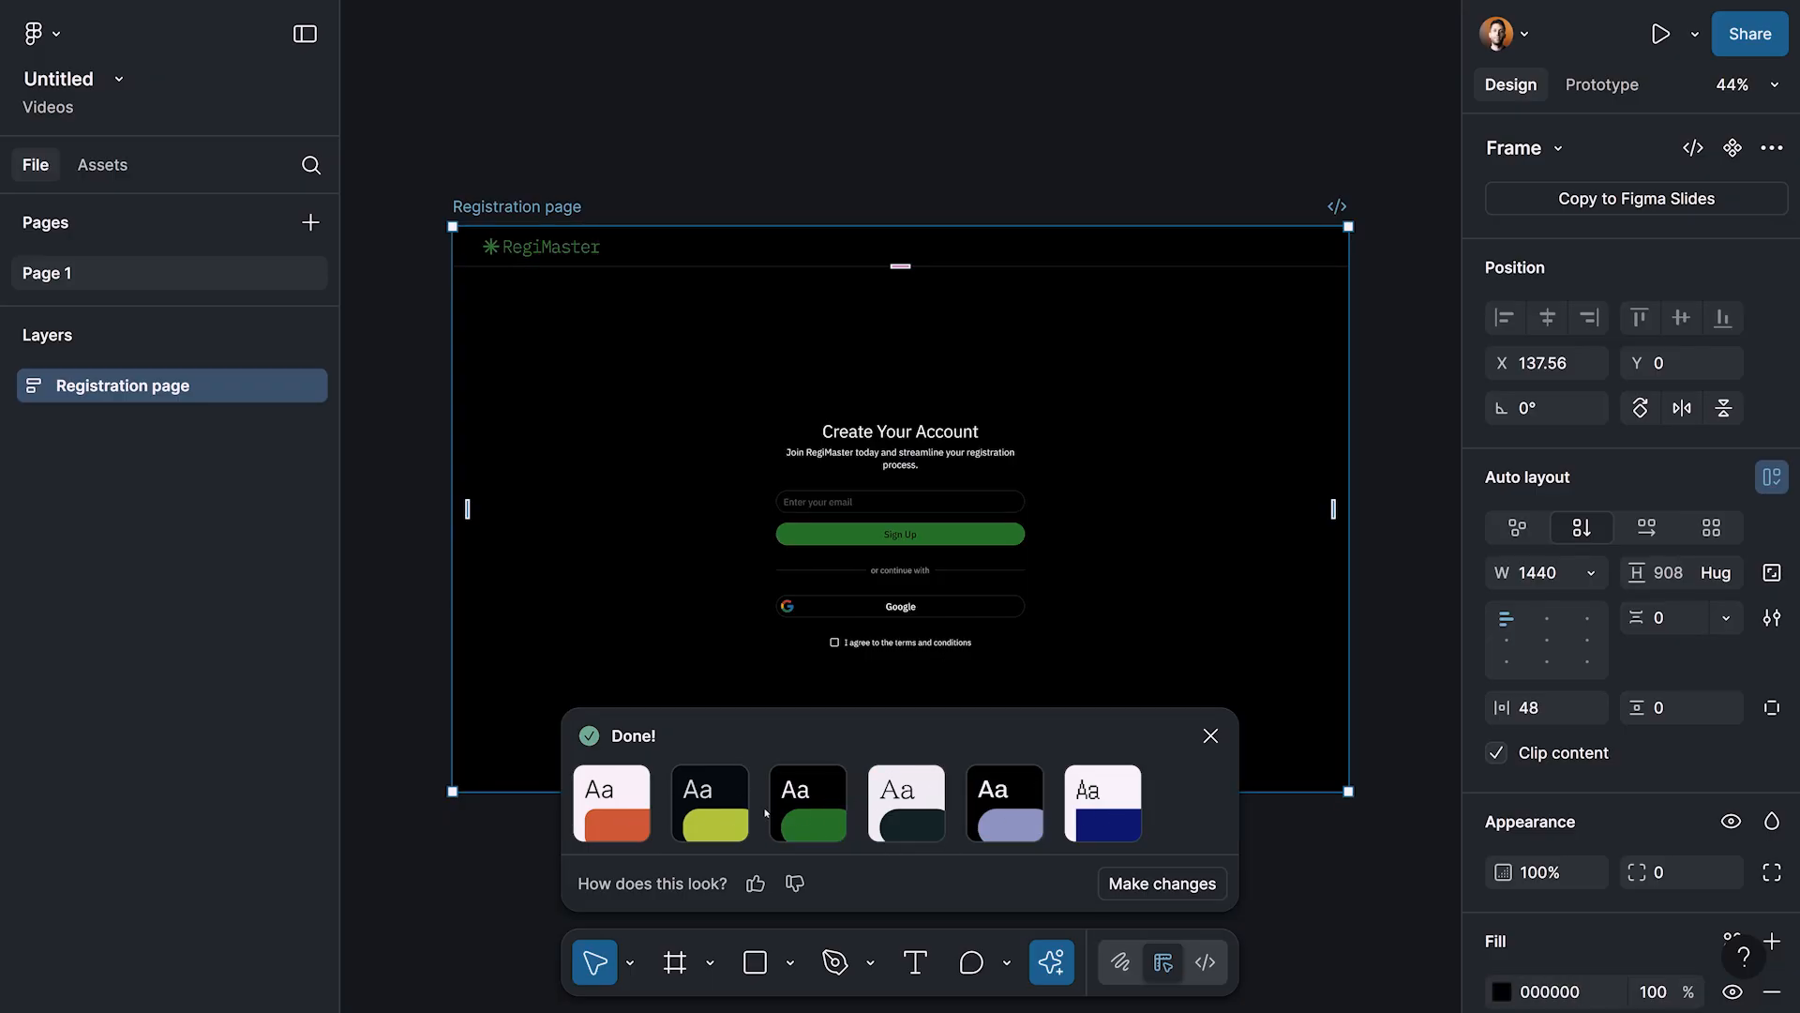
{"action": "mouse_move", "coordinate": [783, 803]}
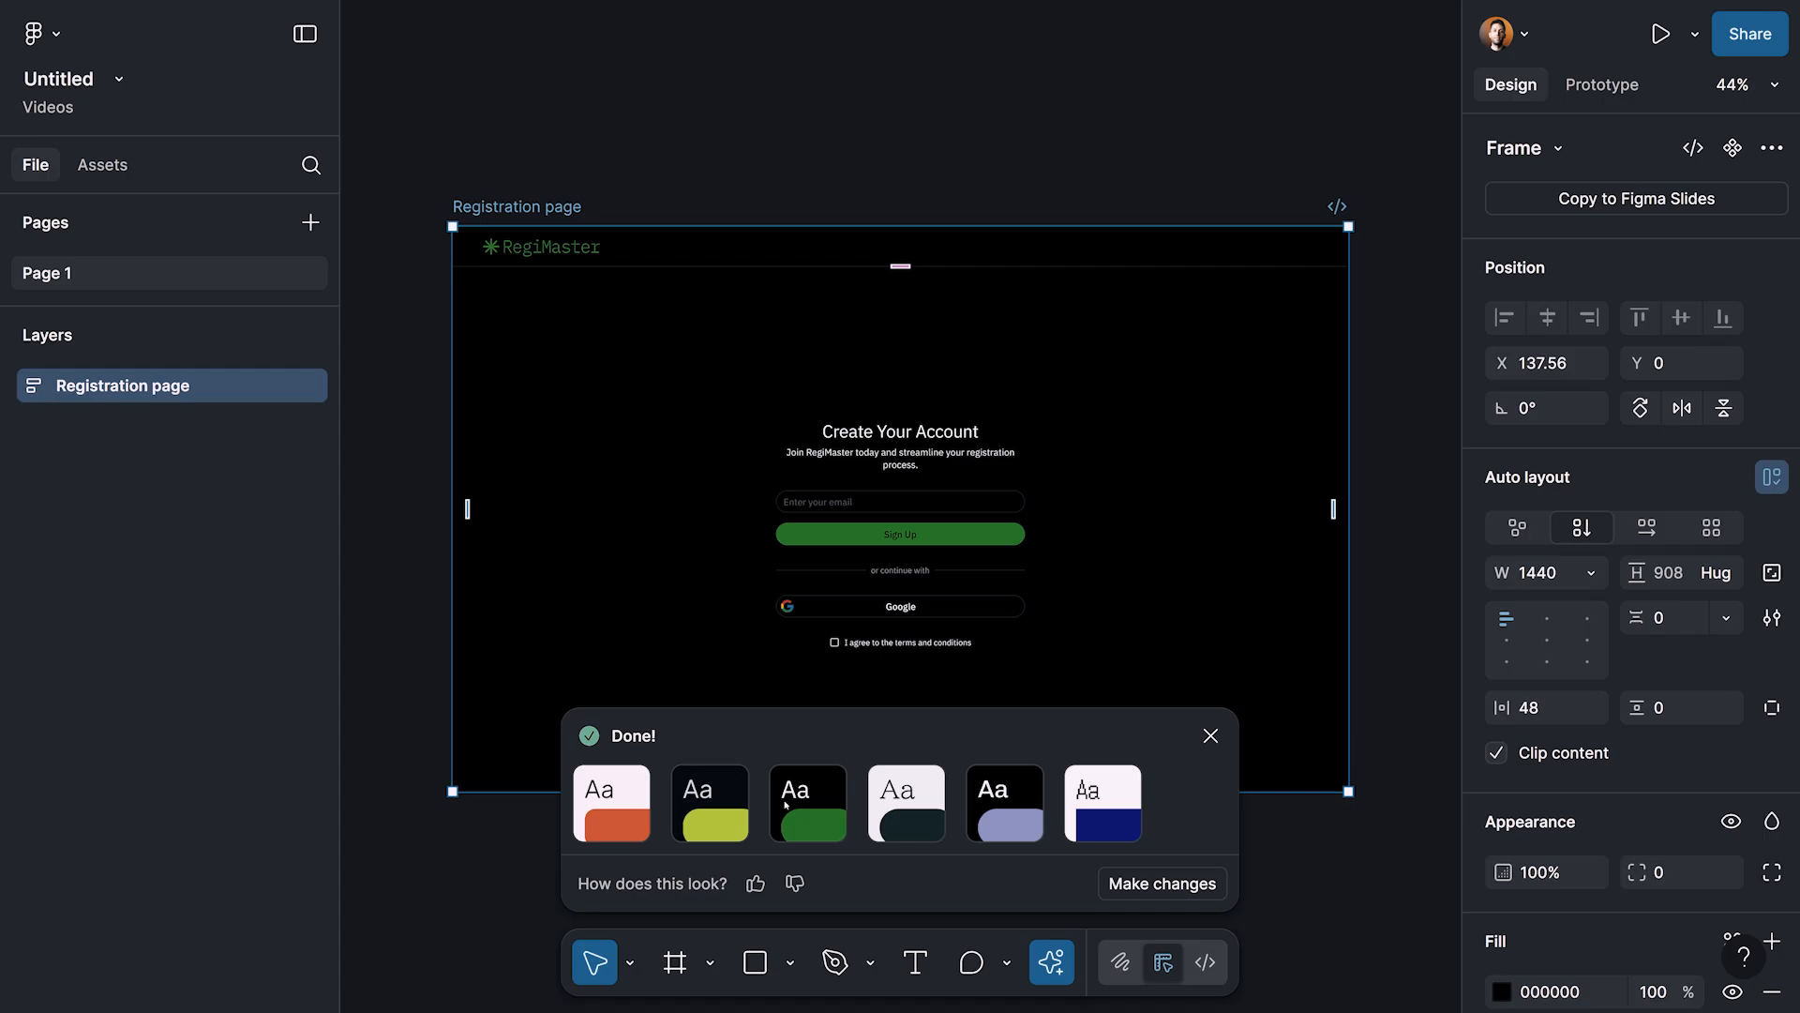
{"action": "mouse_move", "coordinate": [687, 791]}
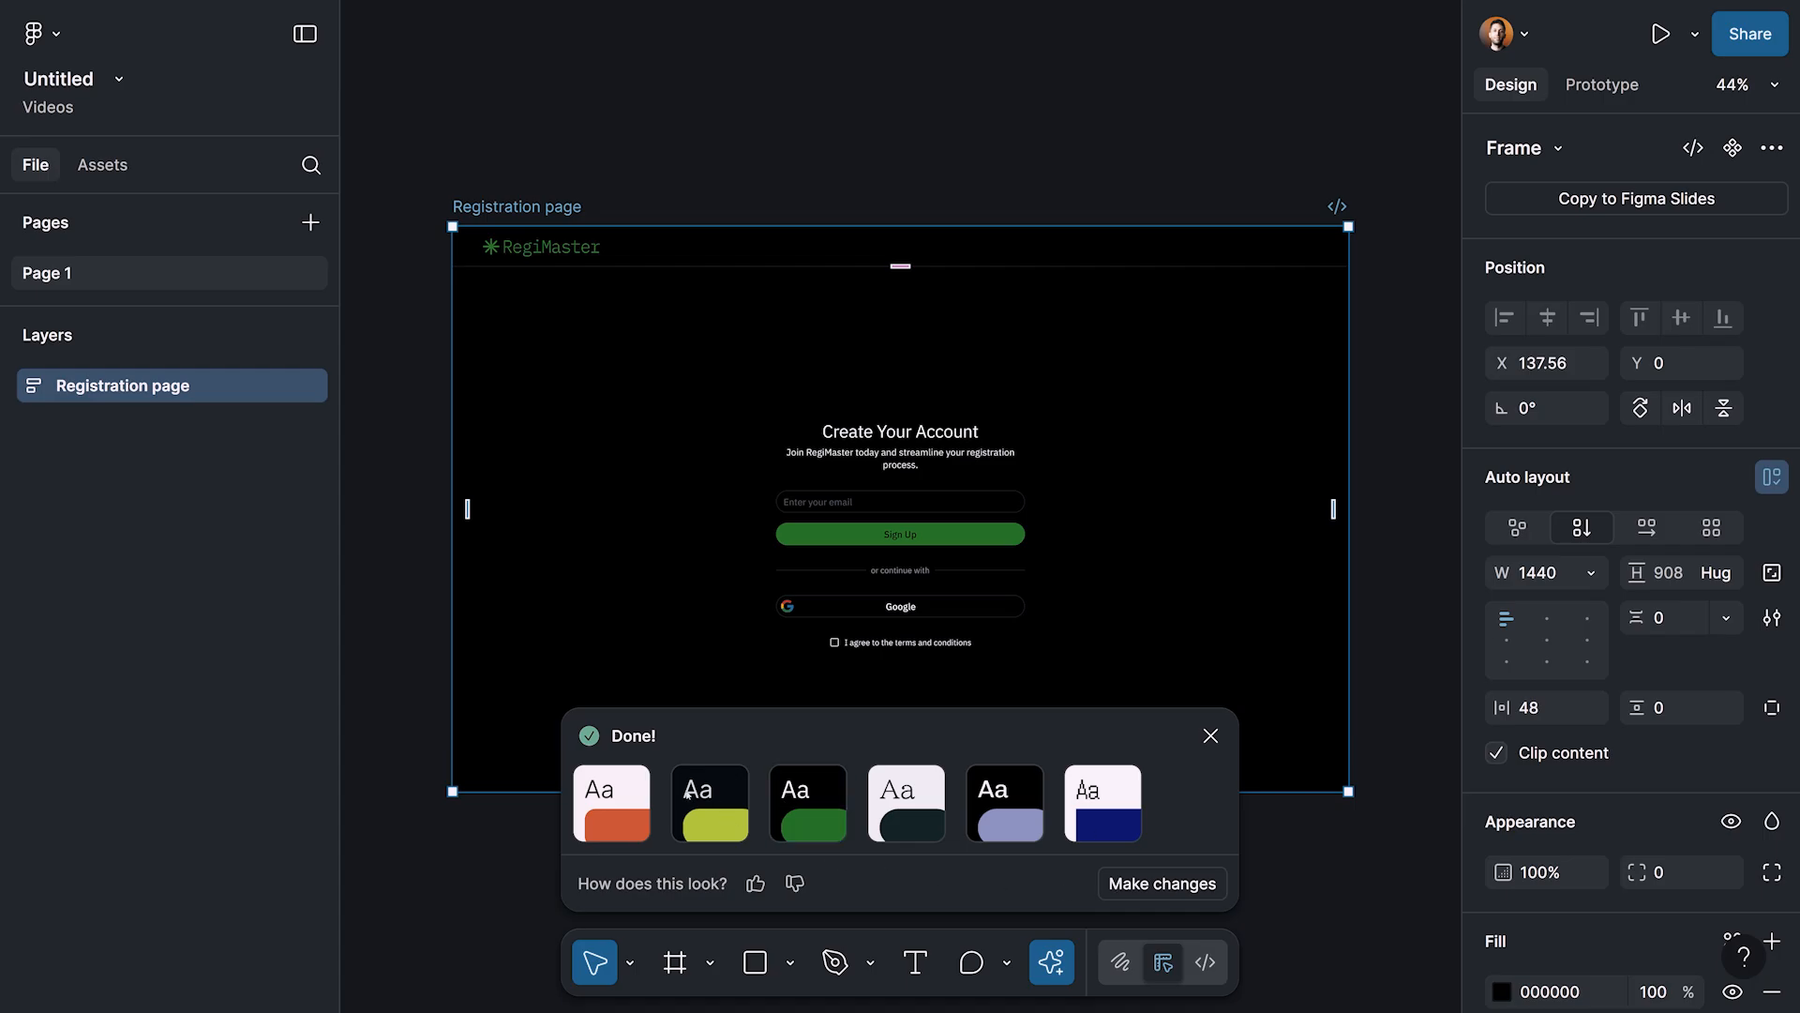
{"action": "left_click", "coordinate": [1162, 883]}
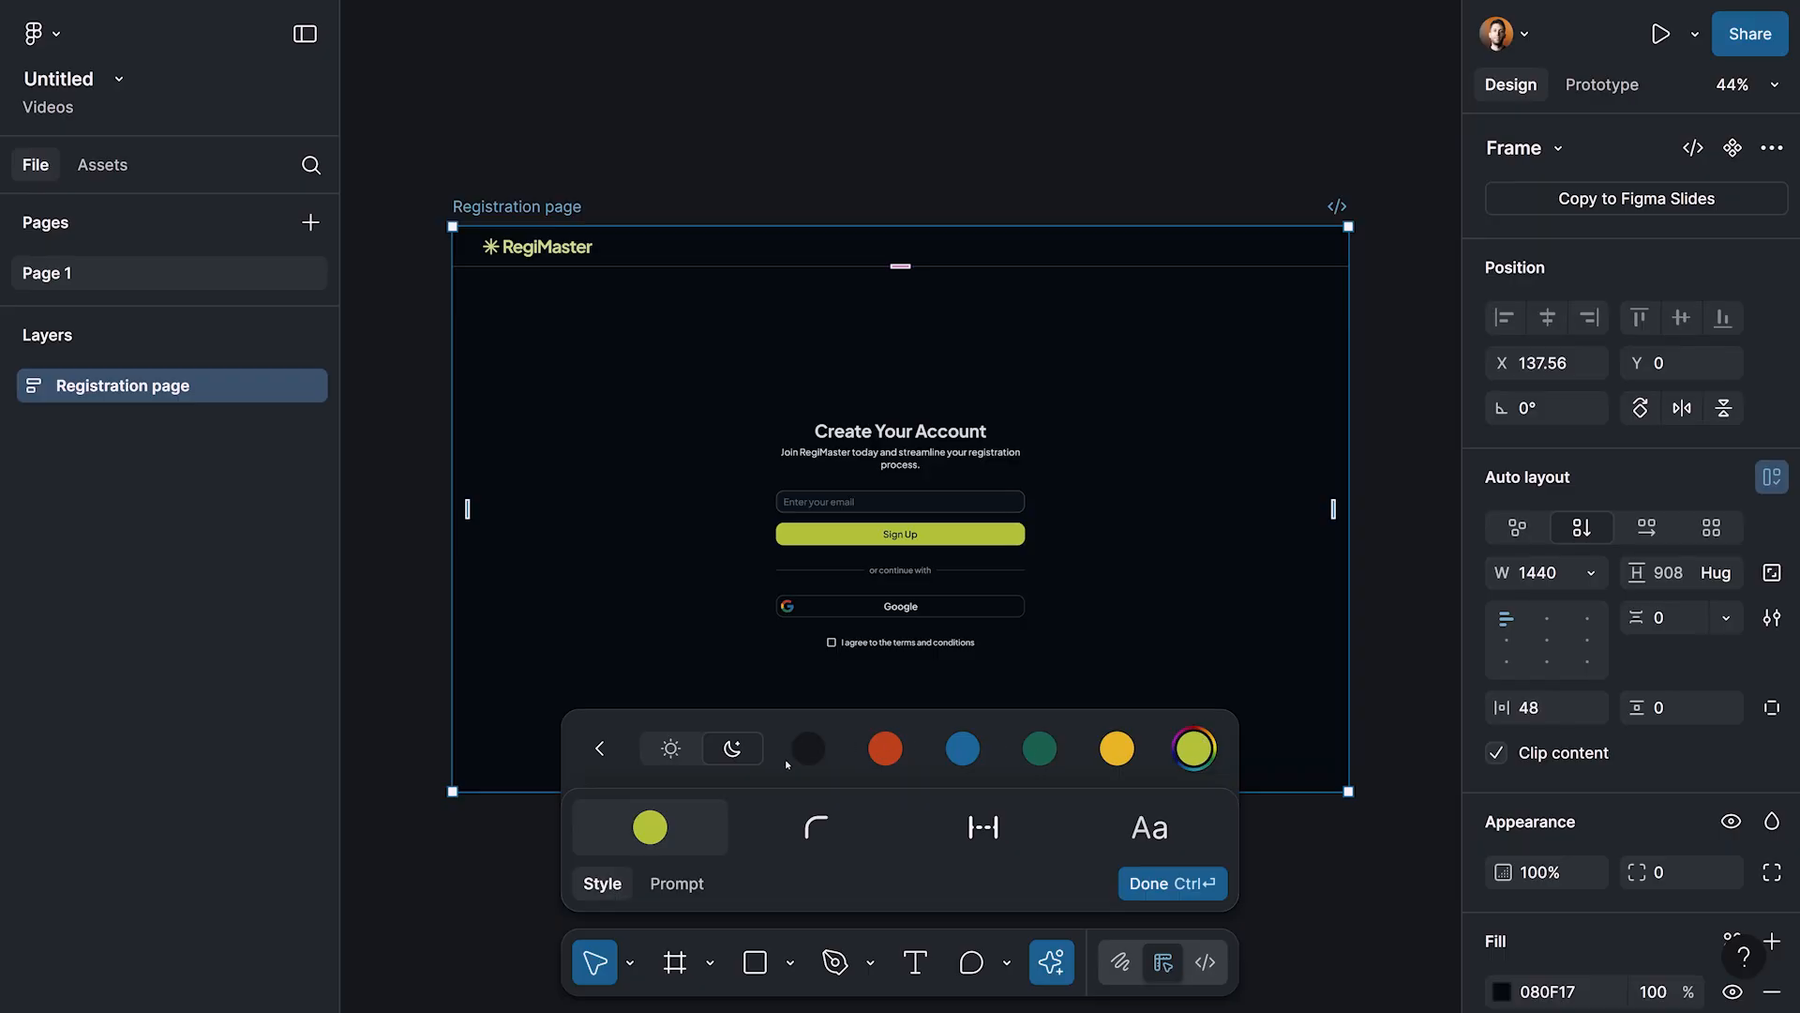
{"action": "left_click", "coordinate": [671, 748]}
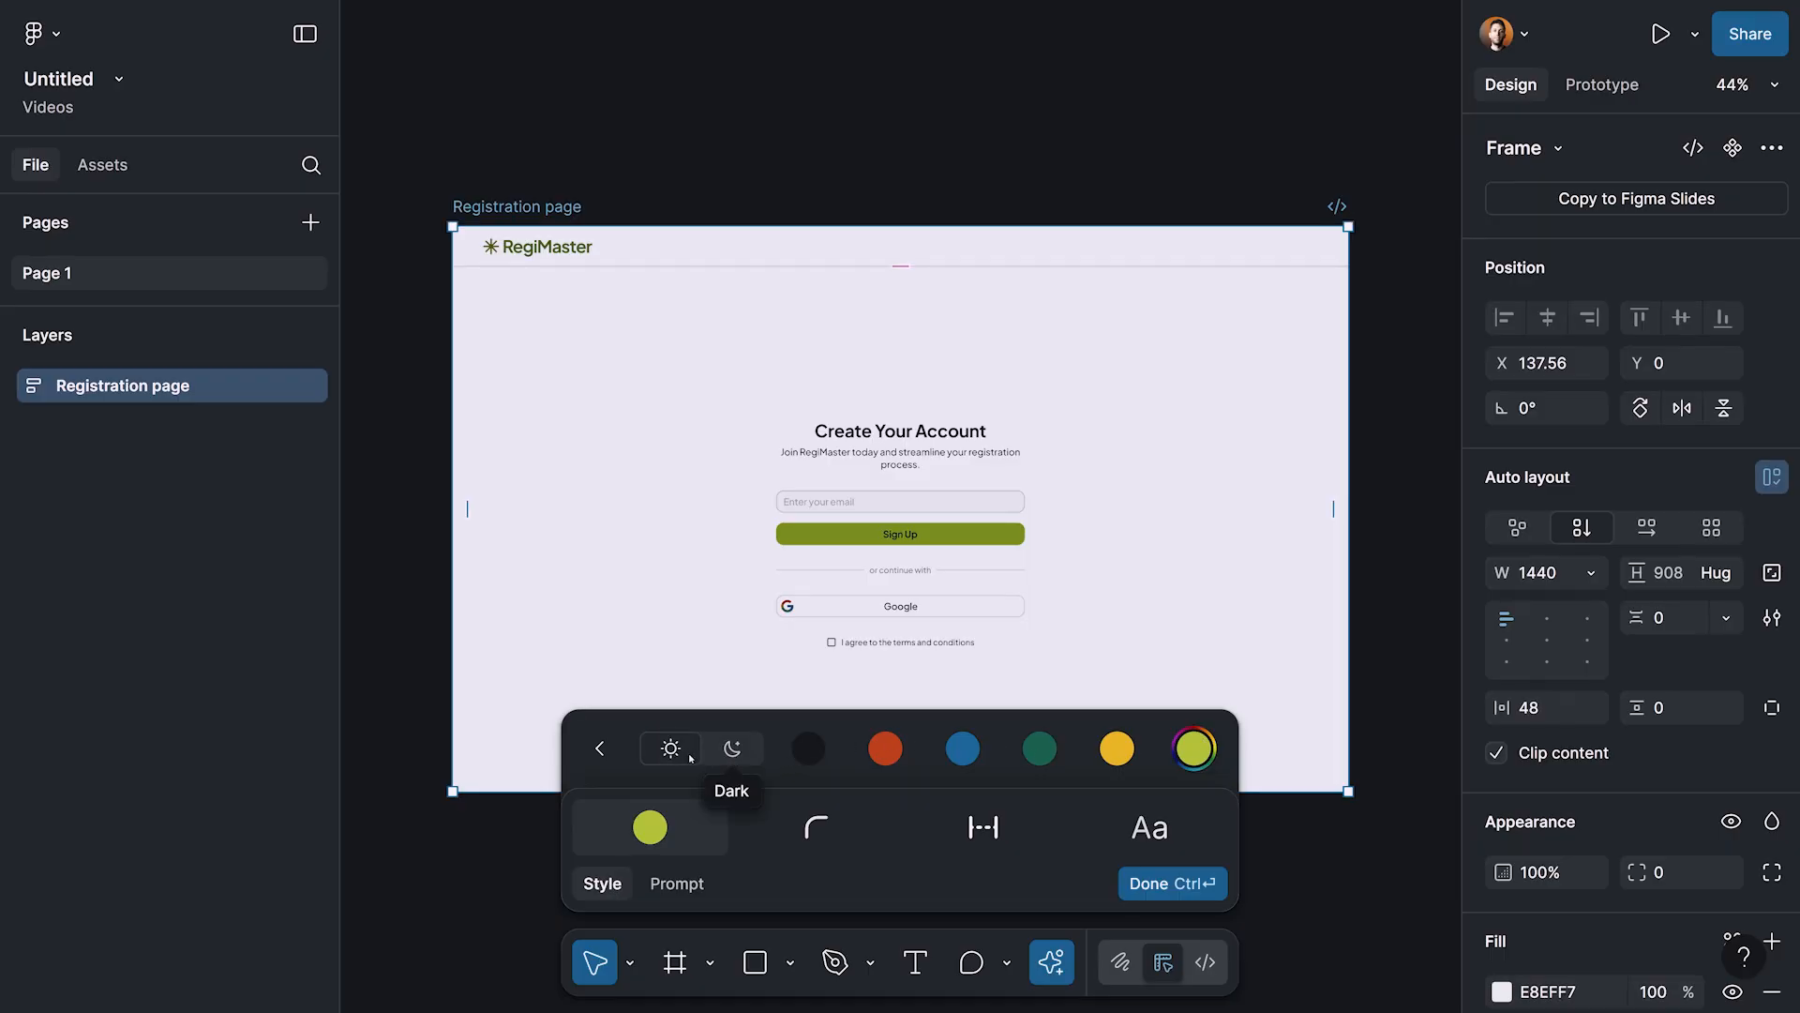
Reduce corner radius to square corners and widen spacing between page elements.
{"action": "left_click", "coordinate": [815, 829]}
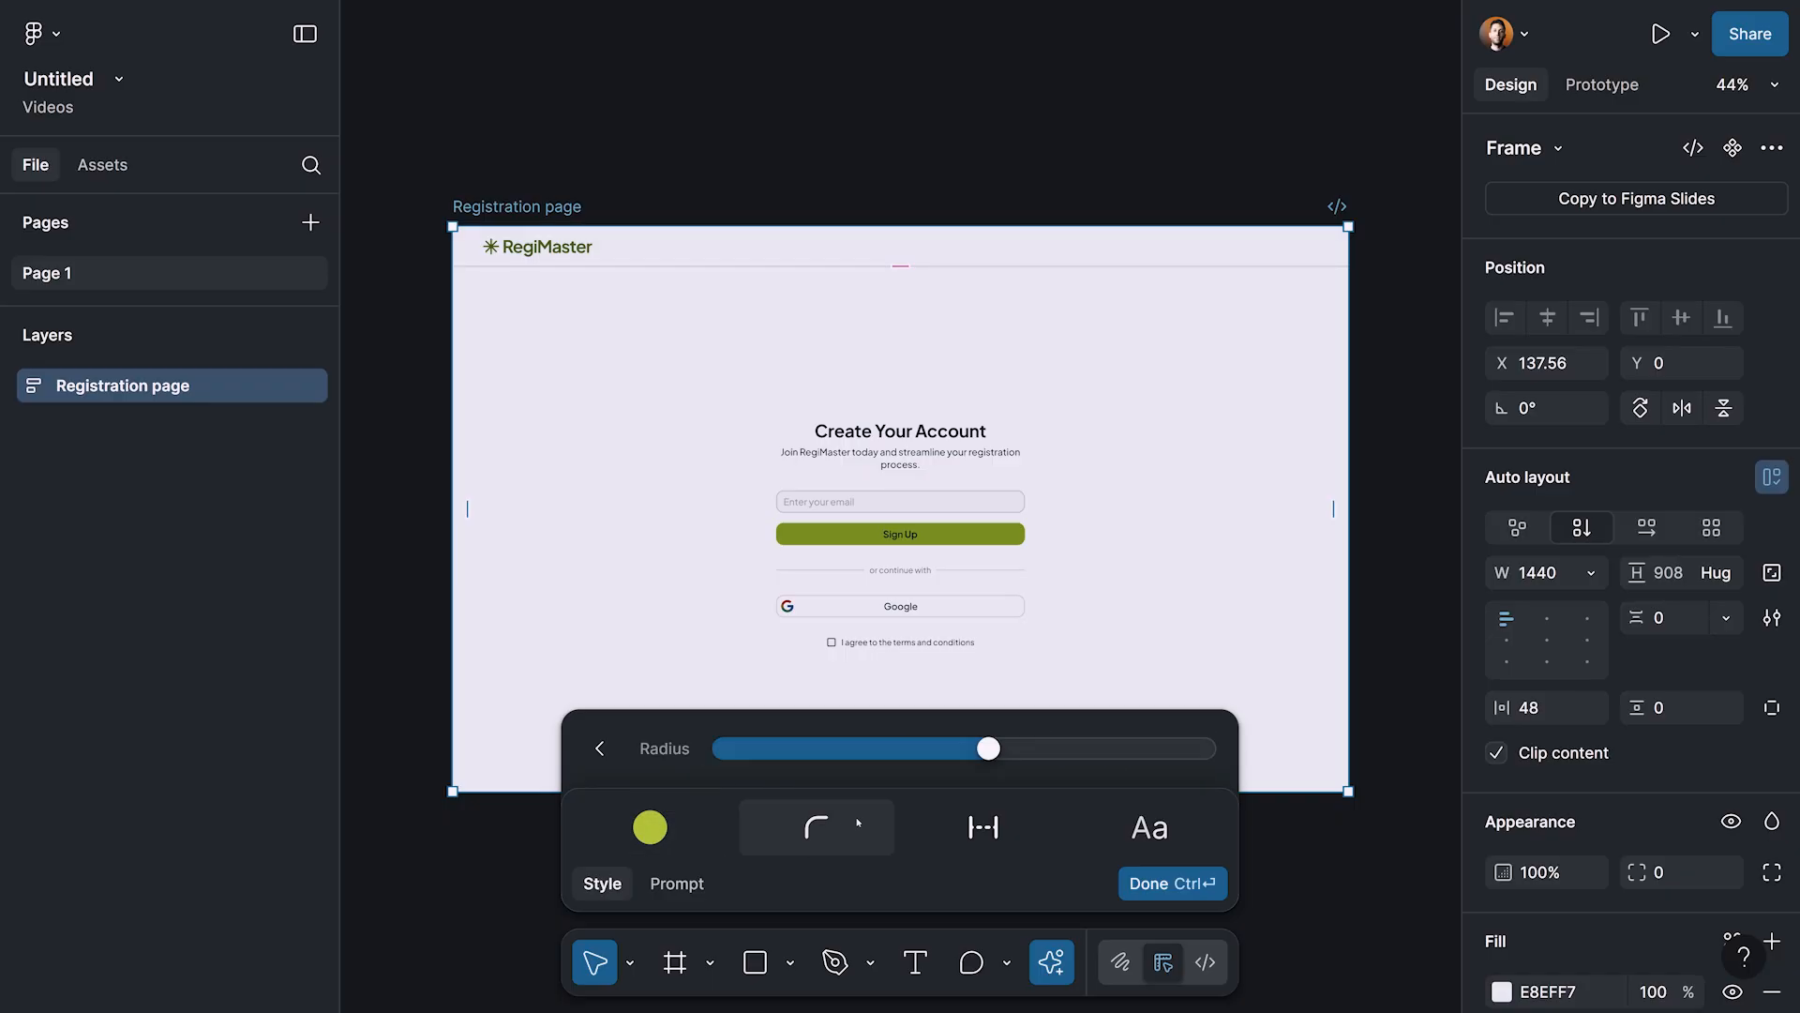
{"action": "left_click_drag", "start_coordinate": [986, 748], "coordinate": [722, 748]}
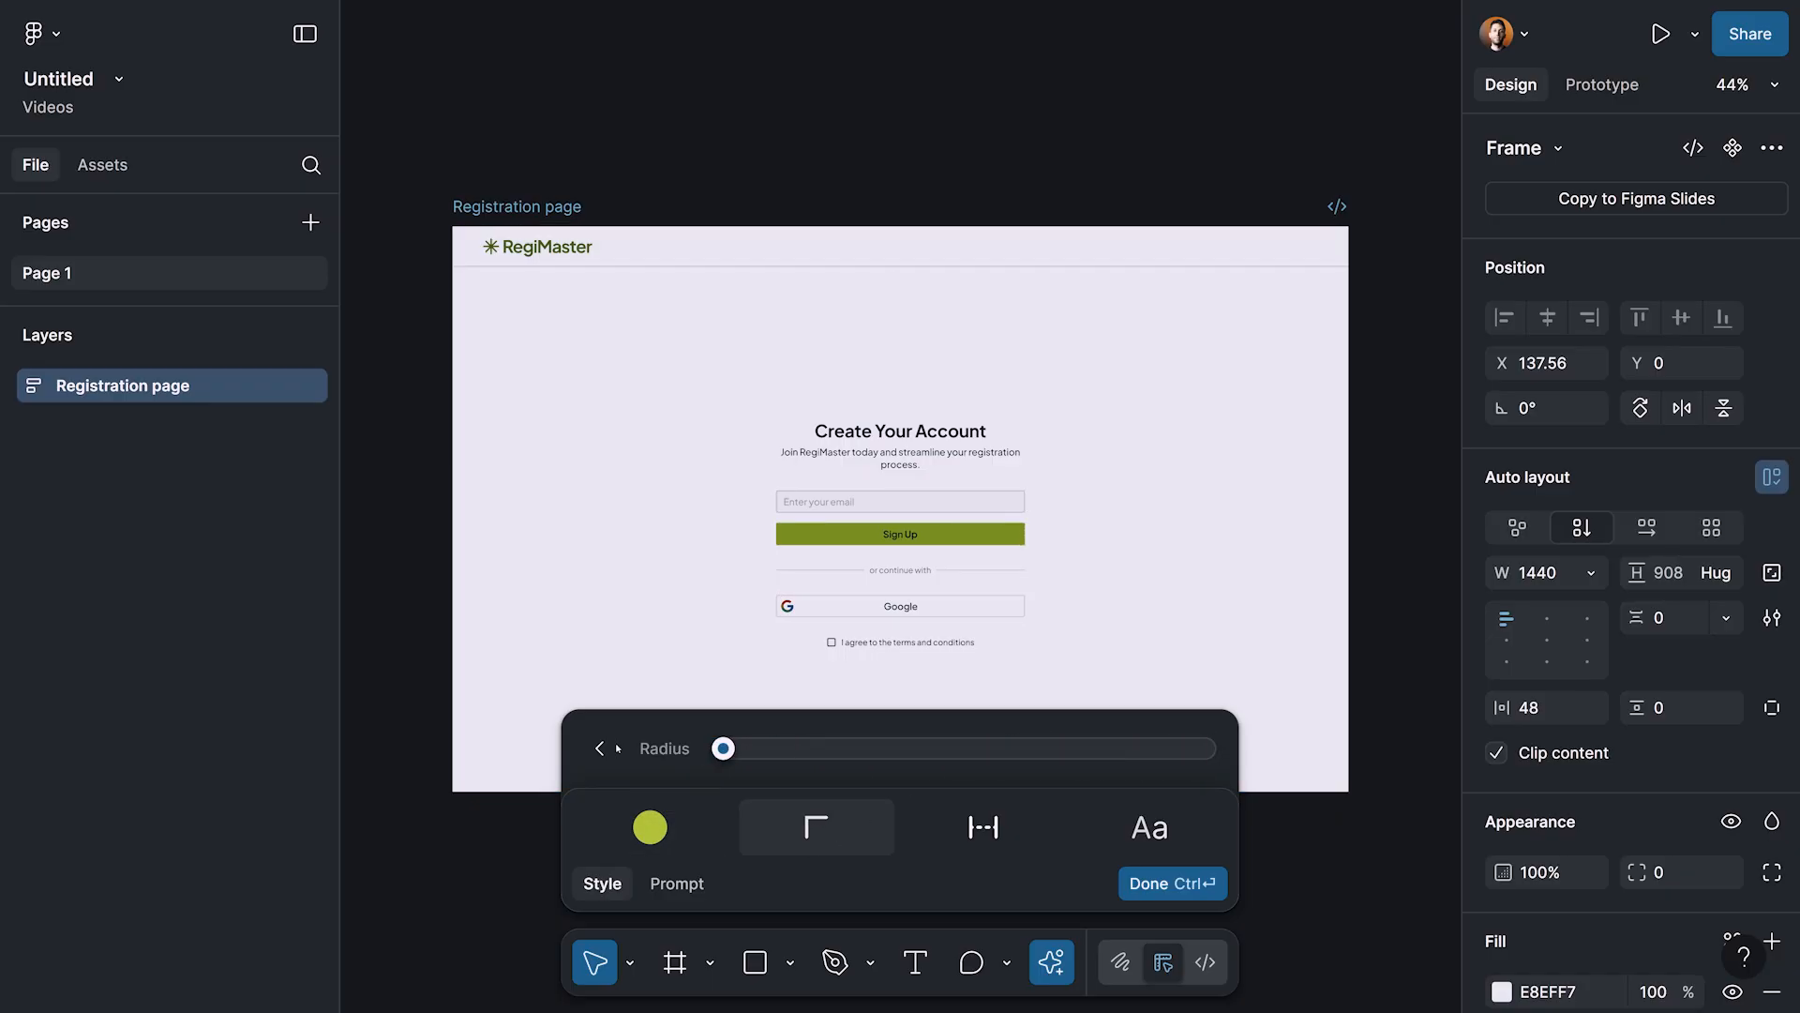
{"action": "left_click", "coordinate": [983, 827]}
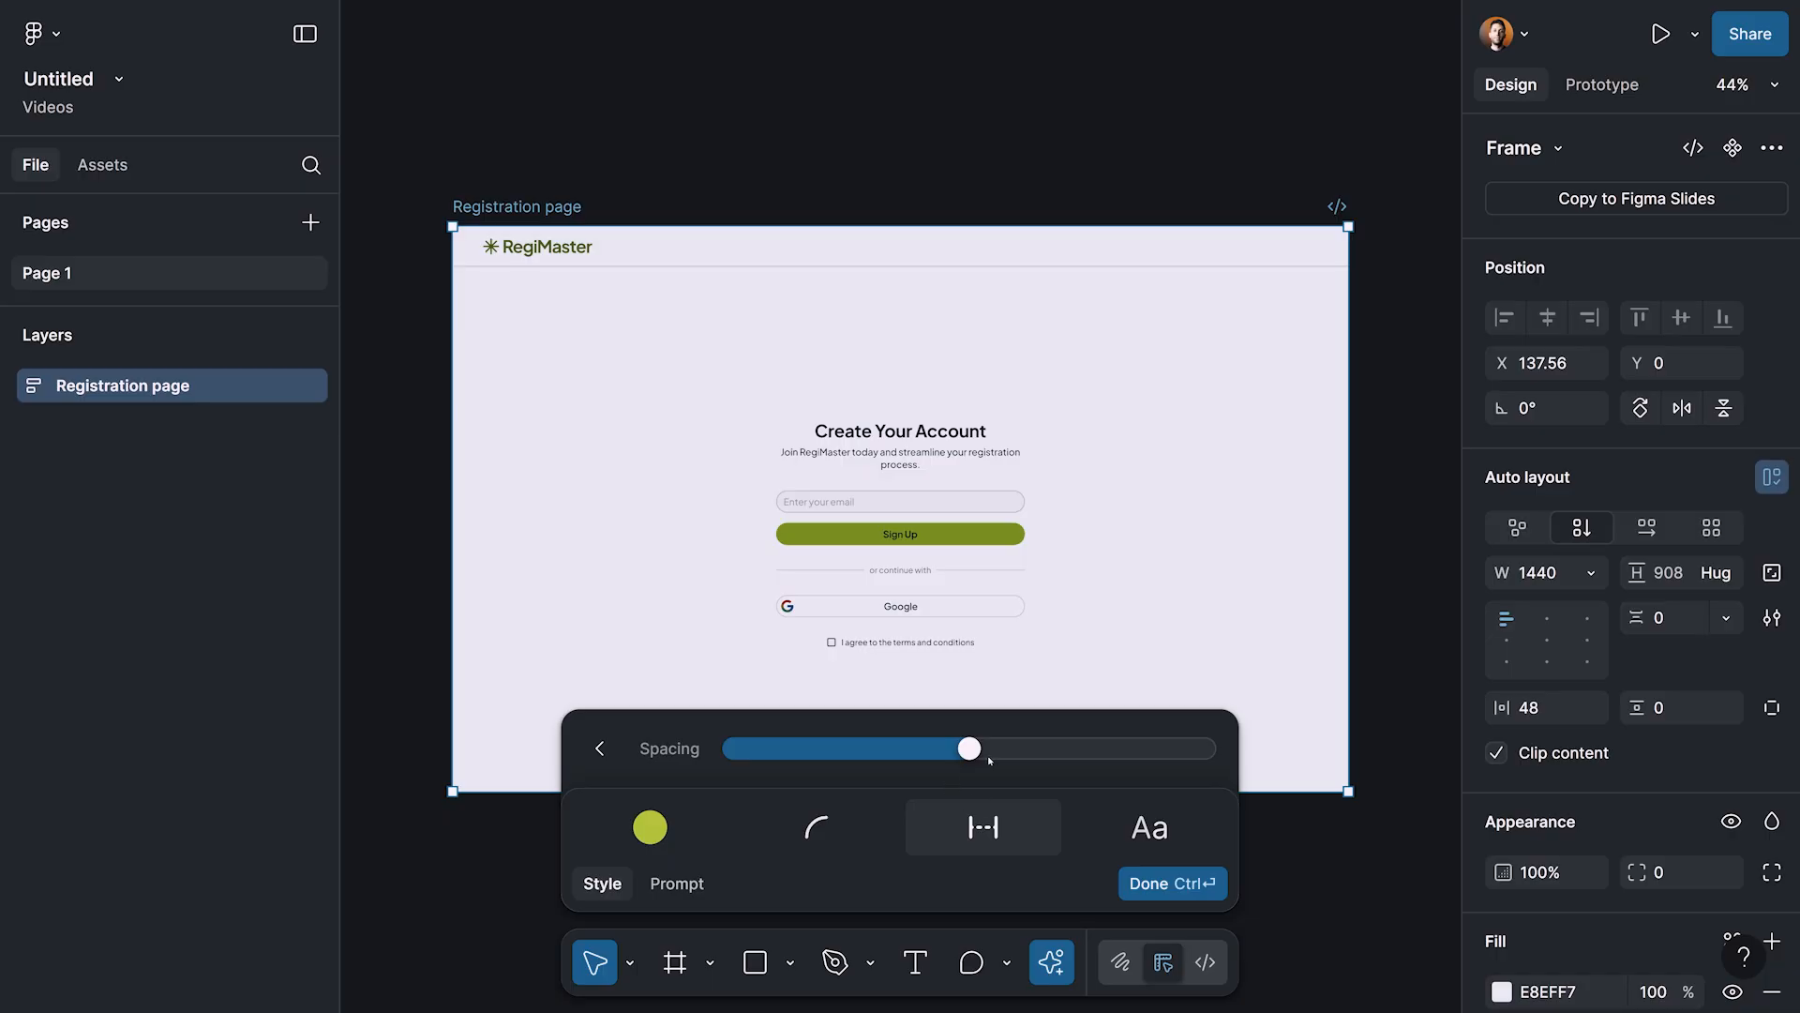
{"action": "left_click_drag", "start_coordinate": [969, 748], "coordinate": [1135, 748]}
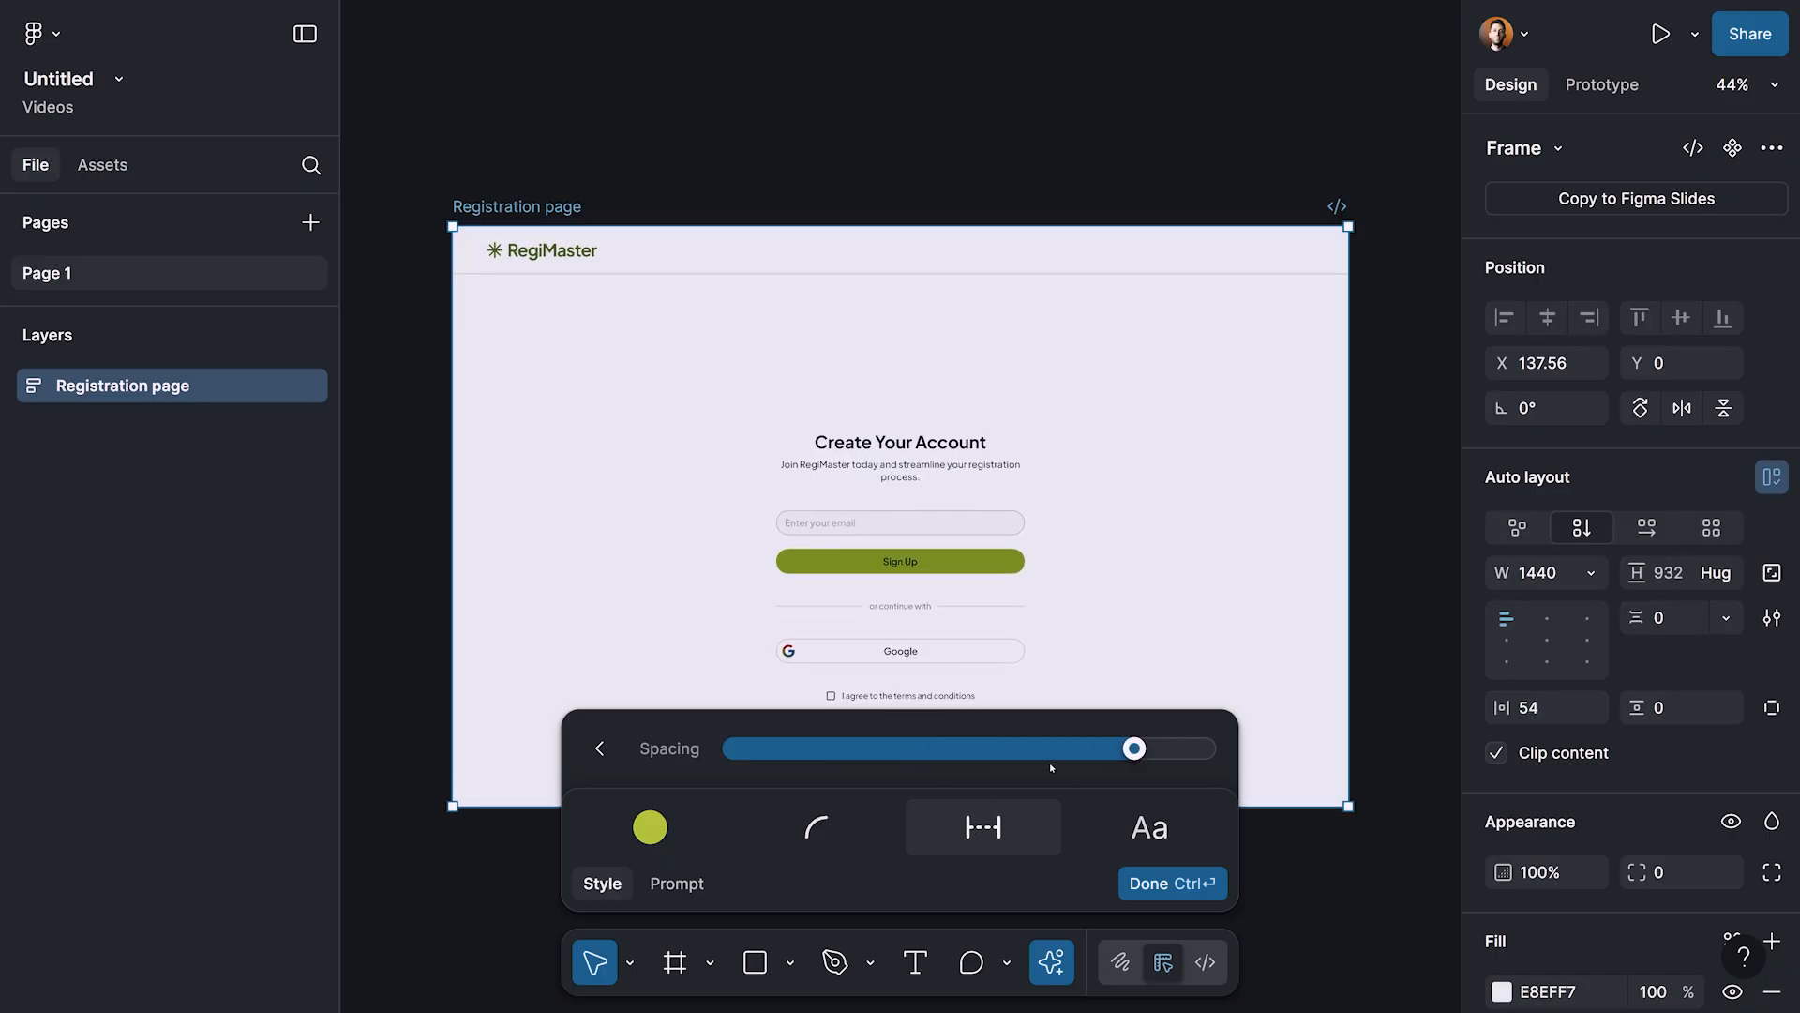
{"action": "mouse_move", "coordinate": [1103, 829]}
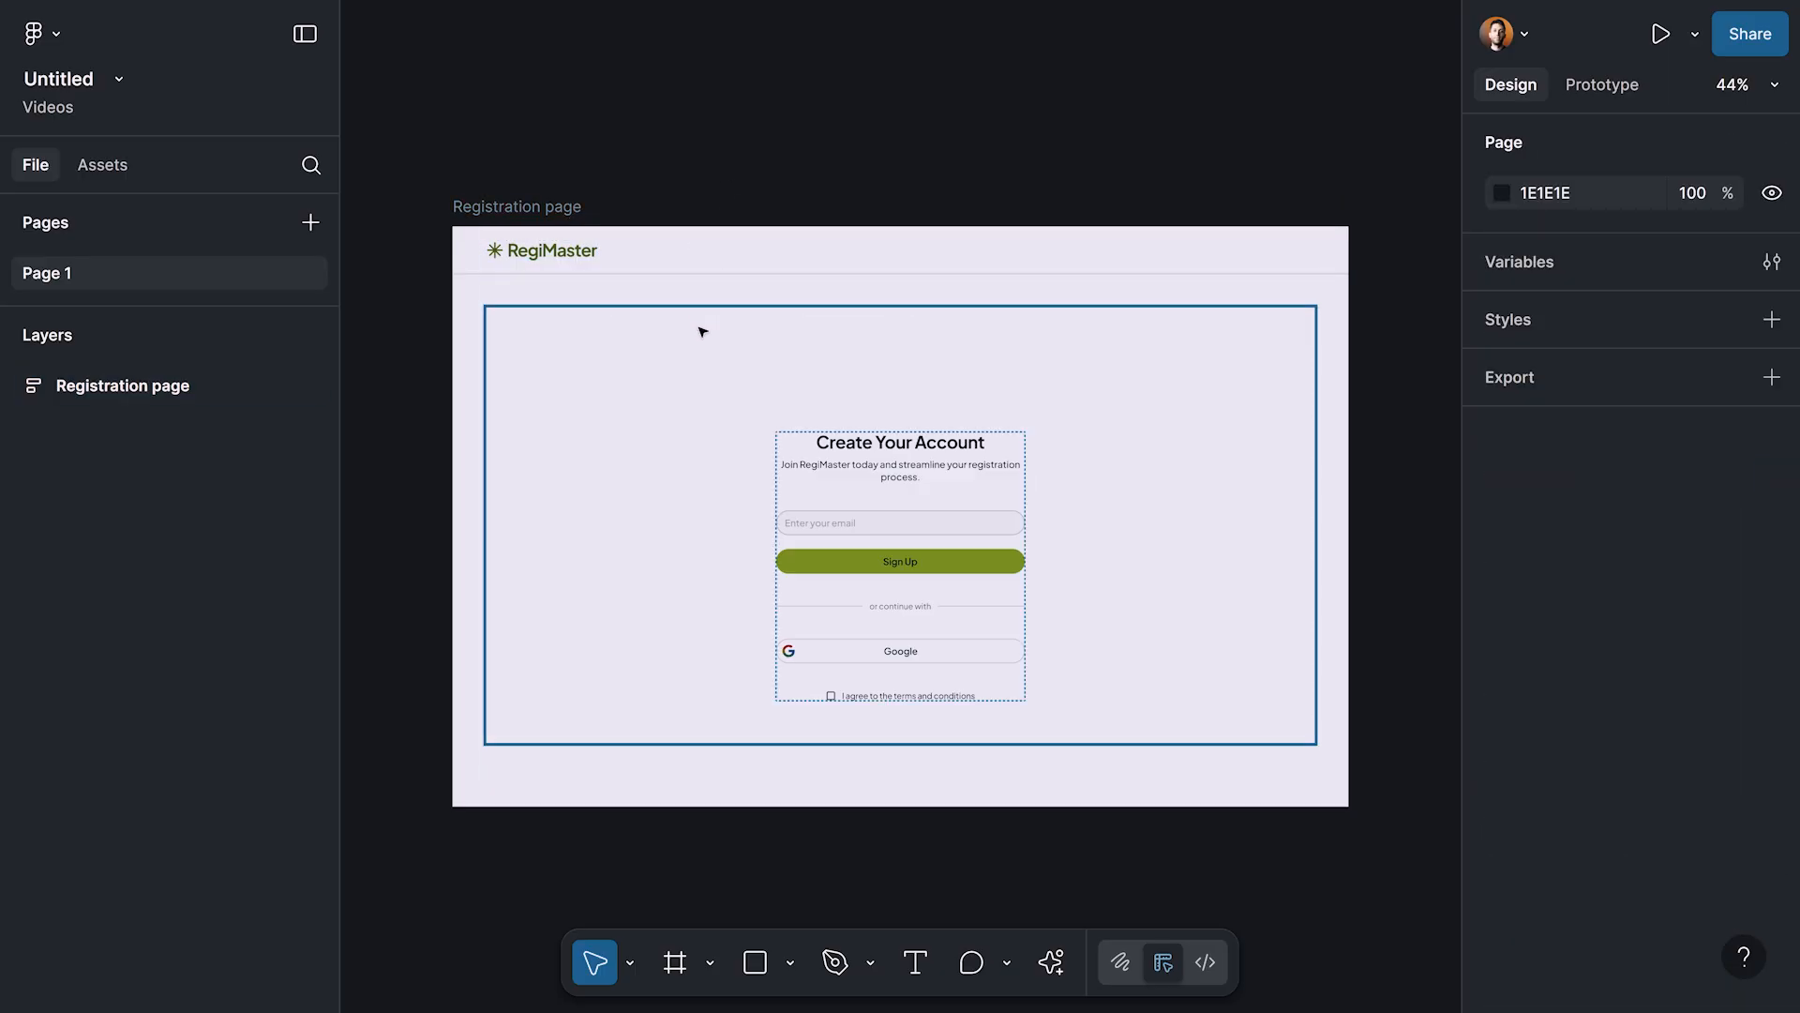
Start a First Draft prompt reading 'user dashboard' and right-click near the Registration frame.
{"action": "scroll", "scroll_direction": "down", "scroll_amount": 3}
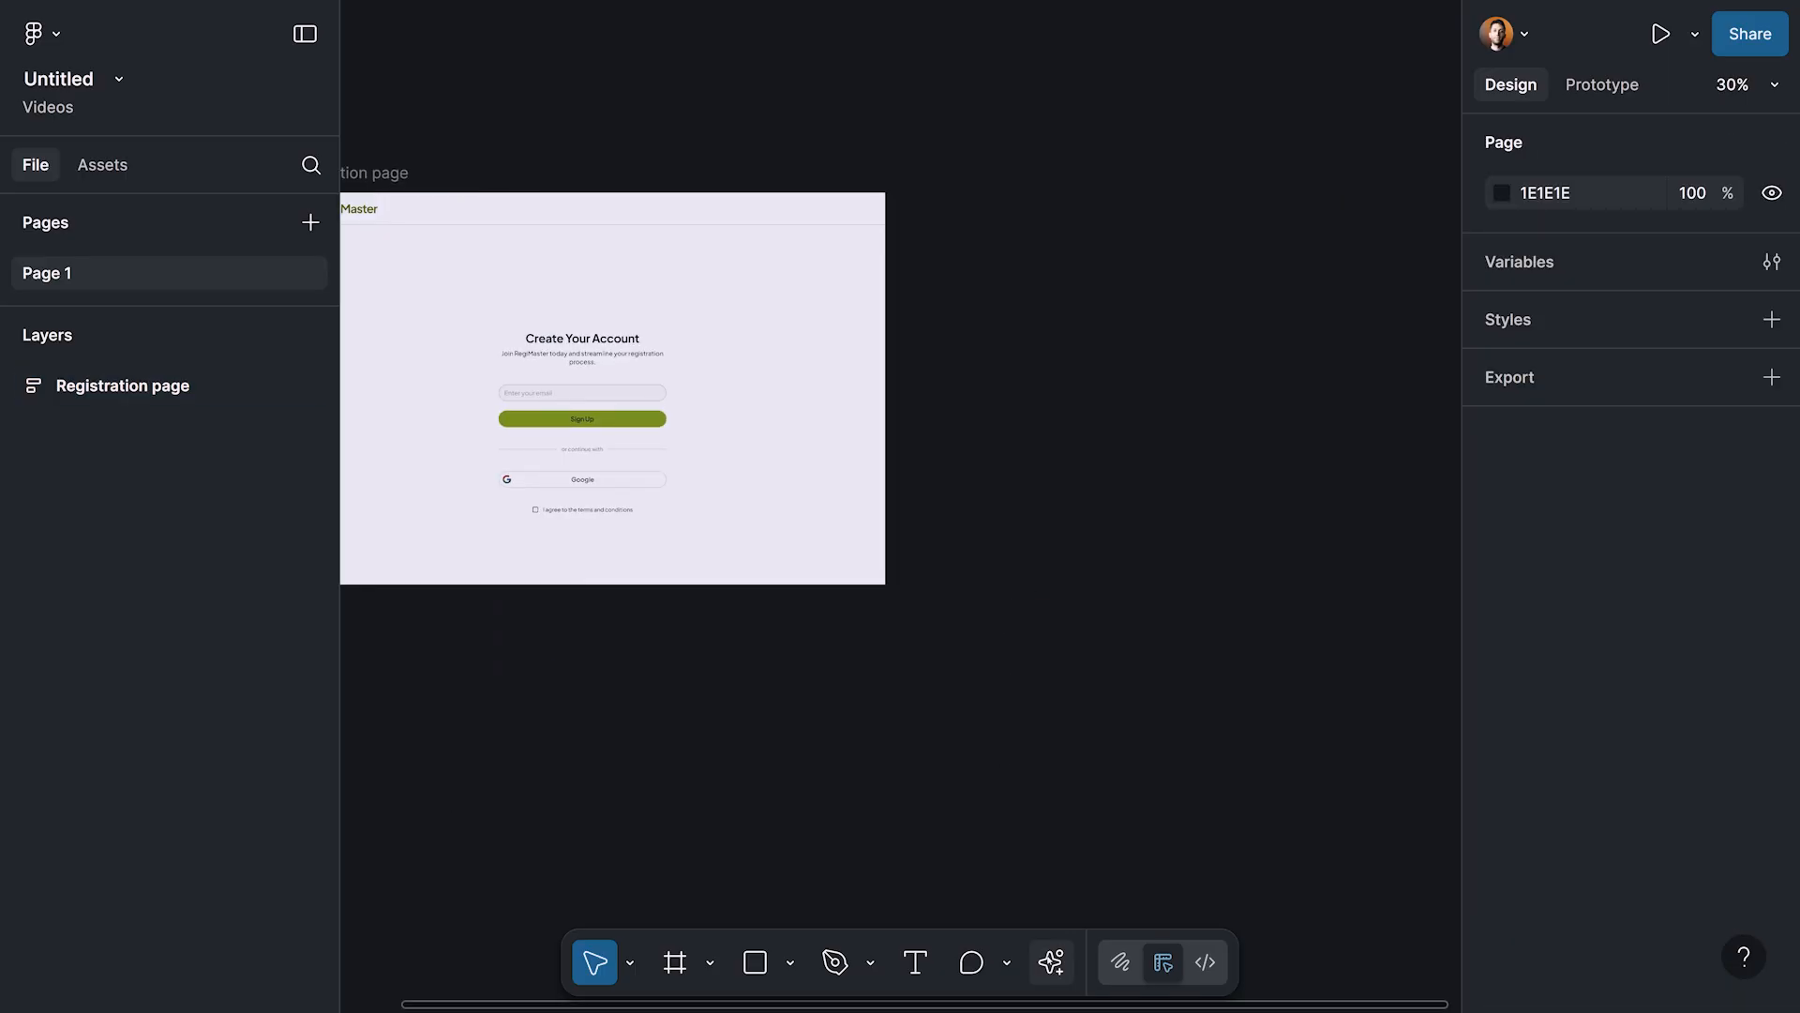
{"action": "left_click", "coordinate": [1050, 962]}
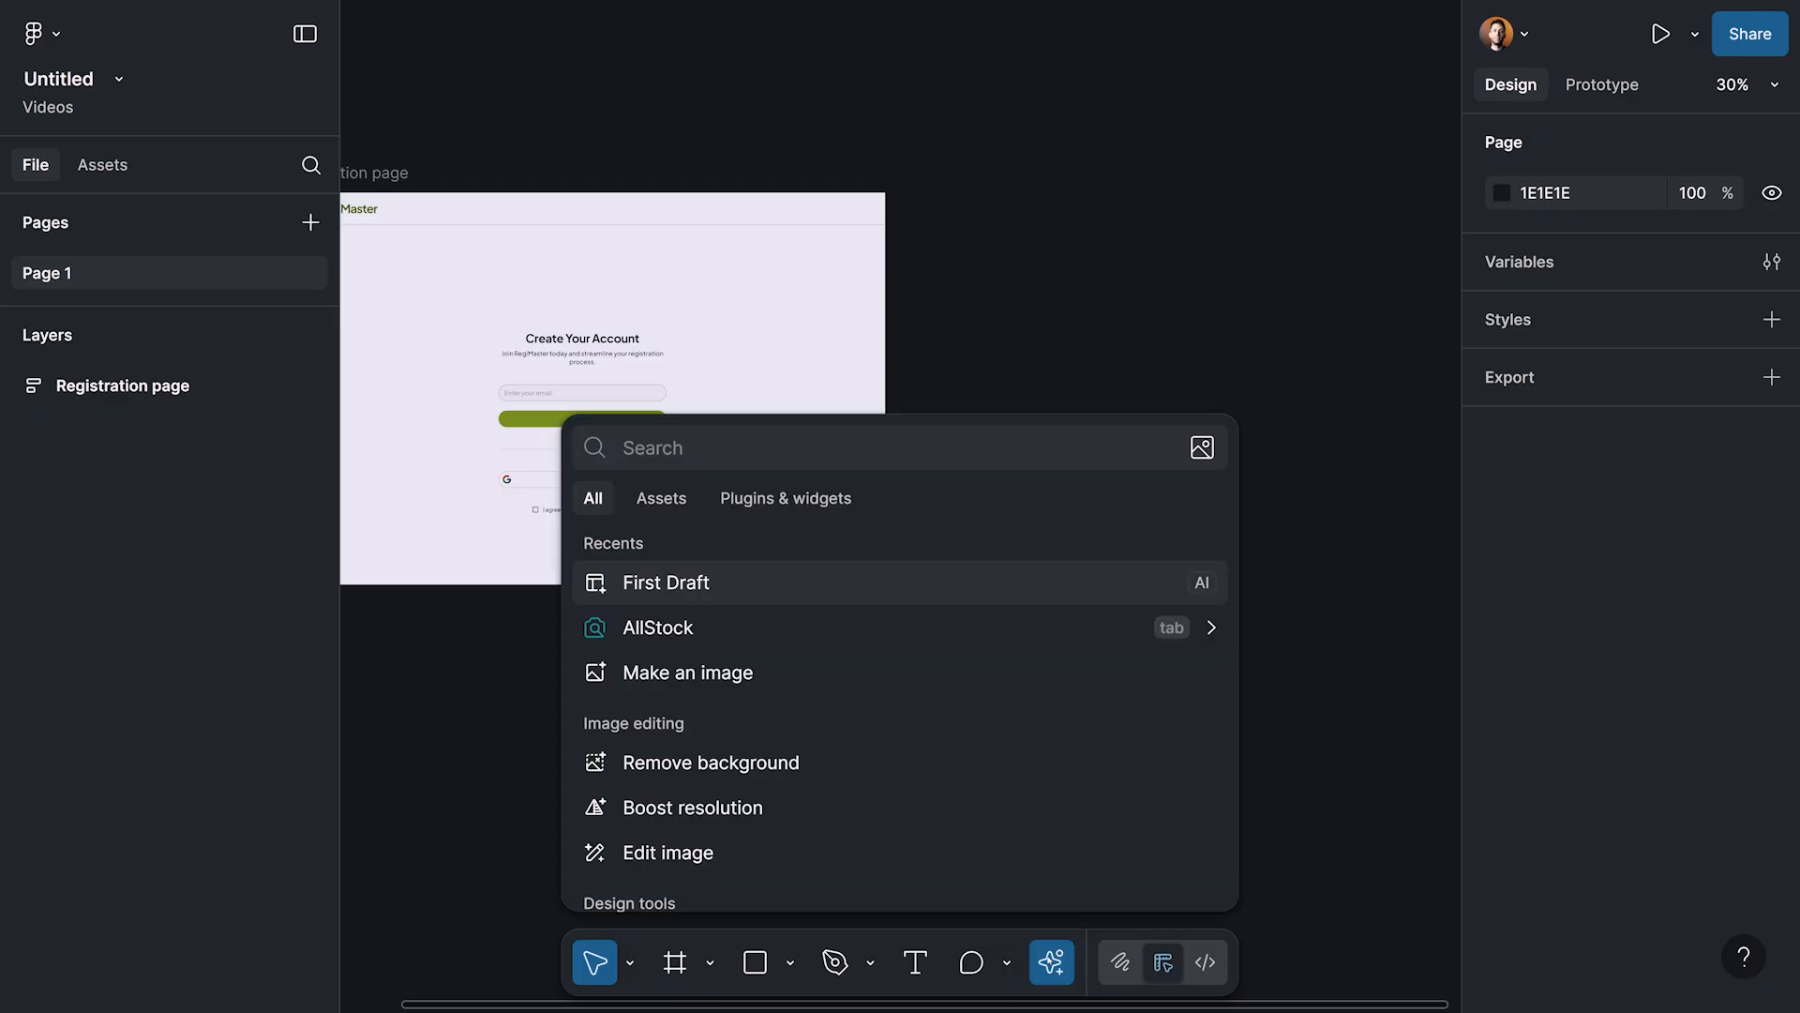
{"action": "left_click", "coordinate": [666, 581]}
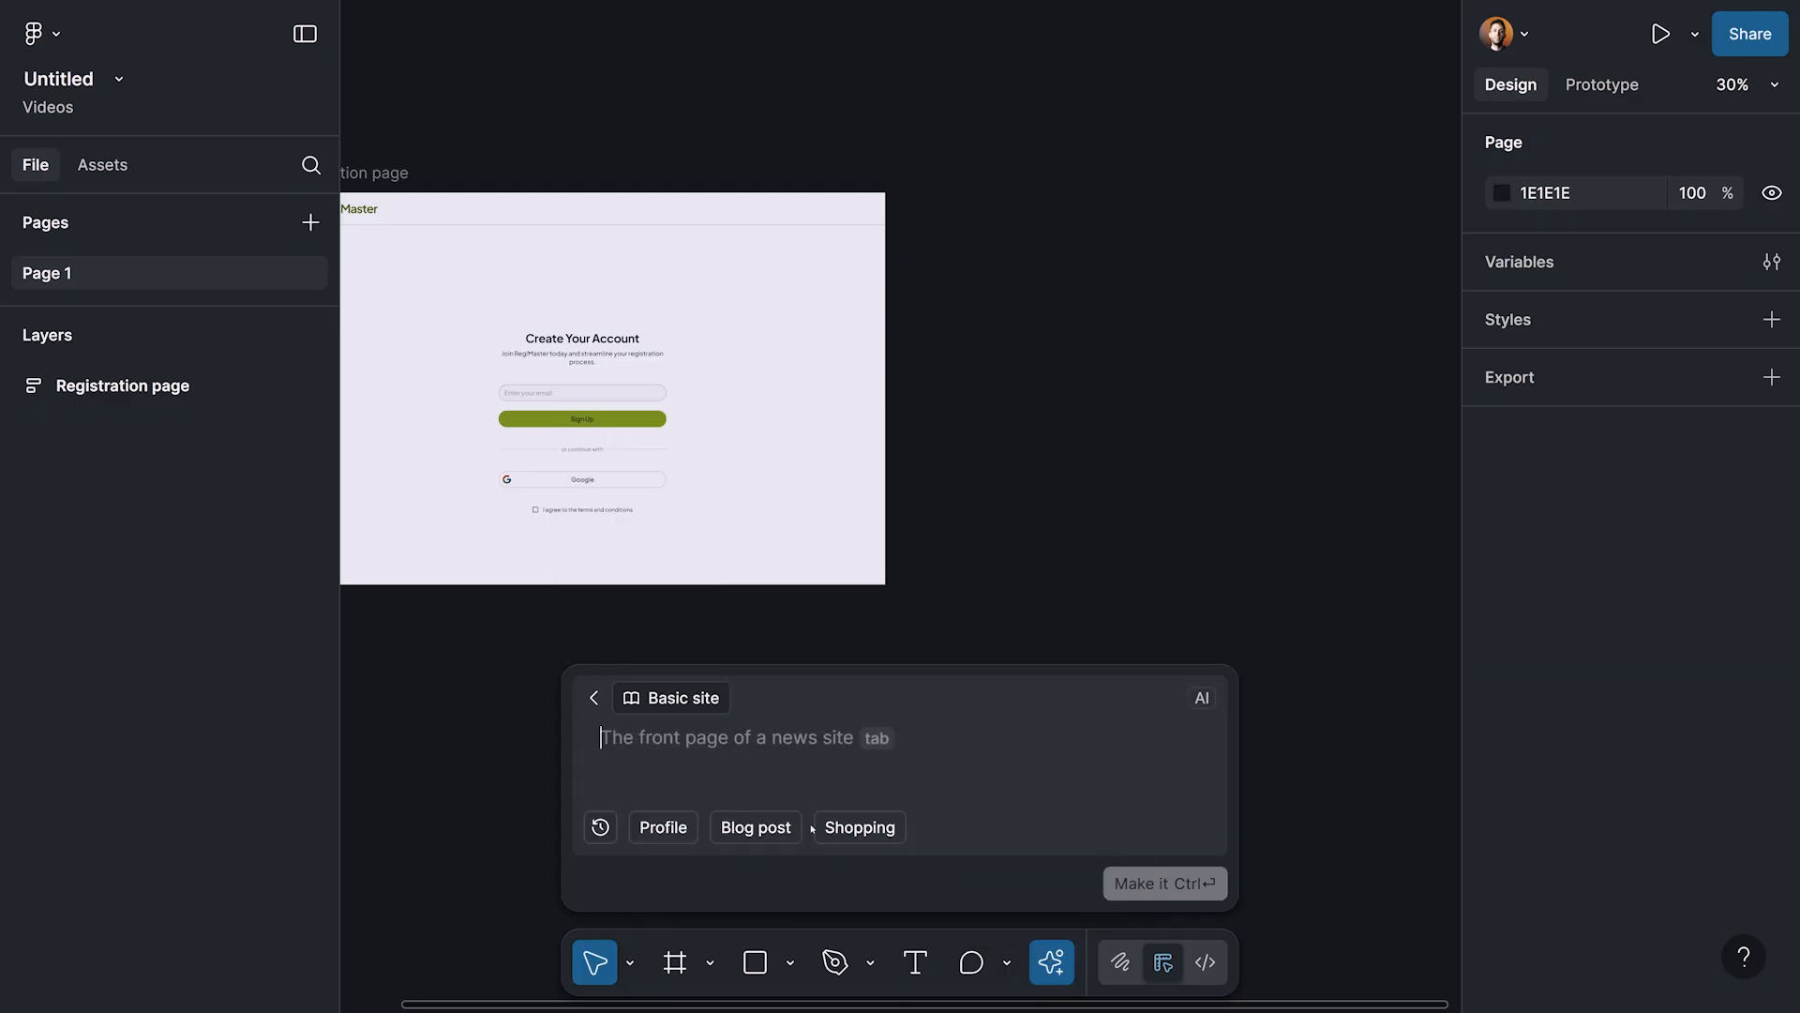
{"action": "type", "text": "user dashboar page"}
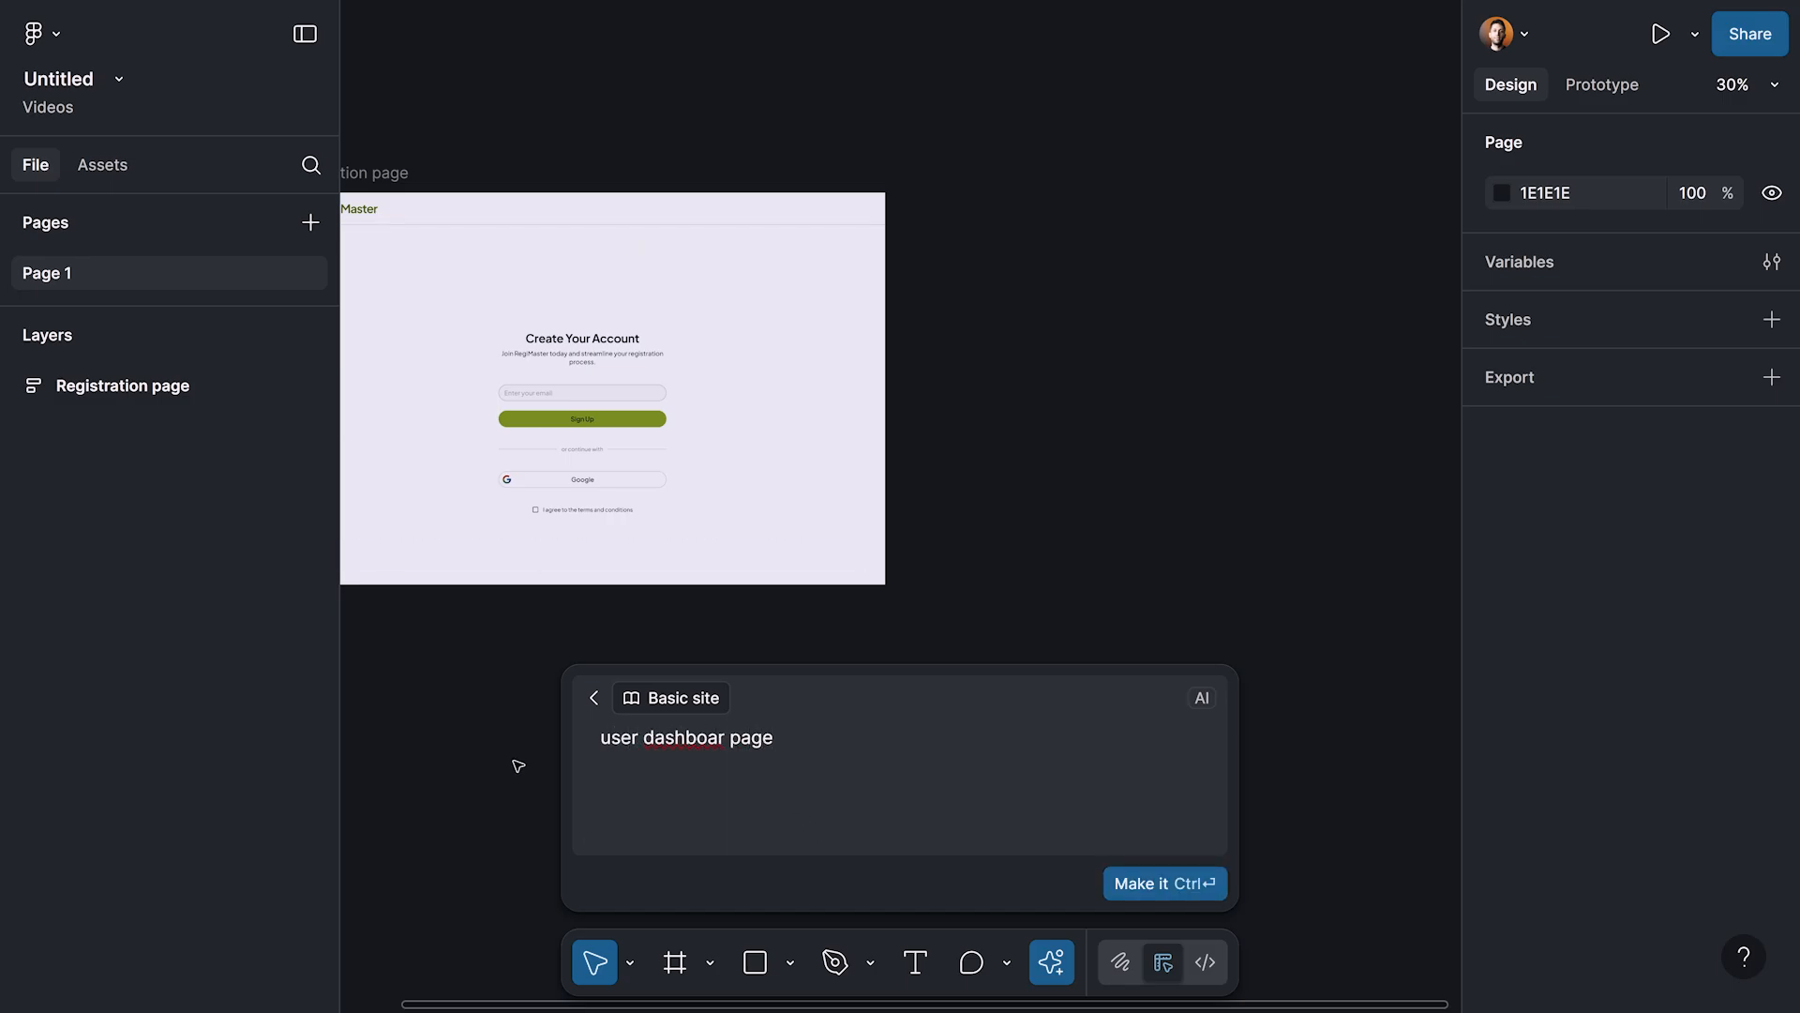
{"action": "right_click", "coordinate": [683, 739]}
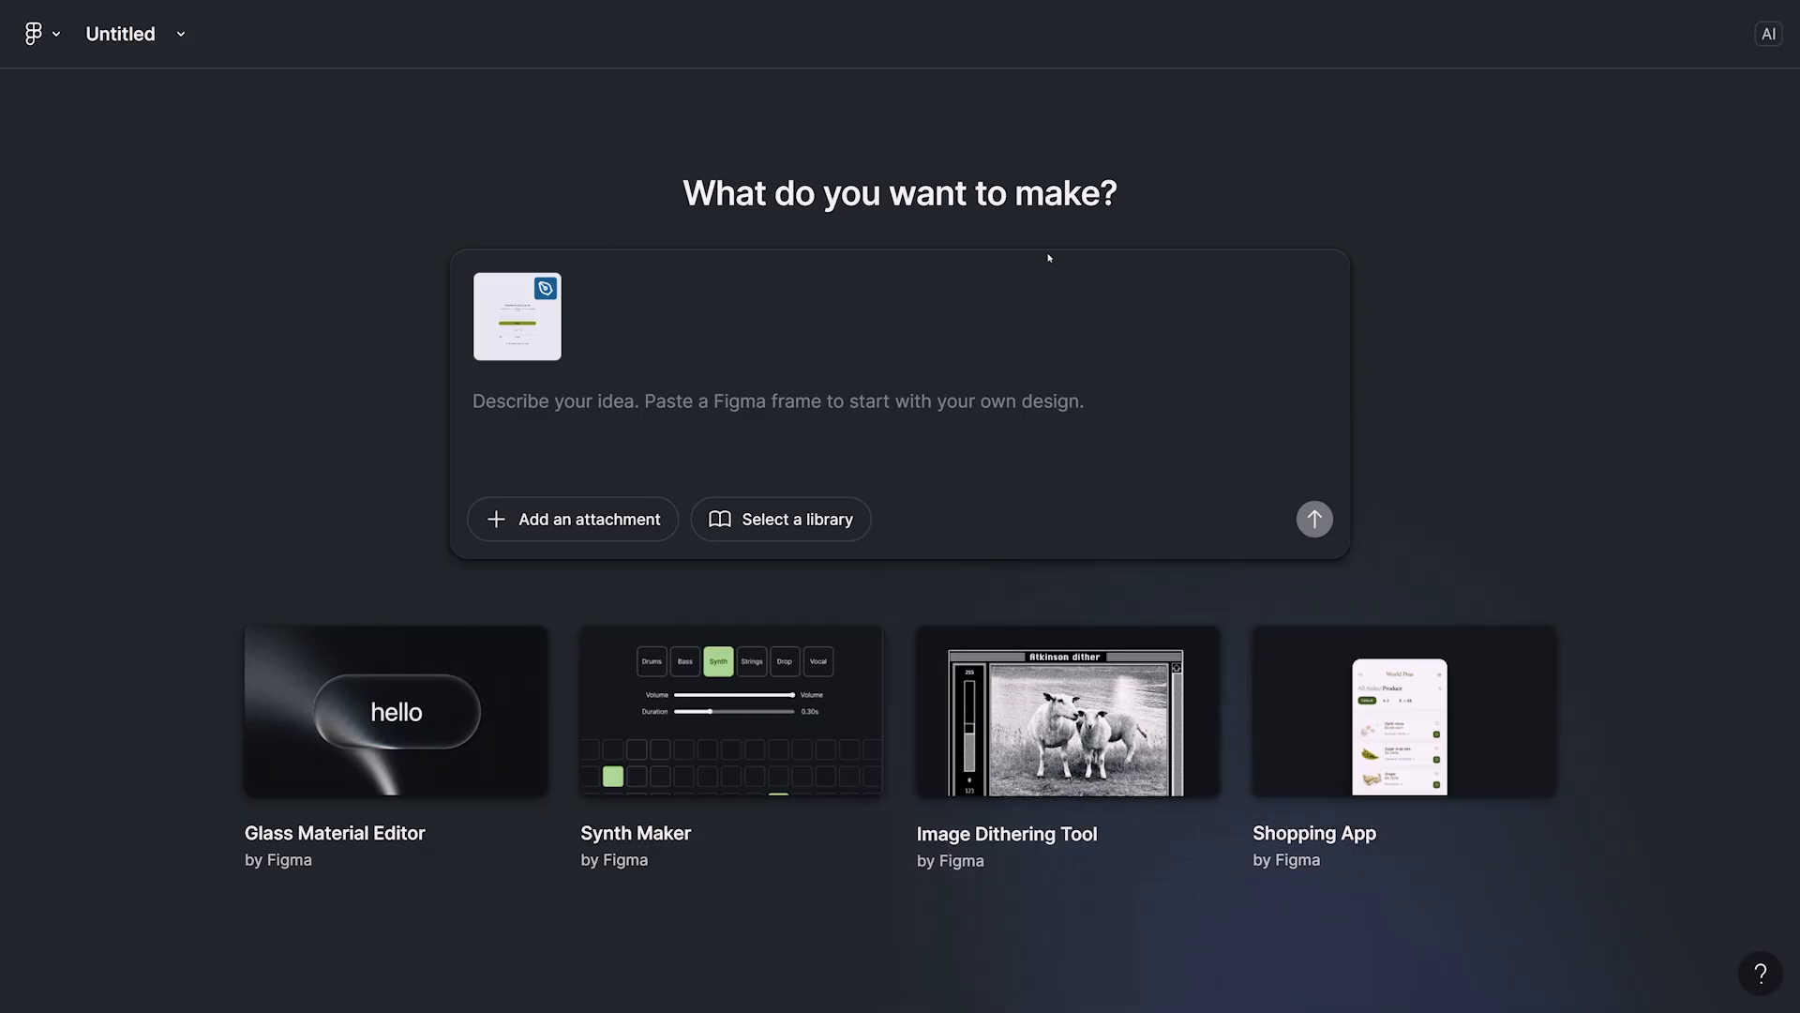
Write a request for a functional, real registration form based on the attached design.
{"action": "left_click", "coordinate": [777, 402]}
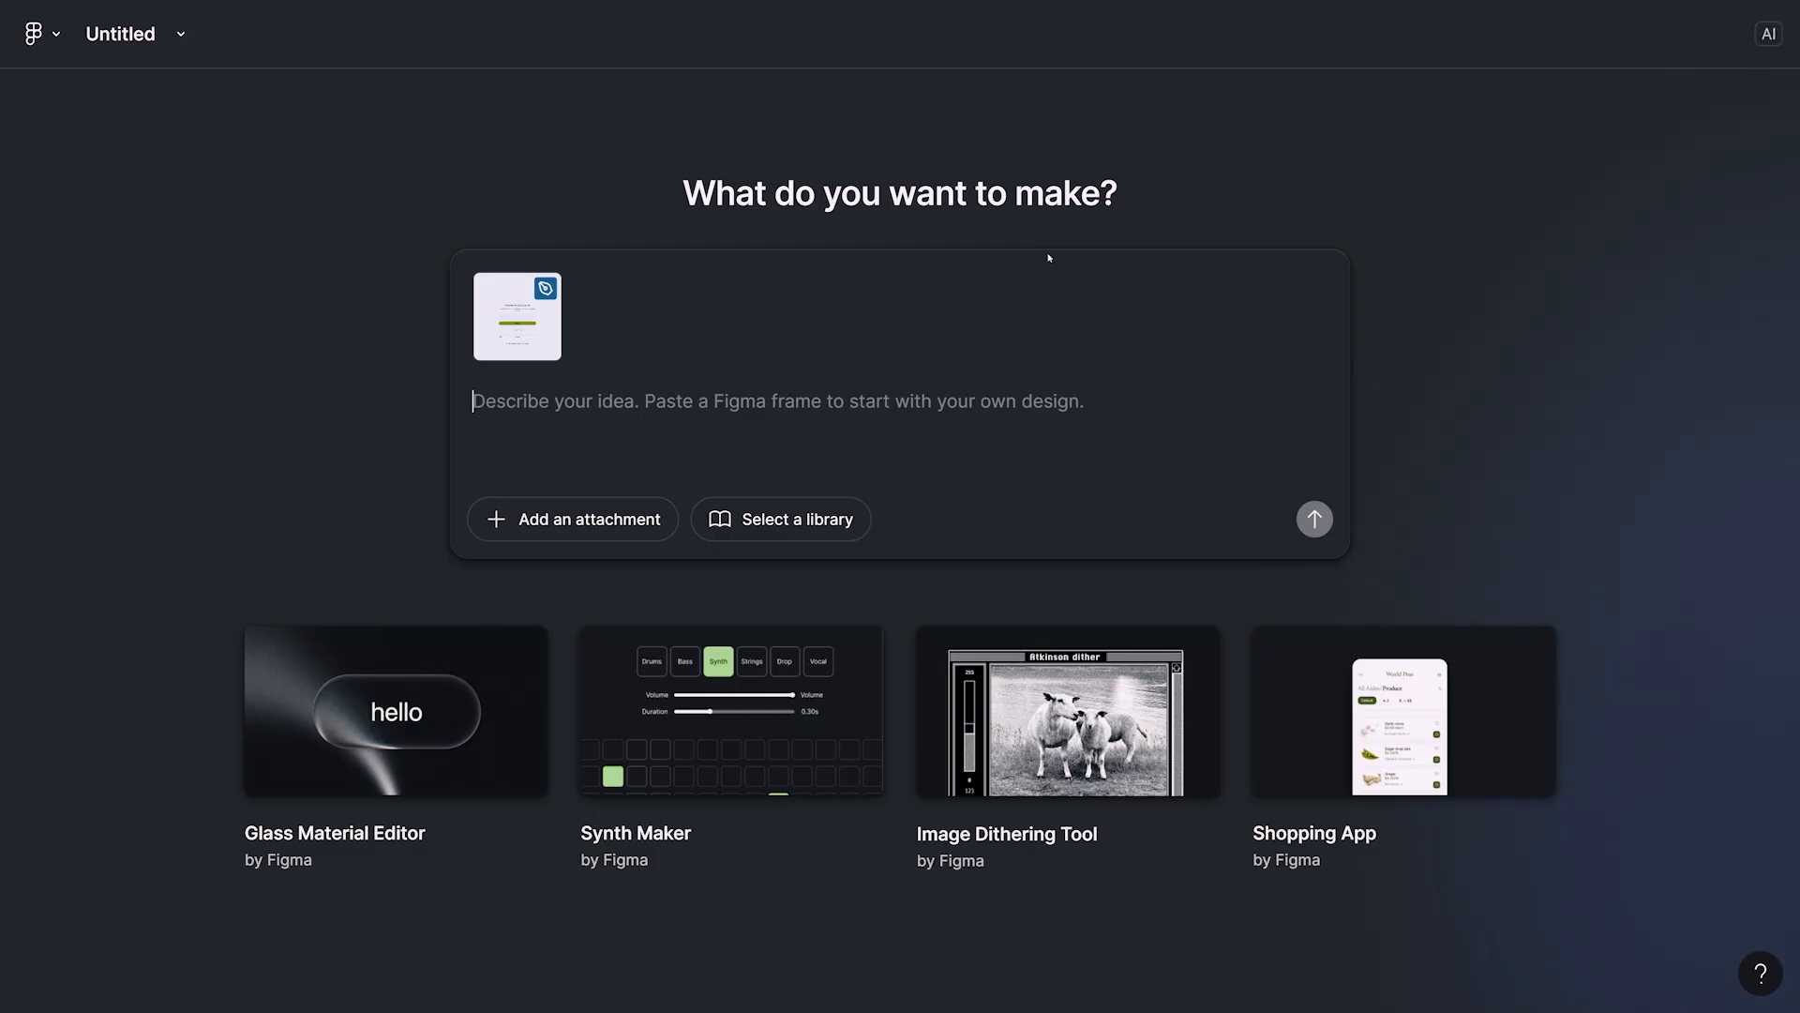
{"action": "type", "text": "I would like to make afunction and real registration form based on the design that I give you. I would like to use supabase to create data base and save all the user information and then we will create a login form that user can login in the platform and see the dashboard which is the second design,"}
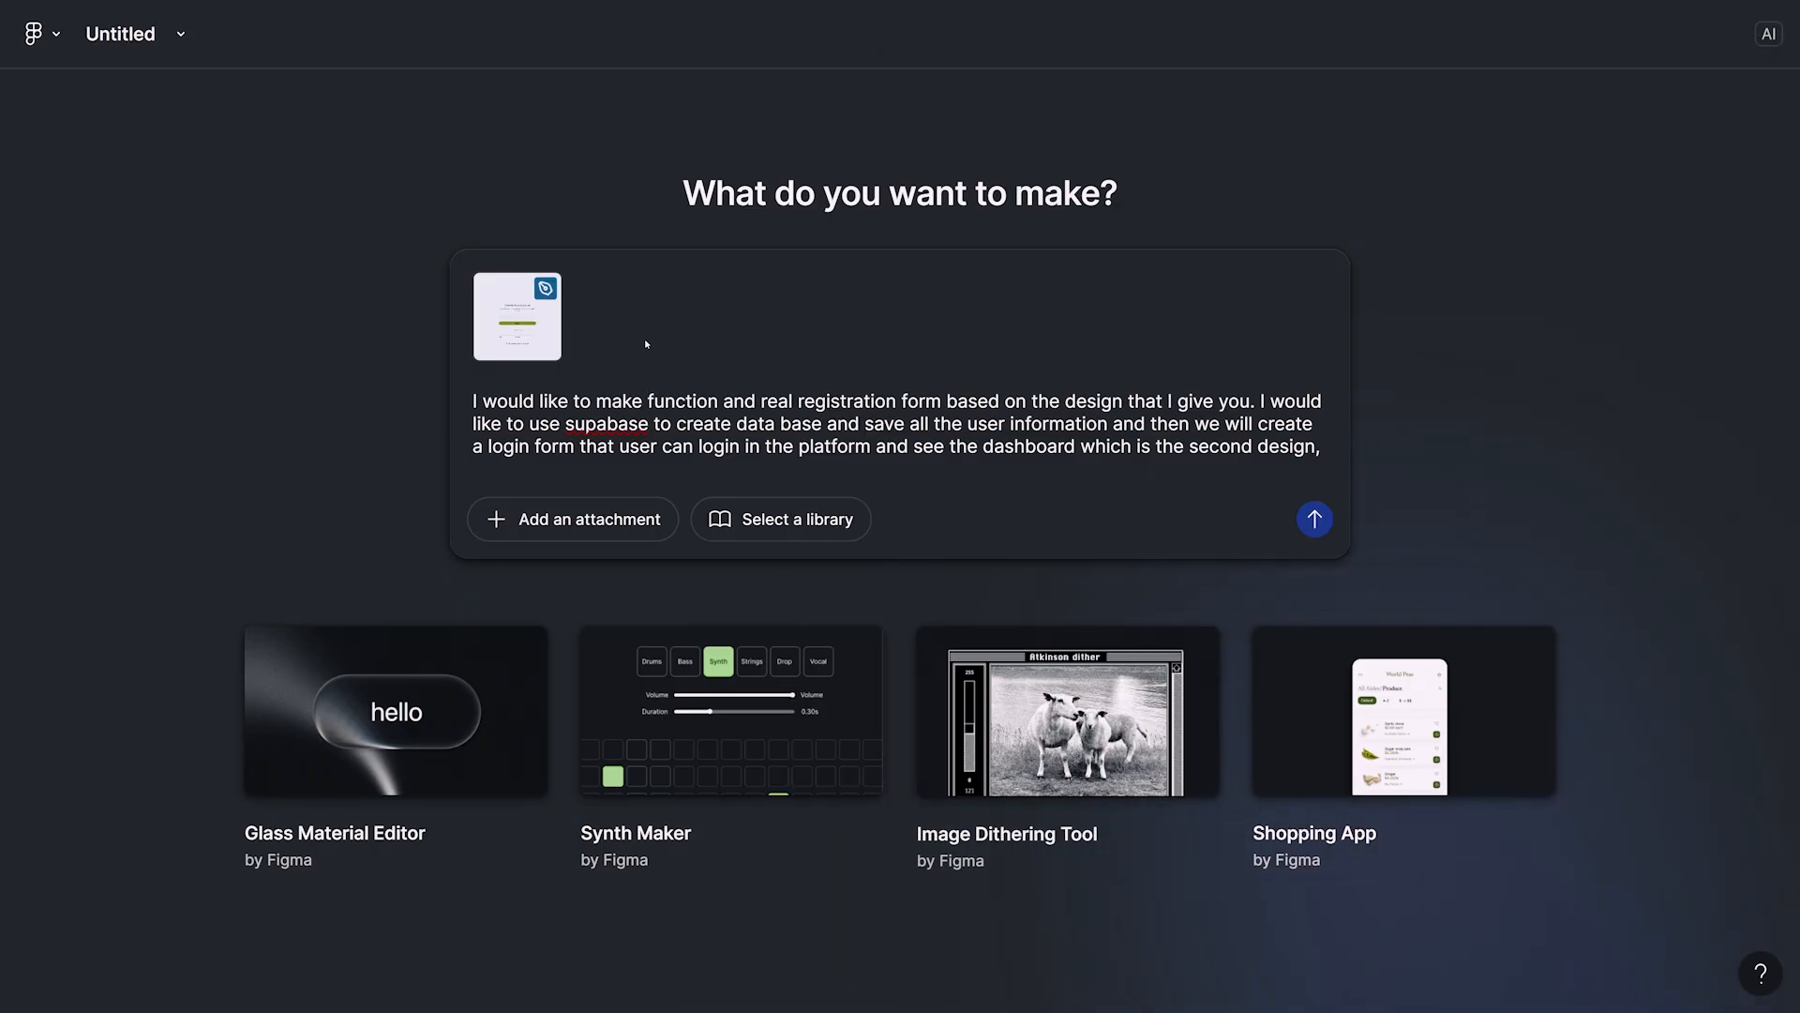
{"action": "mouse_move", "coordinate": [1065, 532]}
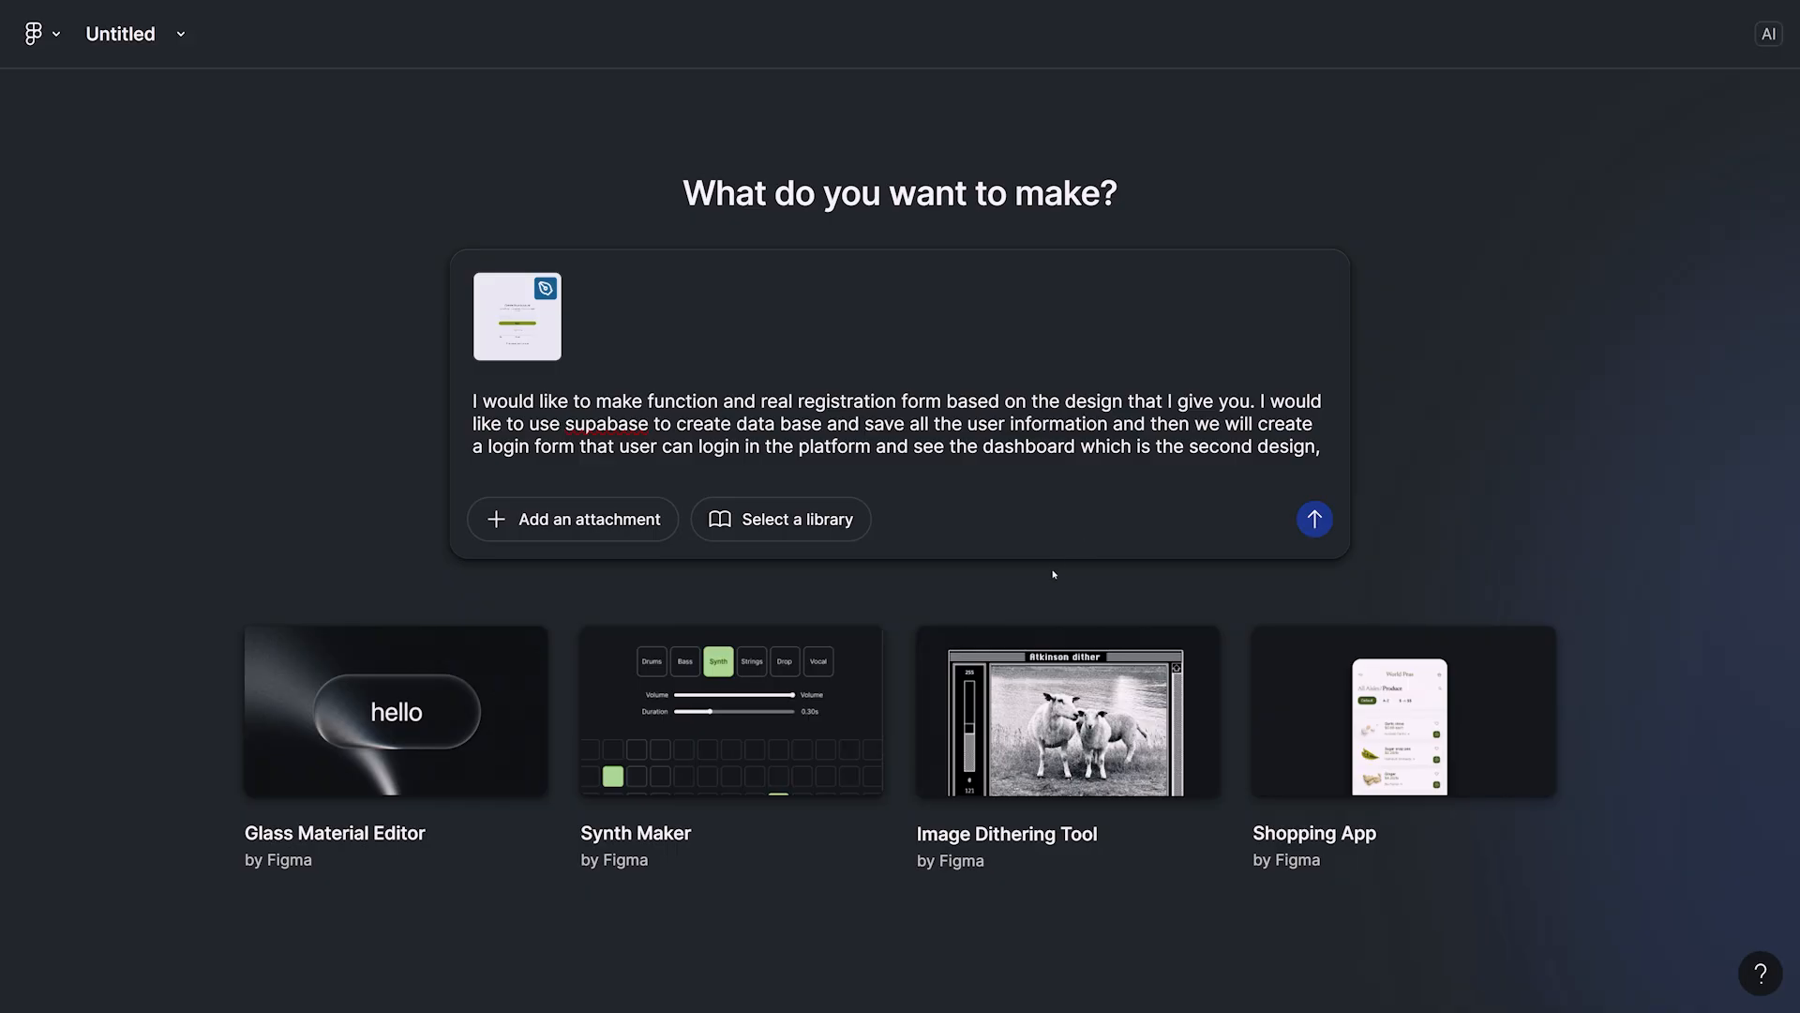
{"action": "mouse_move", "coordinate": [1039, 585]}
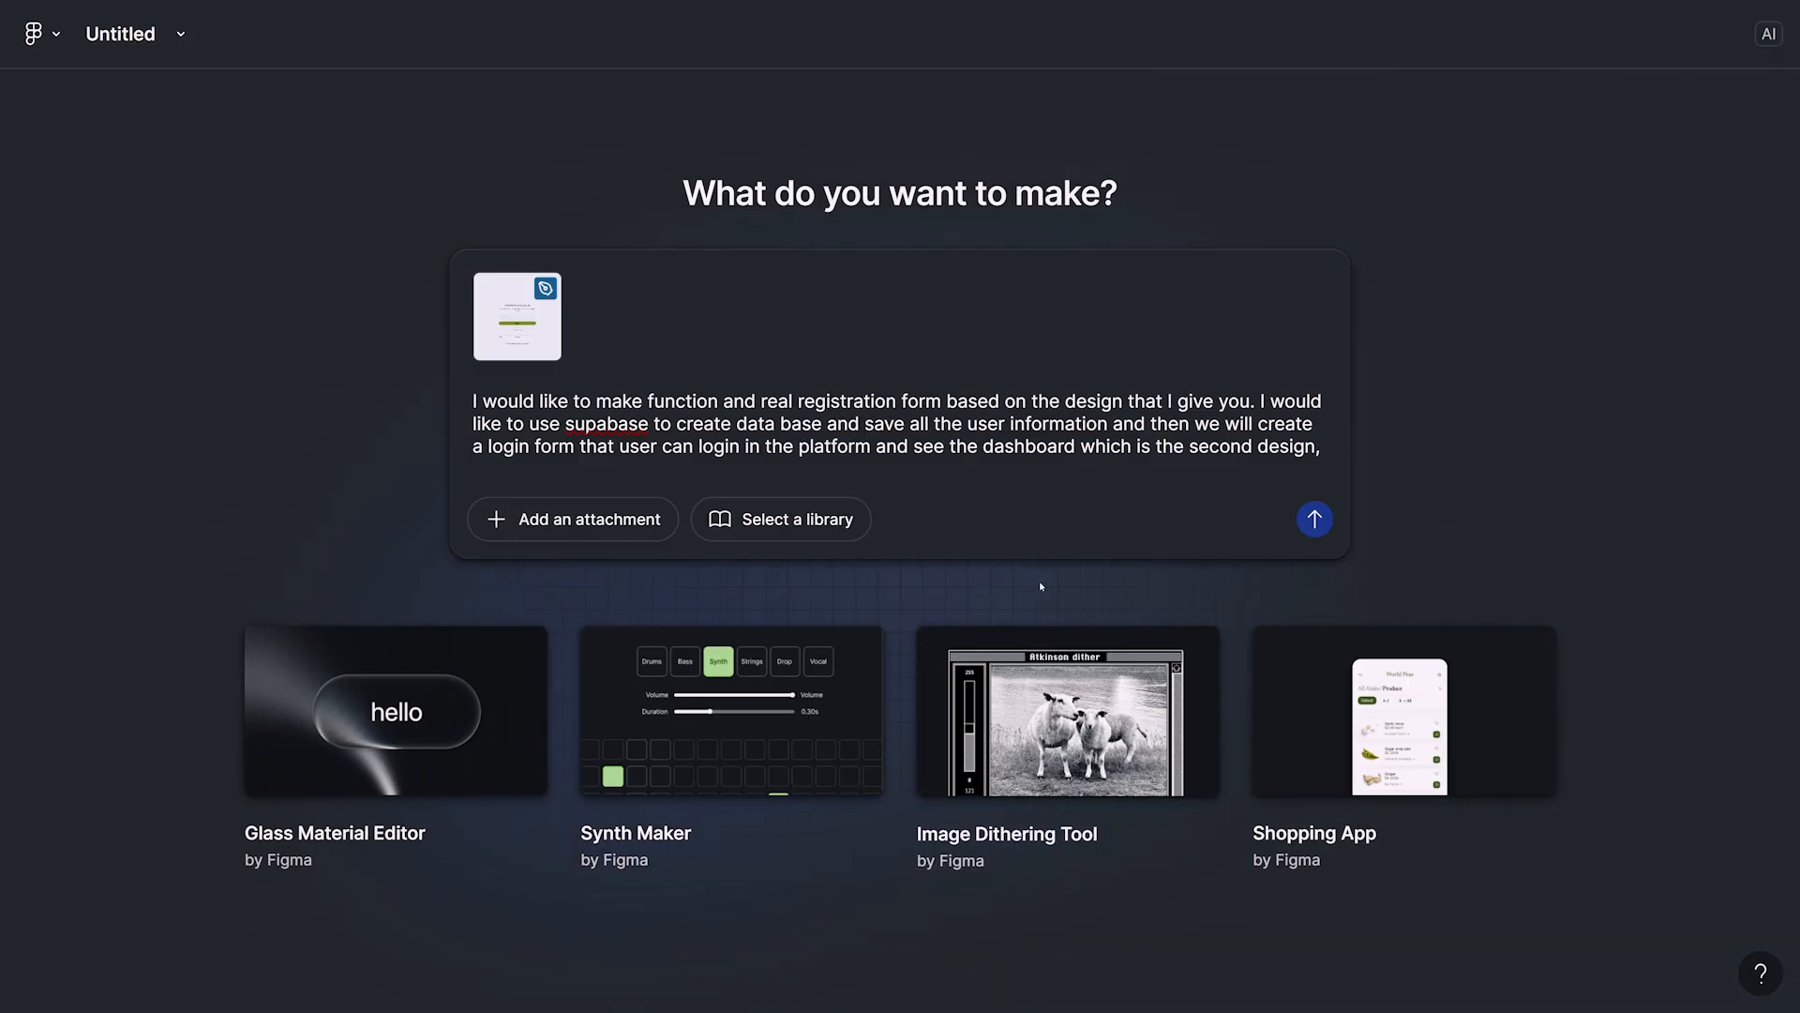
{"action": "mouse_move", "coordinate": [626, 364]}
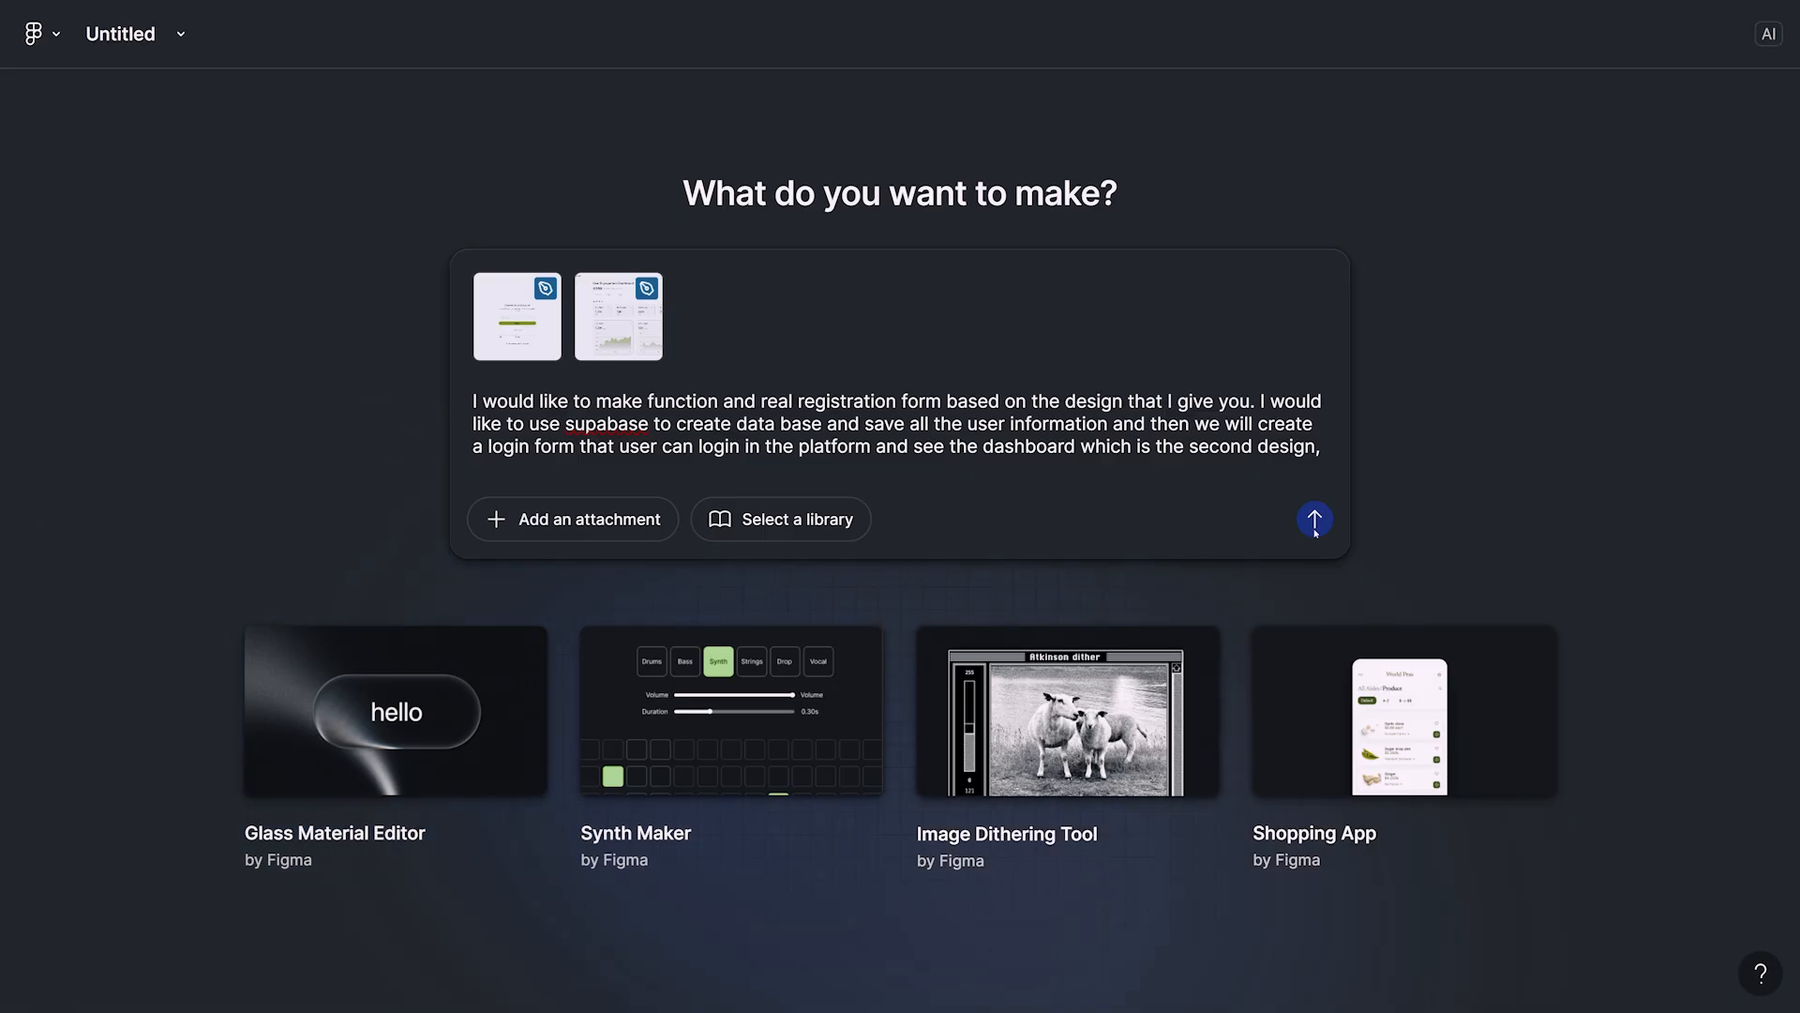
Submit the app request so Figma Make generates it and offers a Supabase connection.
{"action": "left_click", "coordinate": [1313, 522]}
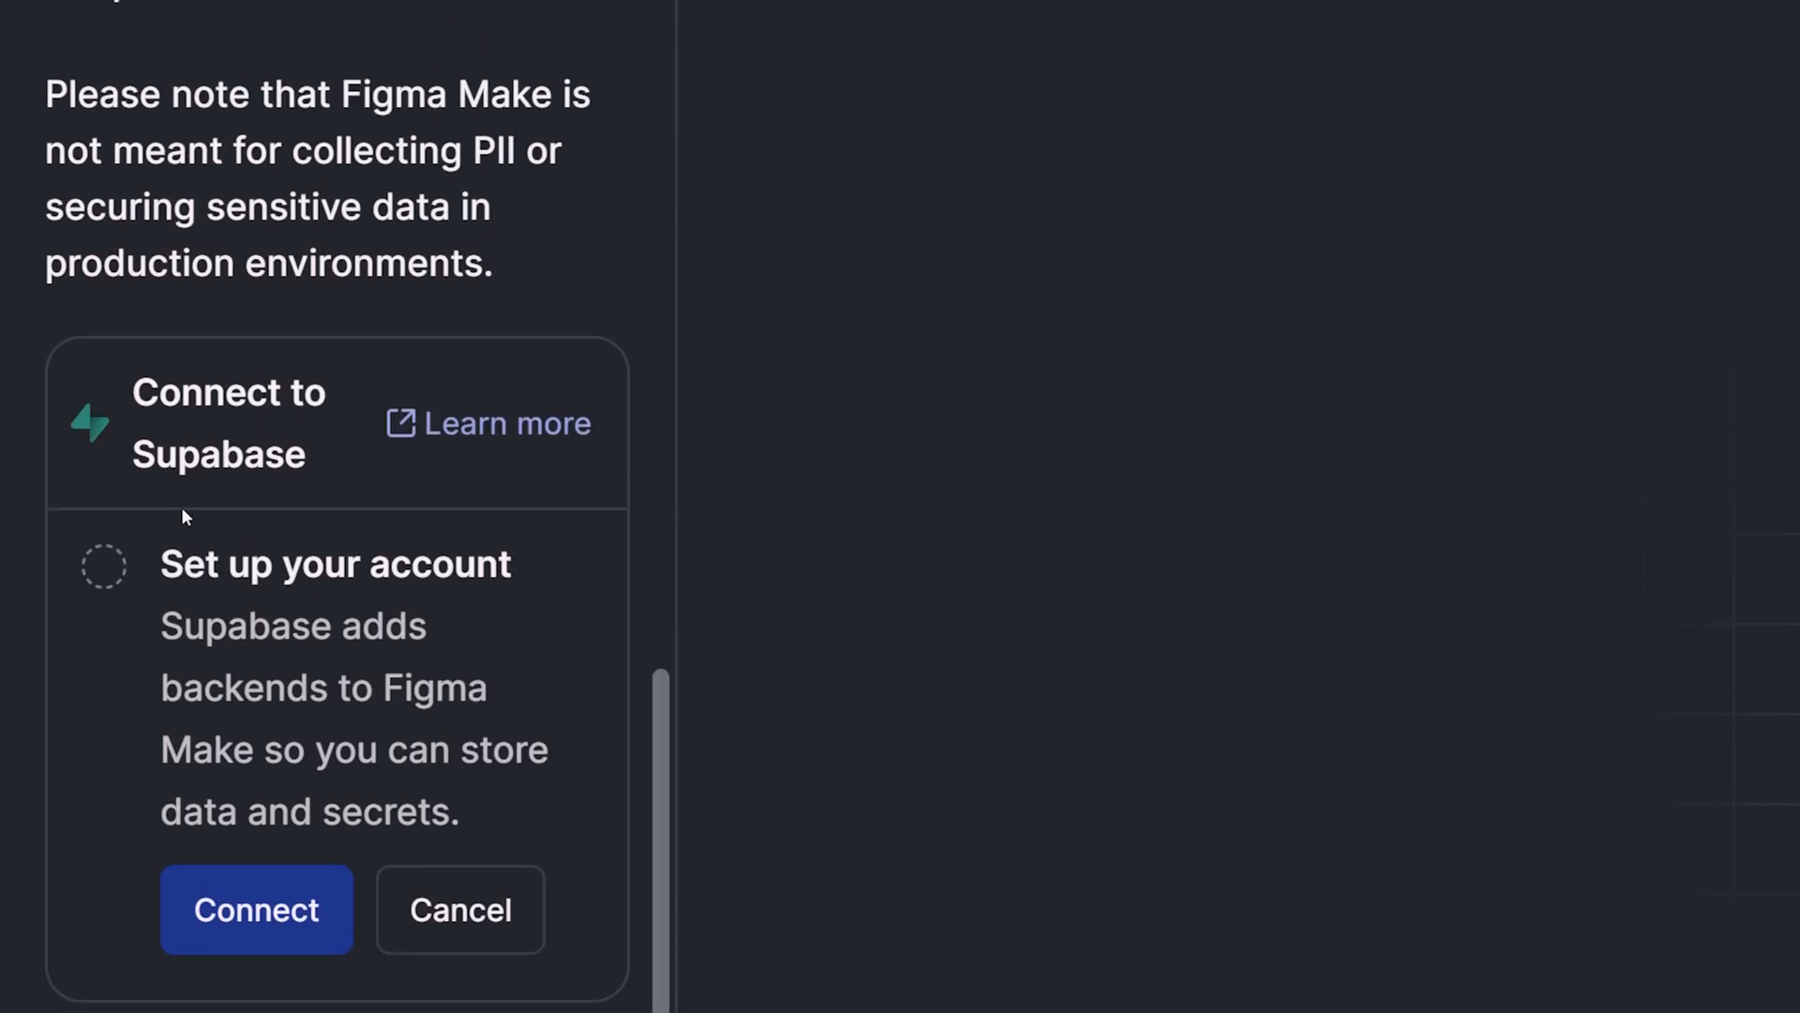
{"action": "mouse_move", "coordinate": [156, 662]}
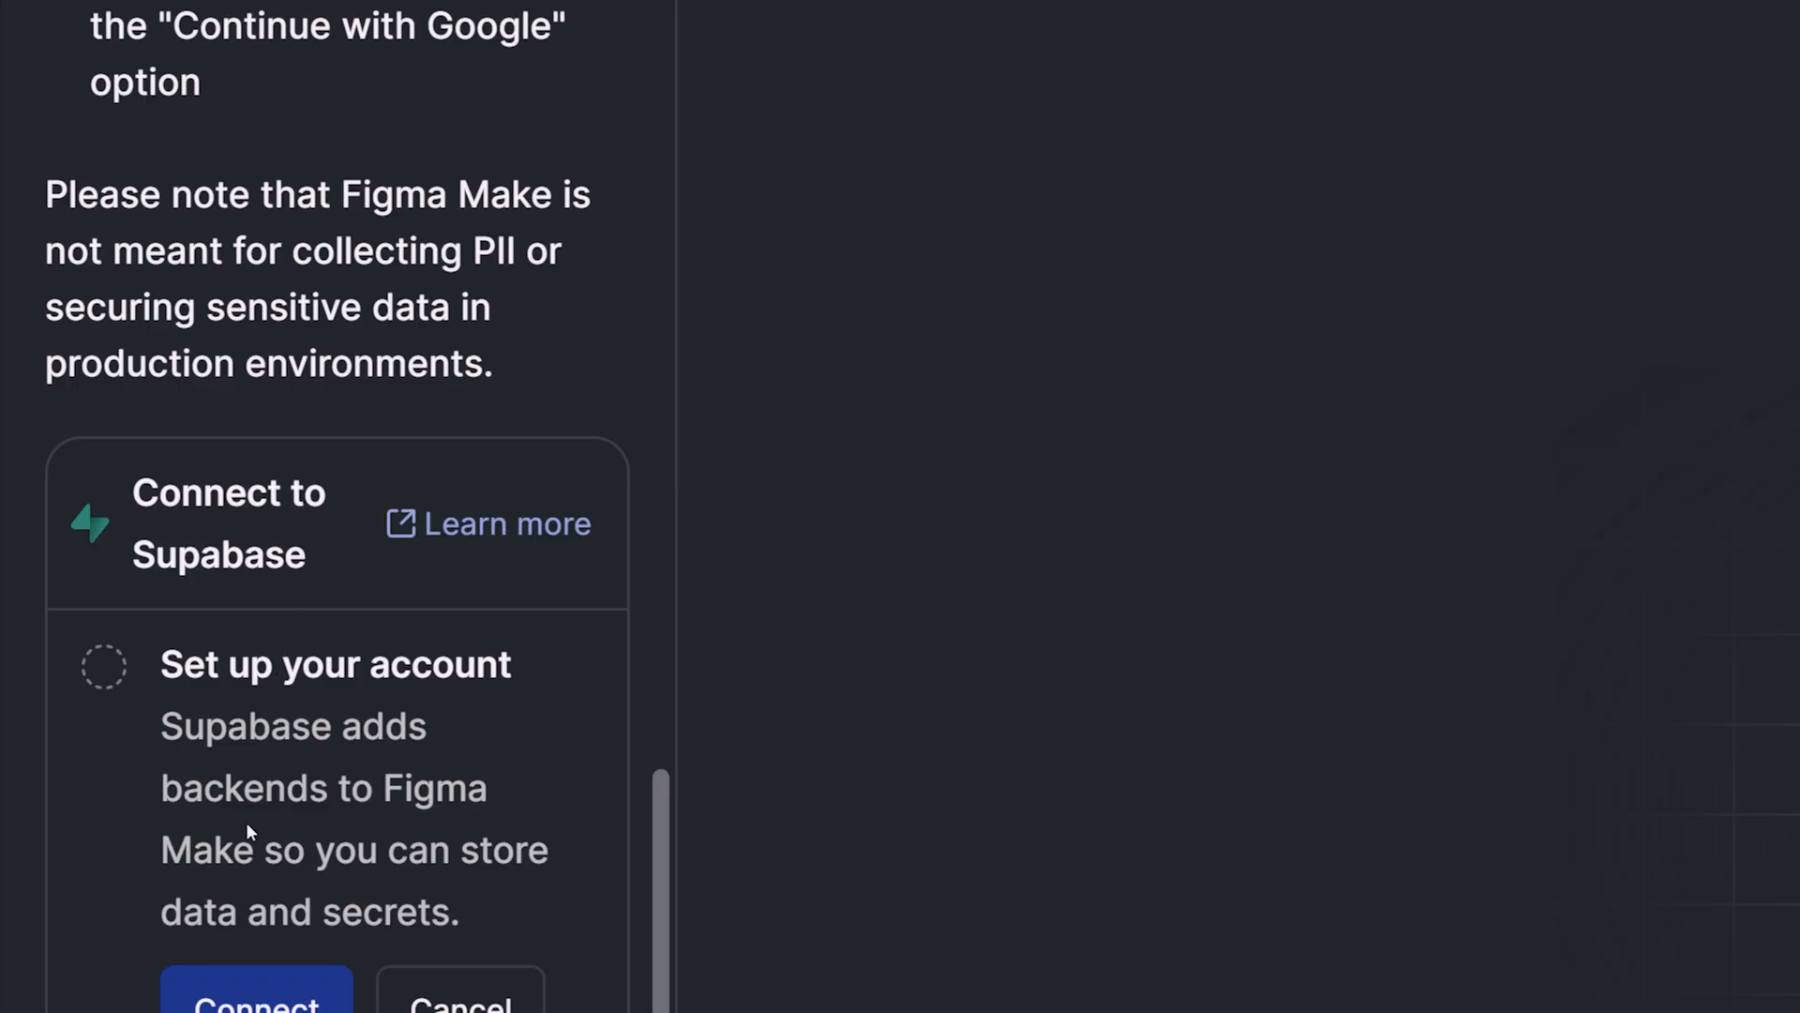
{"action": "mouse_move", "coordinate": [201, 677]}
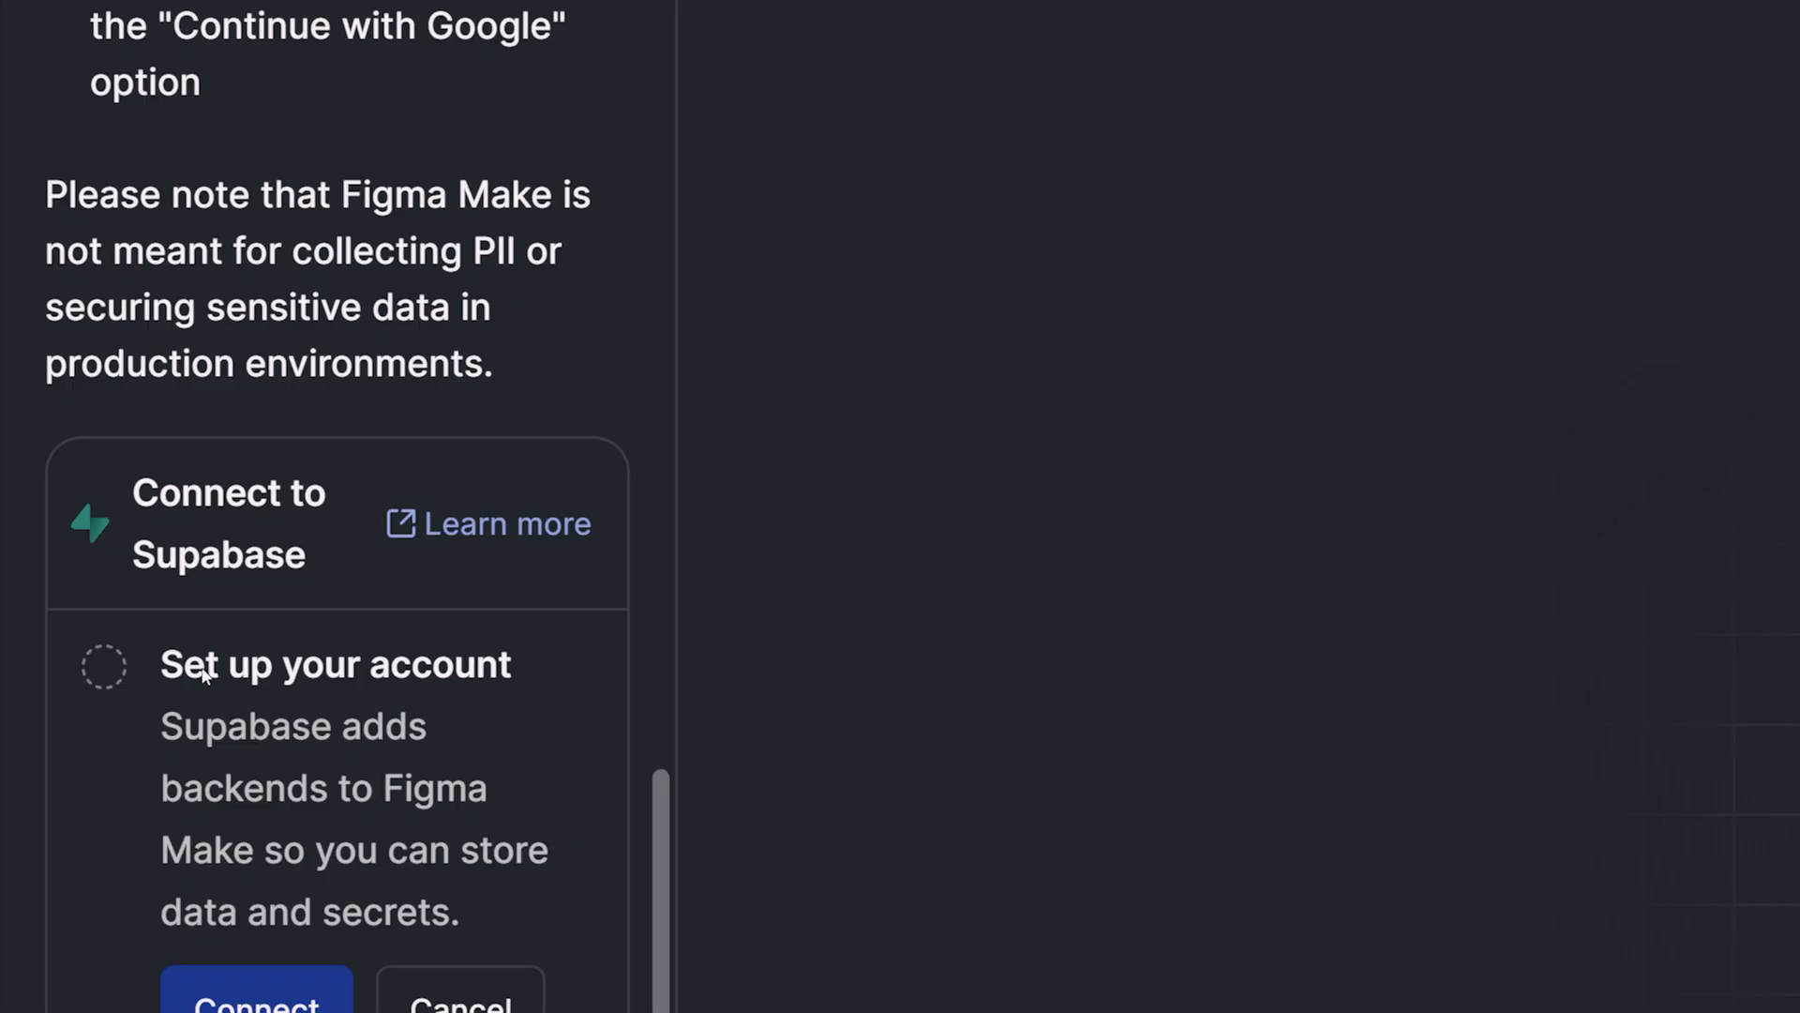
{"action": "mouse_move", "coordinate": [309, 788]}
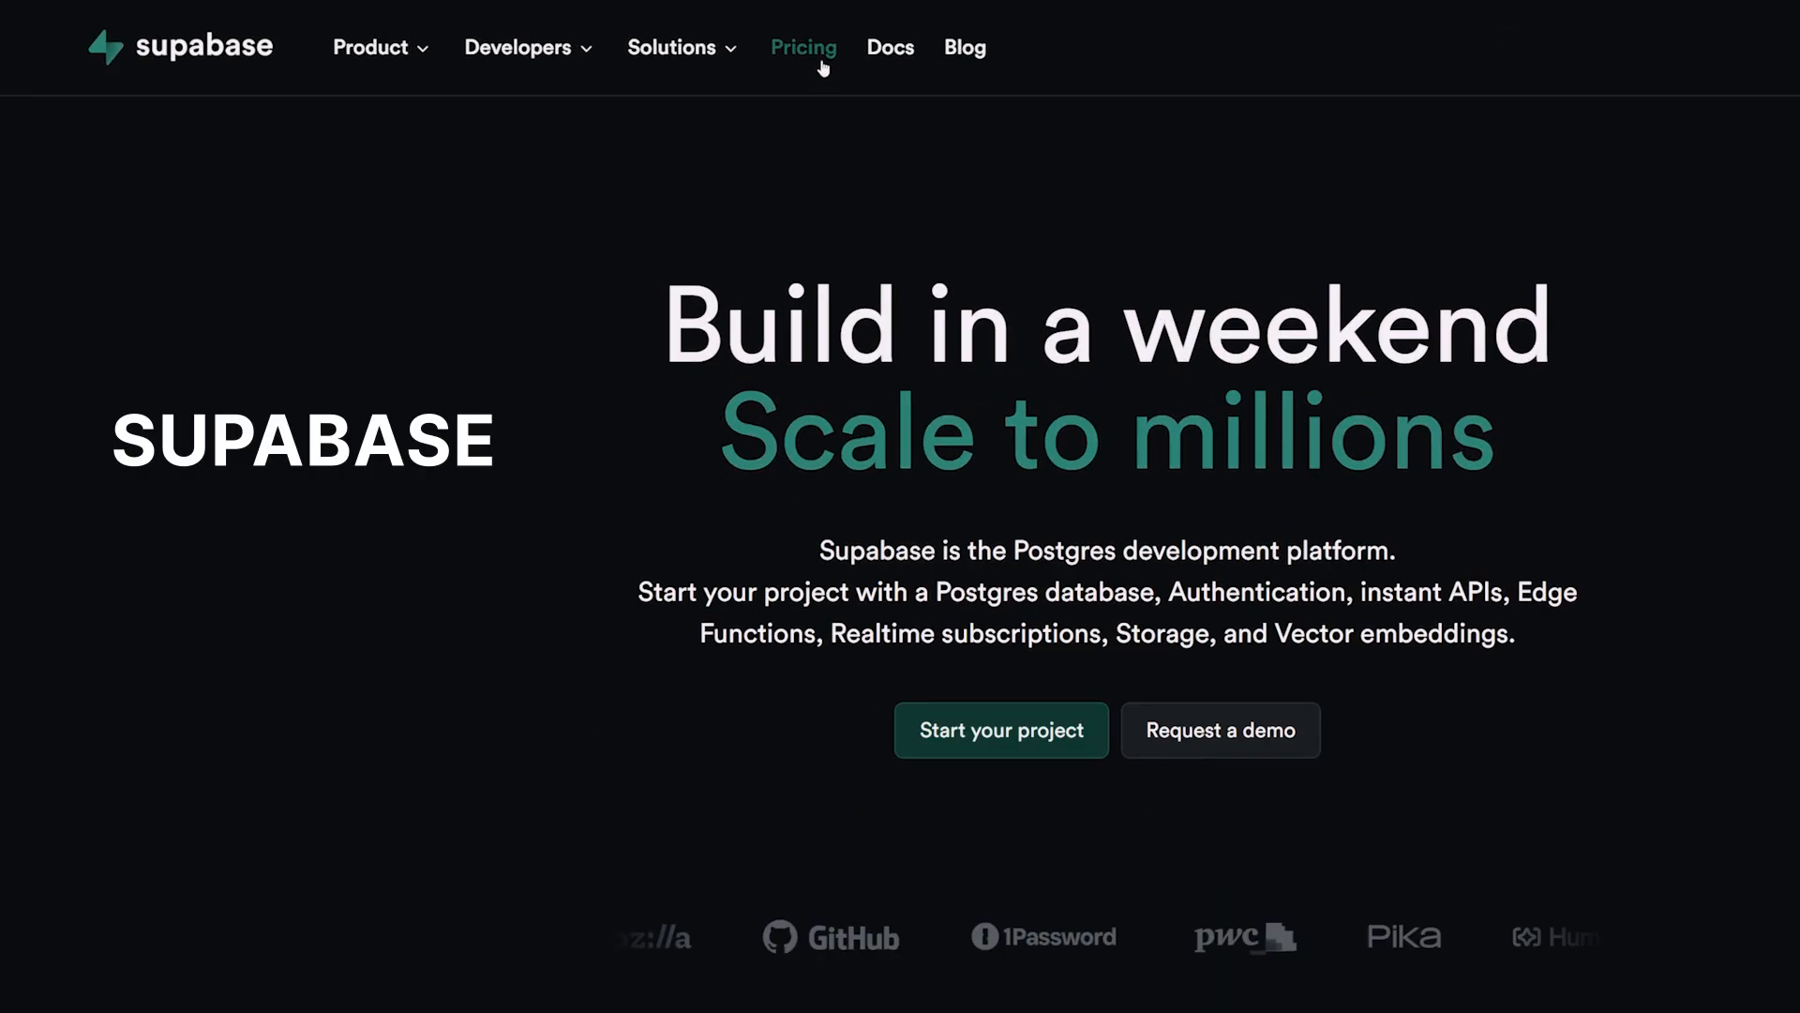
View the Supabase Pricing page and scan the Free and Pro plan feature lists.
{"action": "left_click", "coordinate": [803, 46]}
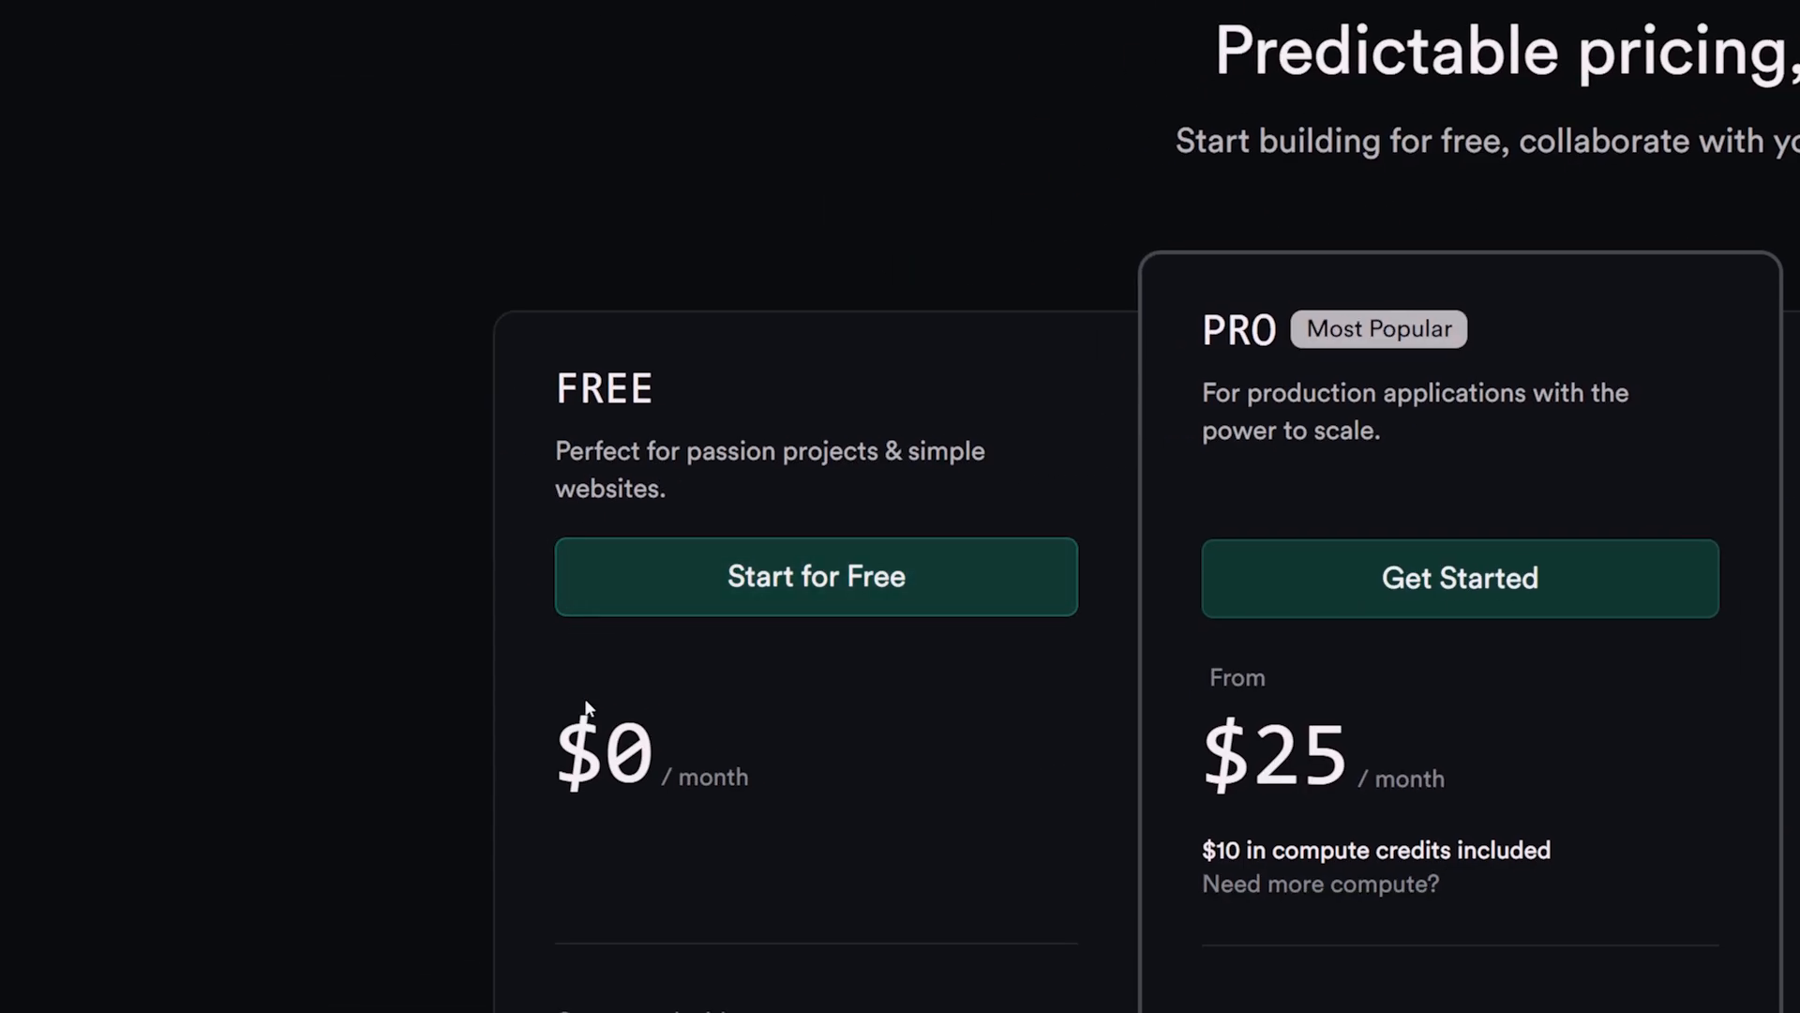
{"action": "scroll", "scroll_direction": "down", "scroll_amount": 3}
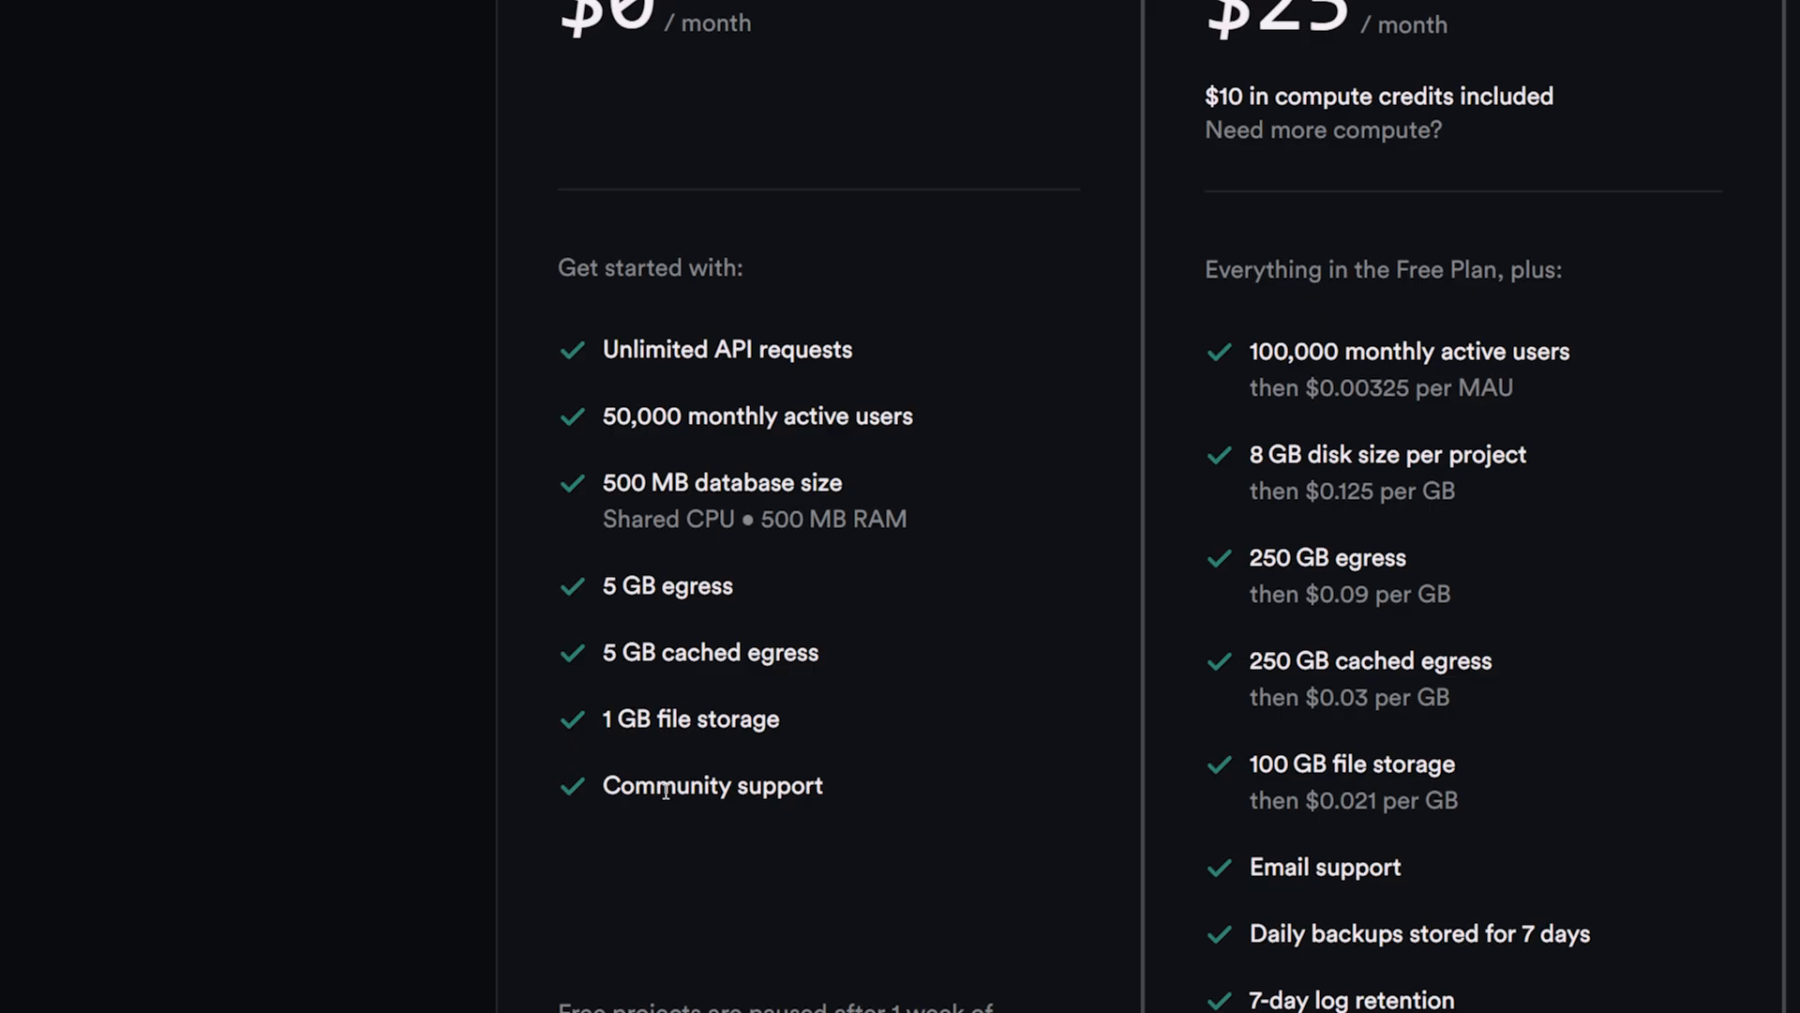
{"action": "mouse_move", "coordinate": [698, 729]}
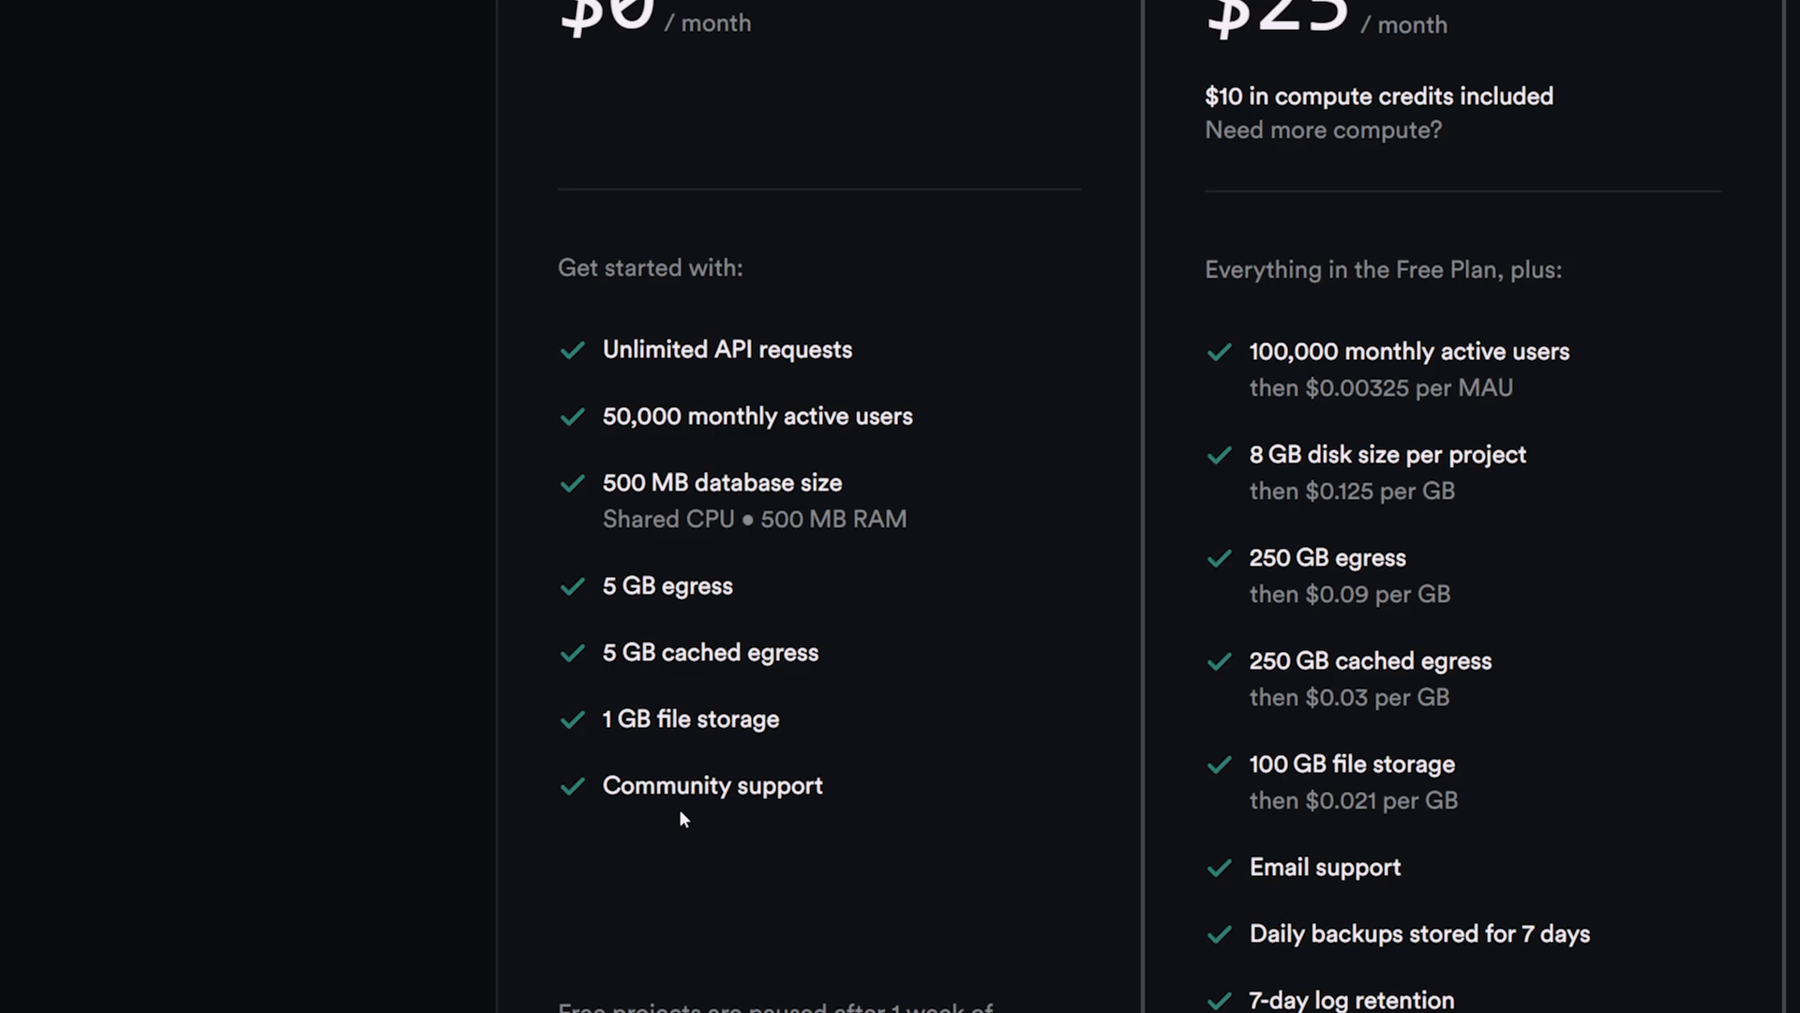
{"action": "mouse_move", "coordinate": [836, 169]}
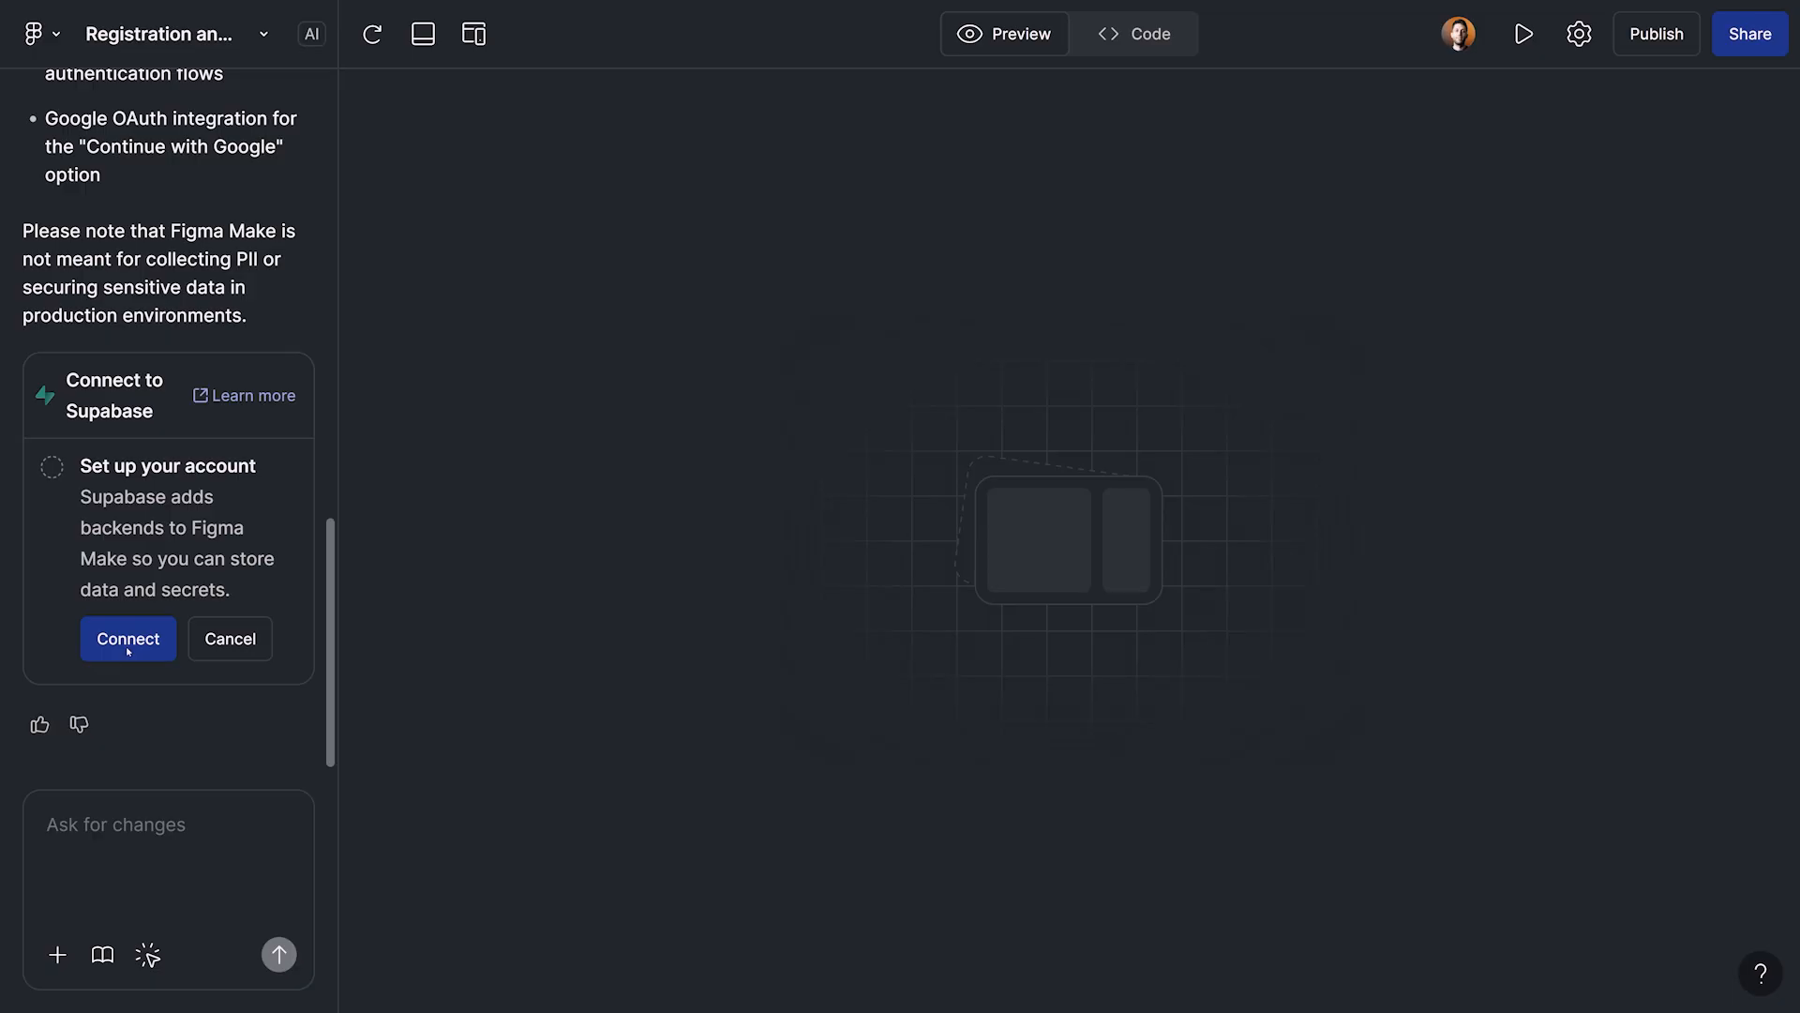
Connect from Figma Make and create a Free-plan Supabase organization granting Figma API access.
{"action": "left_click", "coordinate": [128, 638]}
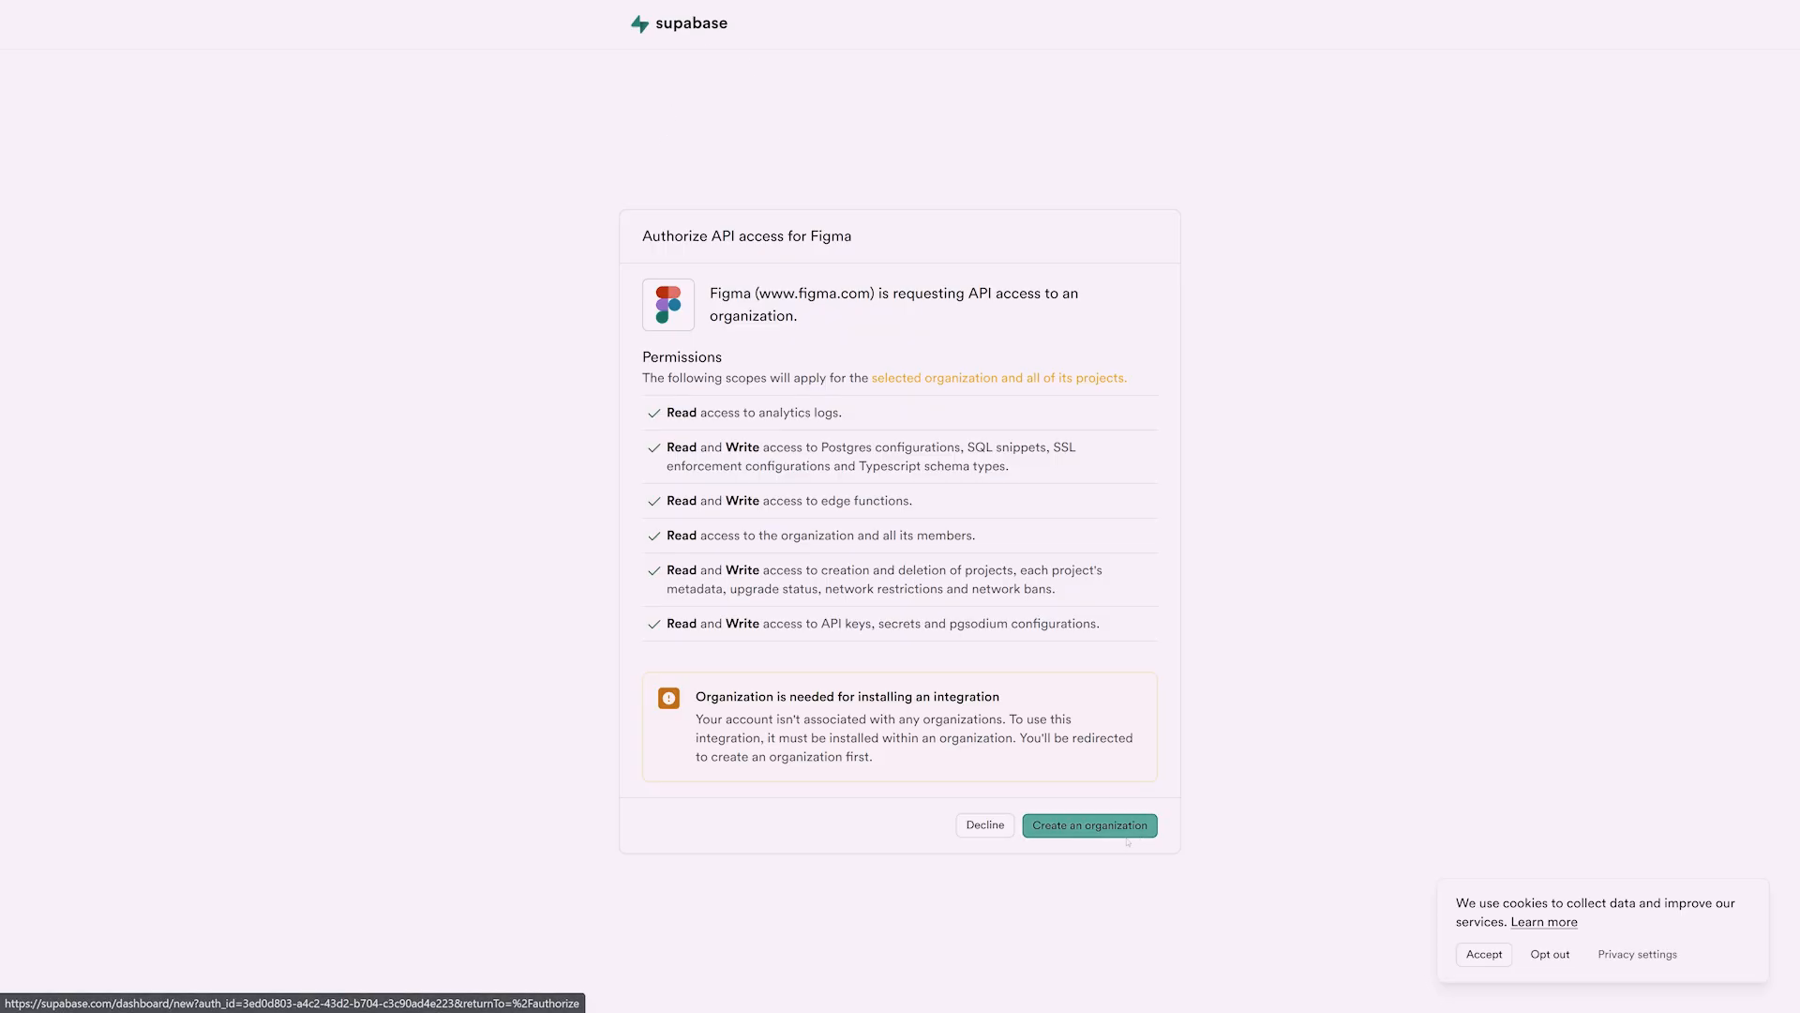
{"action": "left_click", "coordinate": [1090, 825]}
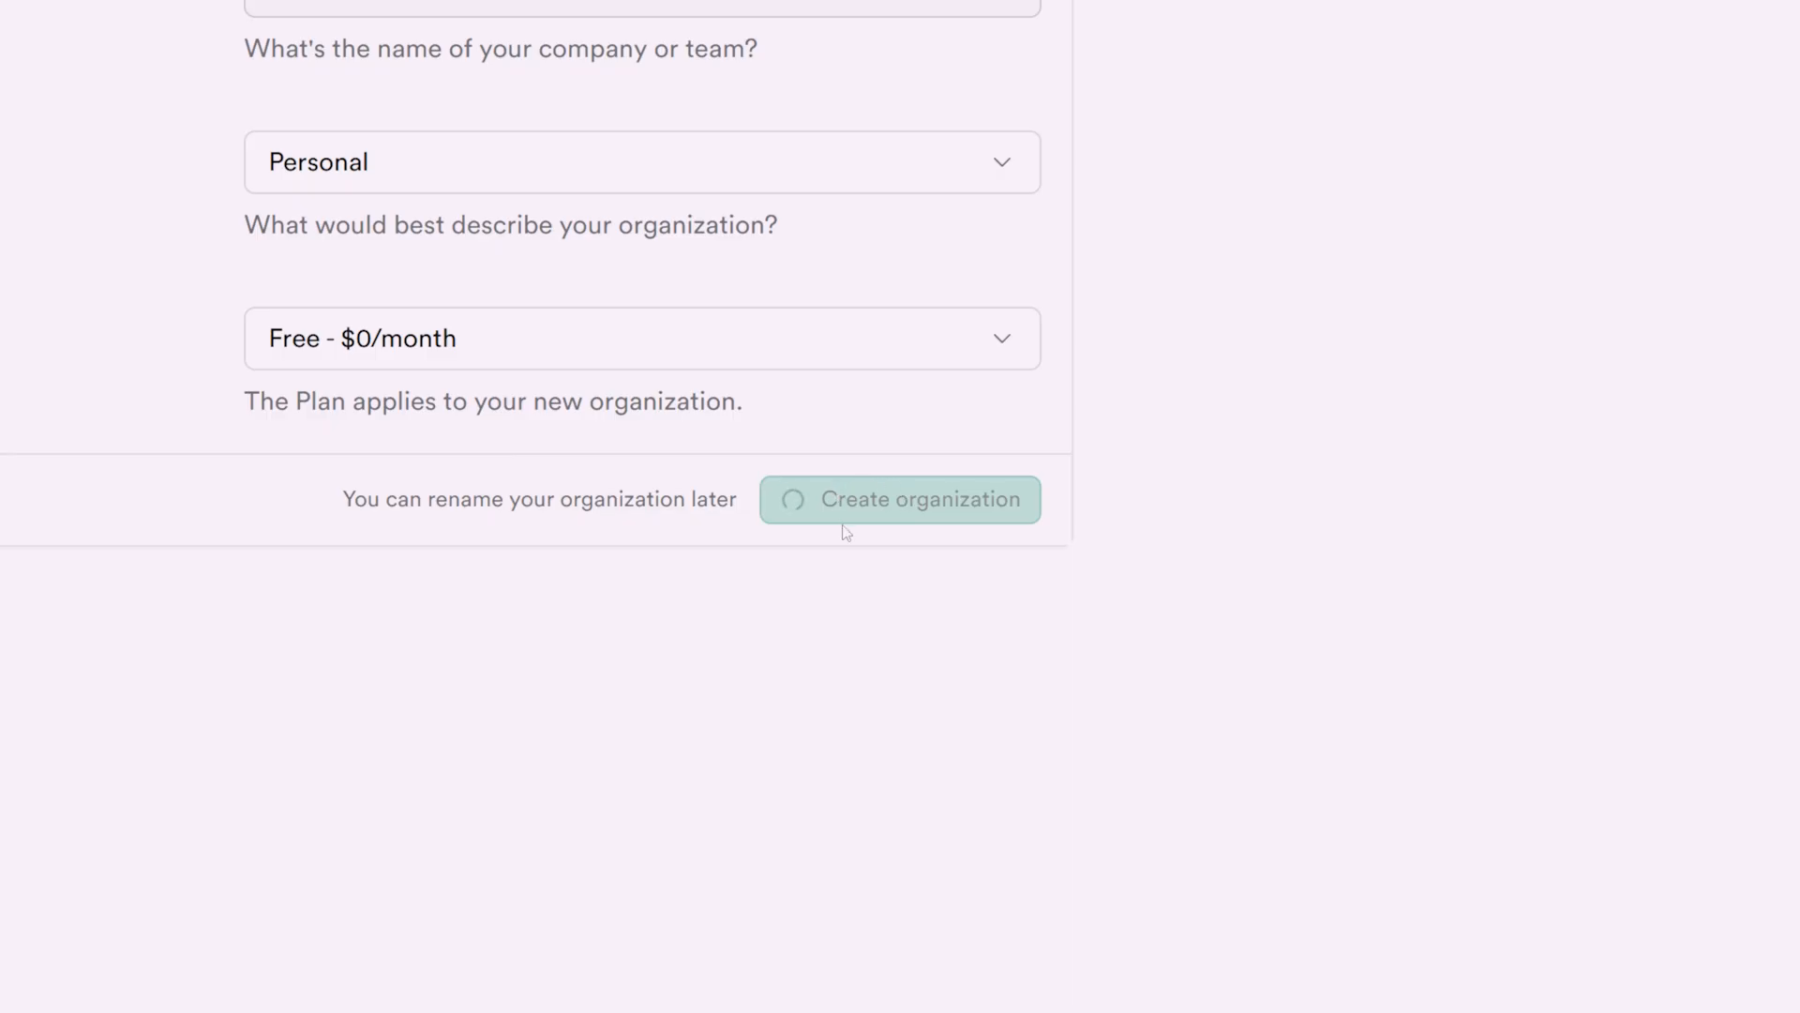
{"action": "left_click", "coordinate": [900, 498]}
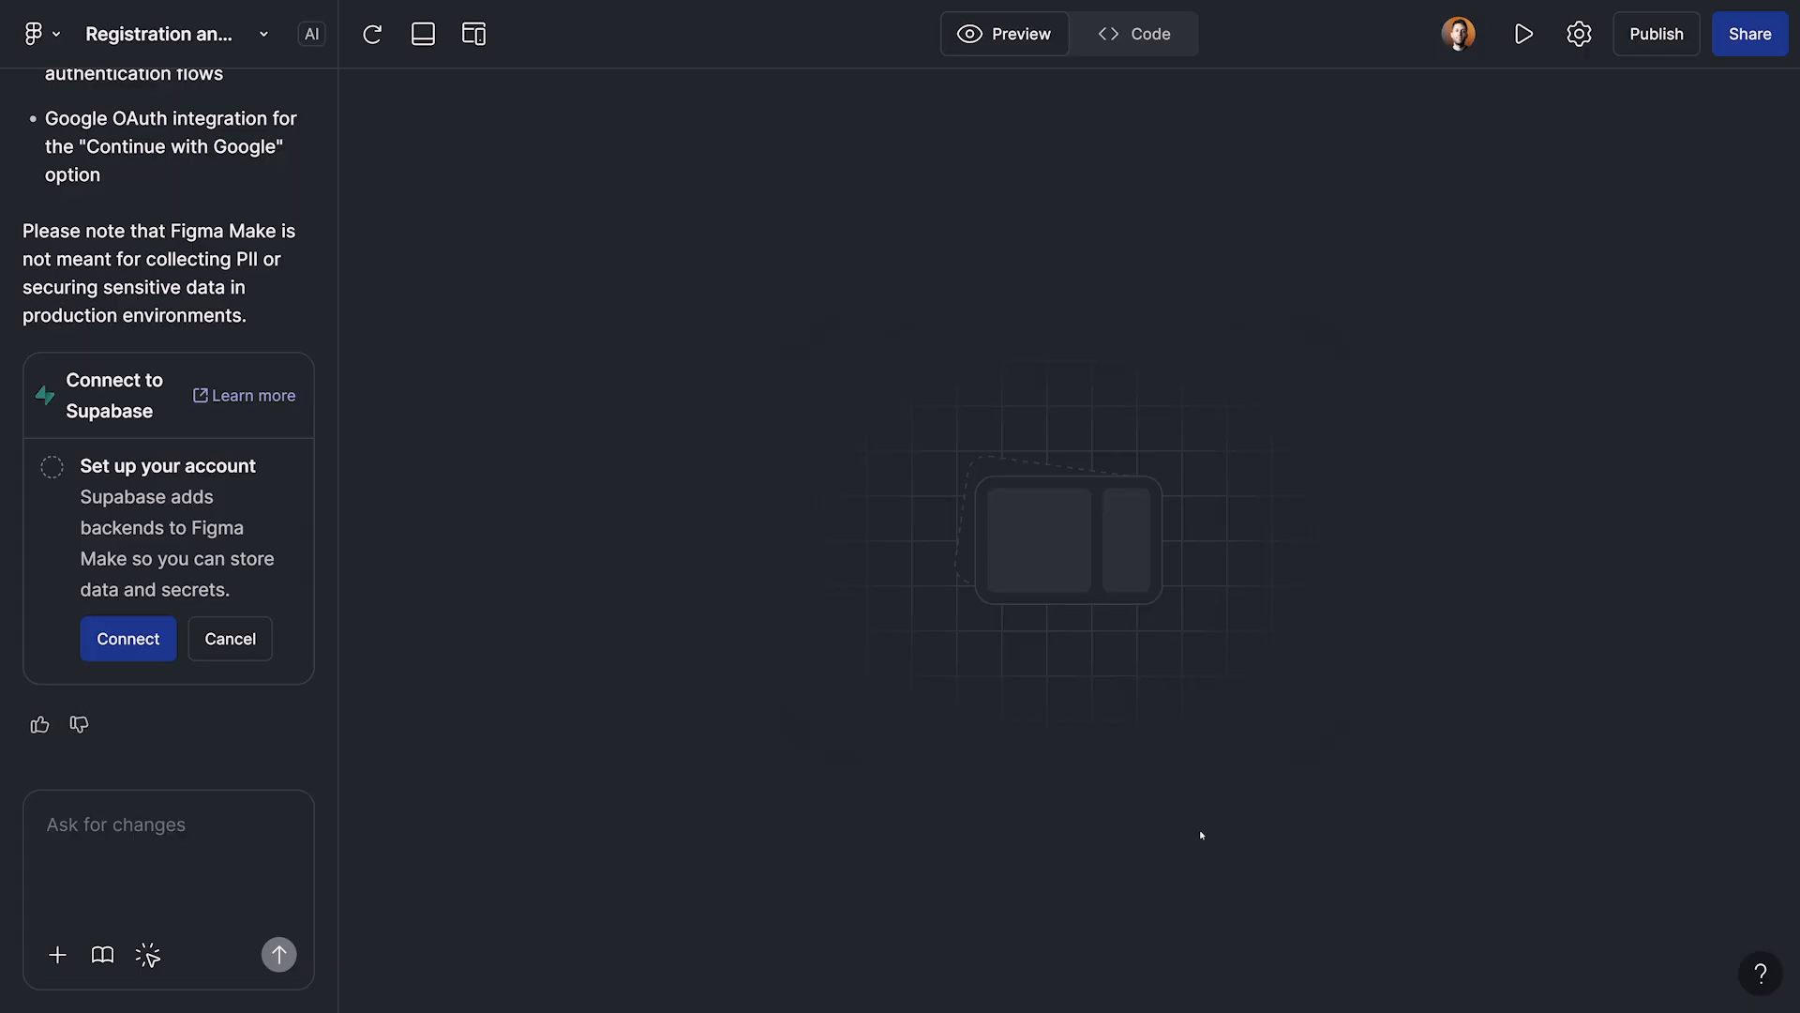
Create the Supabase project 'Registration and Login Forms' in Central EU (Frankfurt) with a generated password.
{"action": "left_click", "coordinate": [127, 637]}
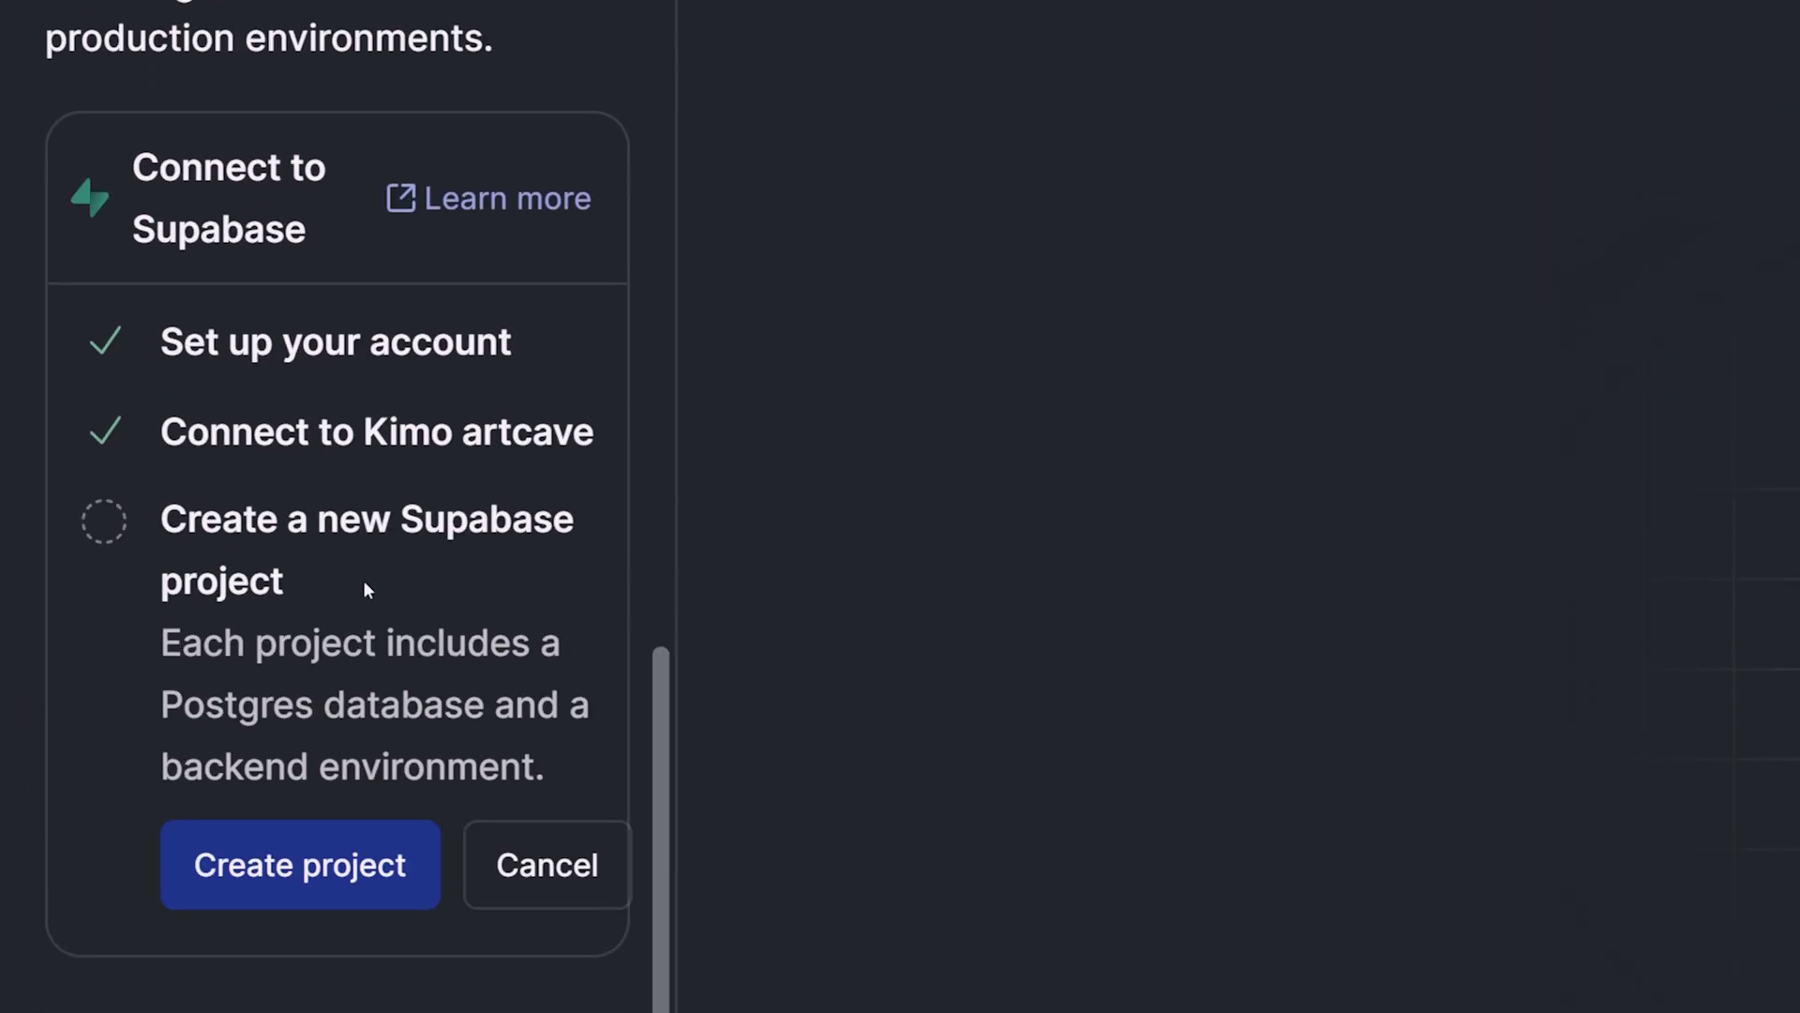
{"action": "scroll", "scroll_direction": "down", "scroll_amount": 3}
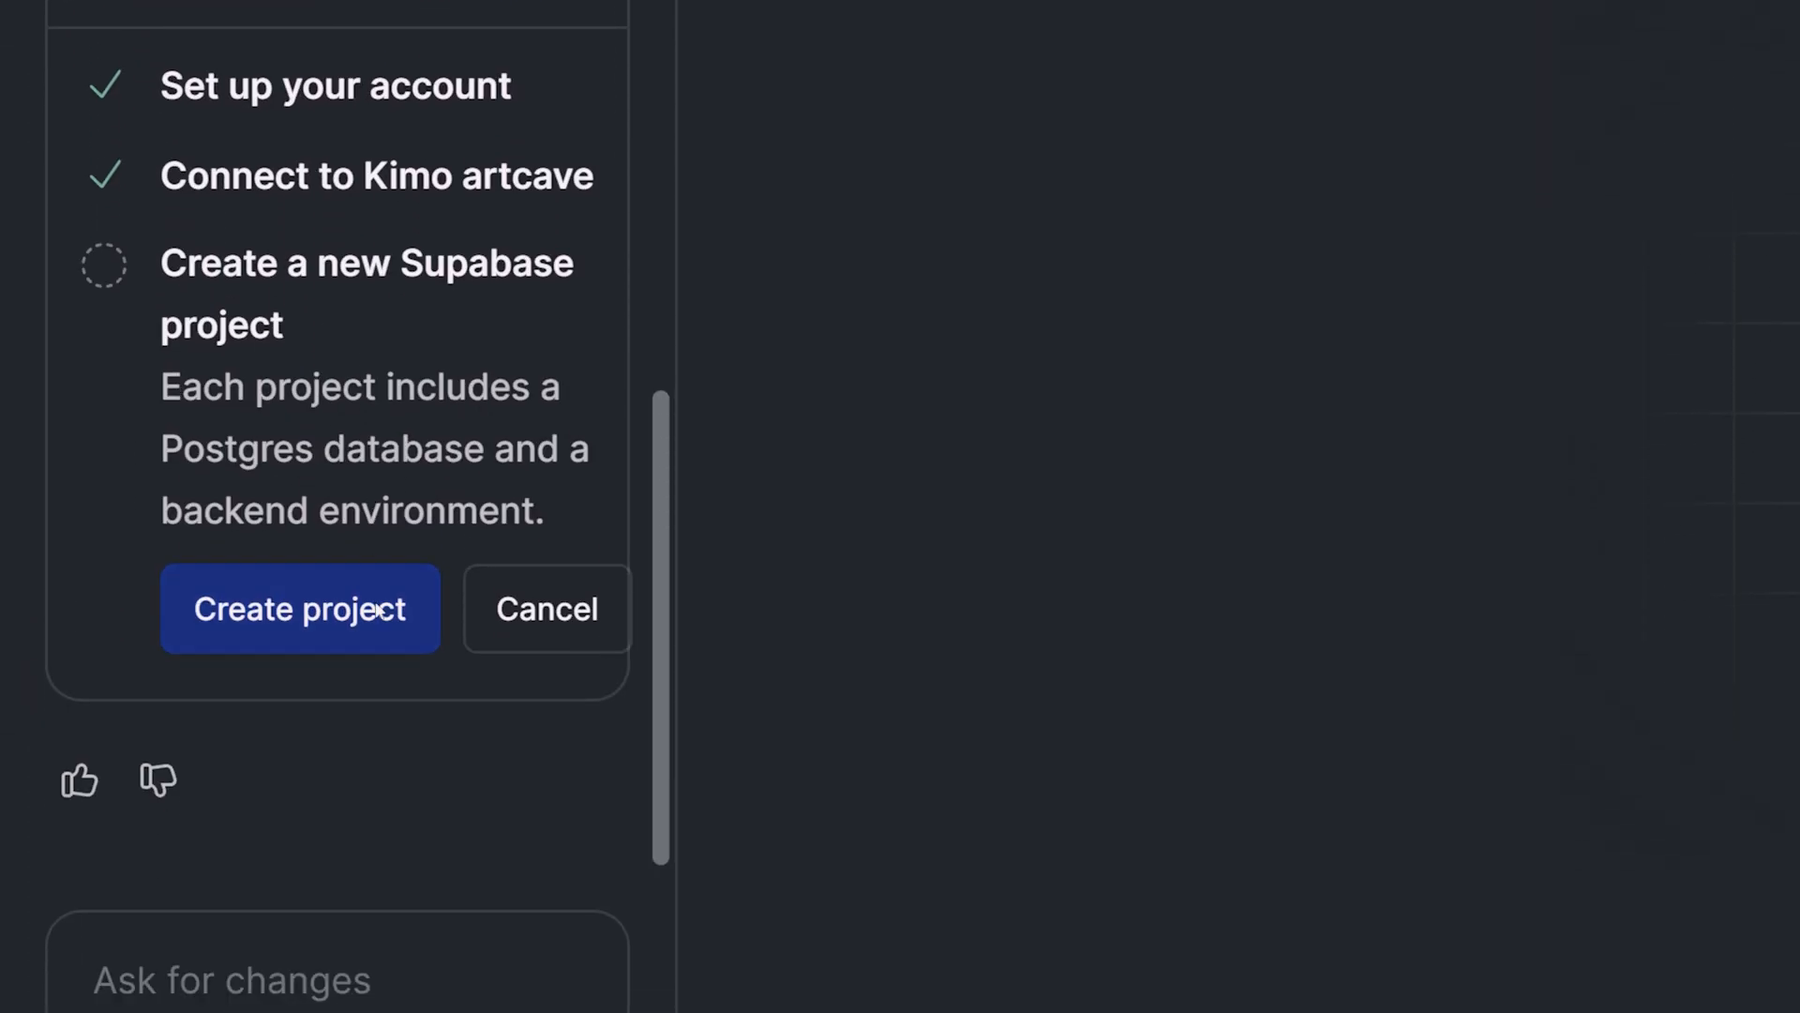
{"action": "left_click", "coordinate": [300, 608]}
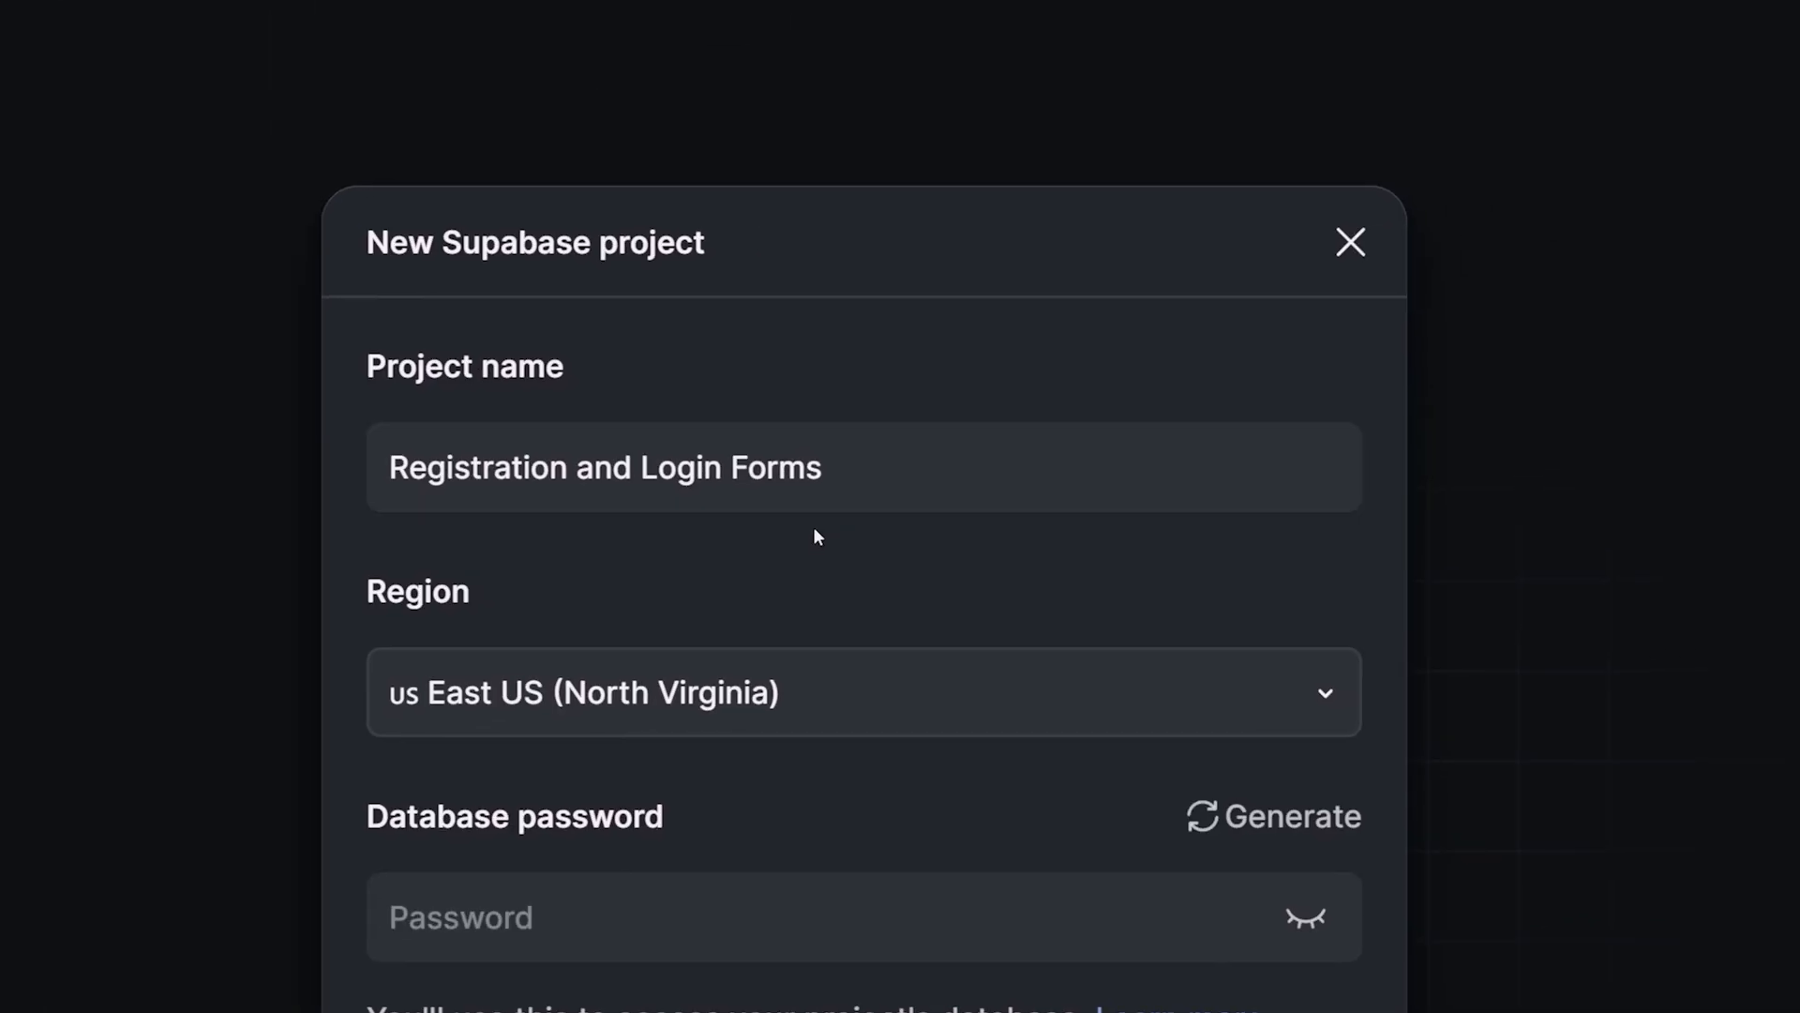
{"action": "mouse_move", "coordinate": [462, 413]}
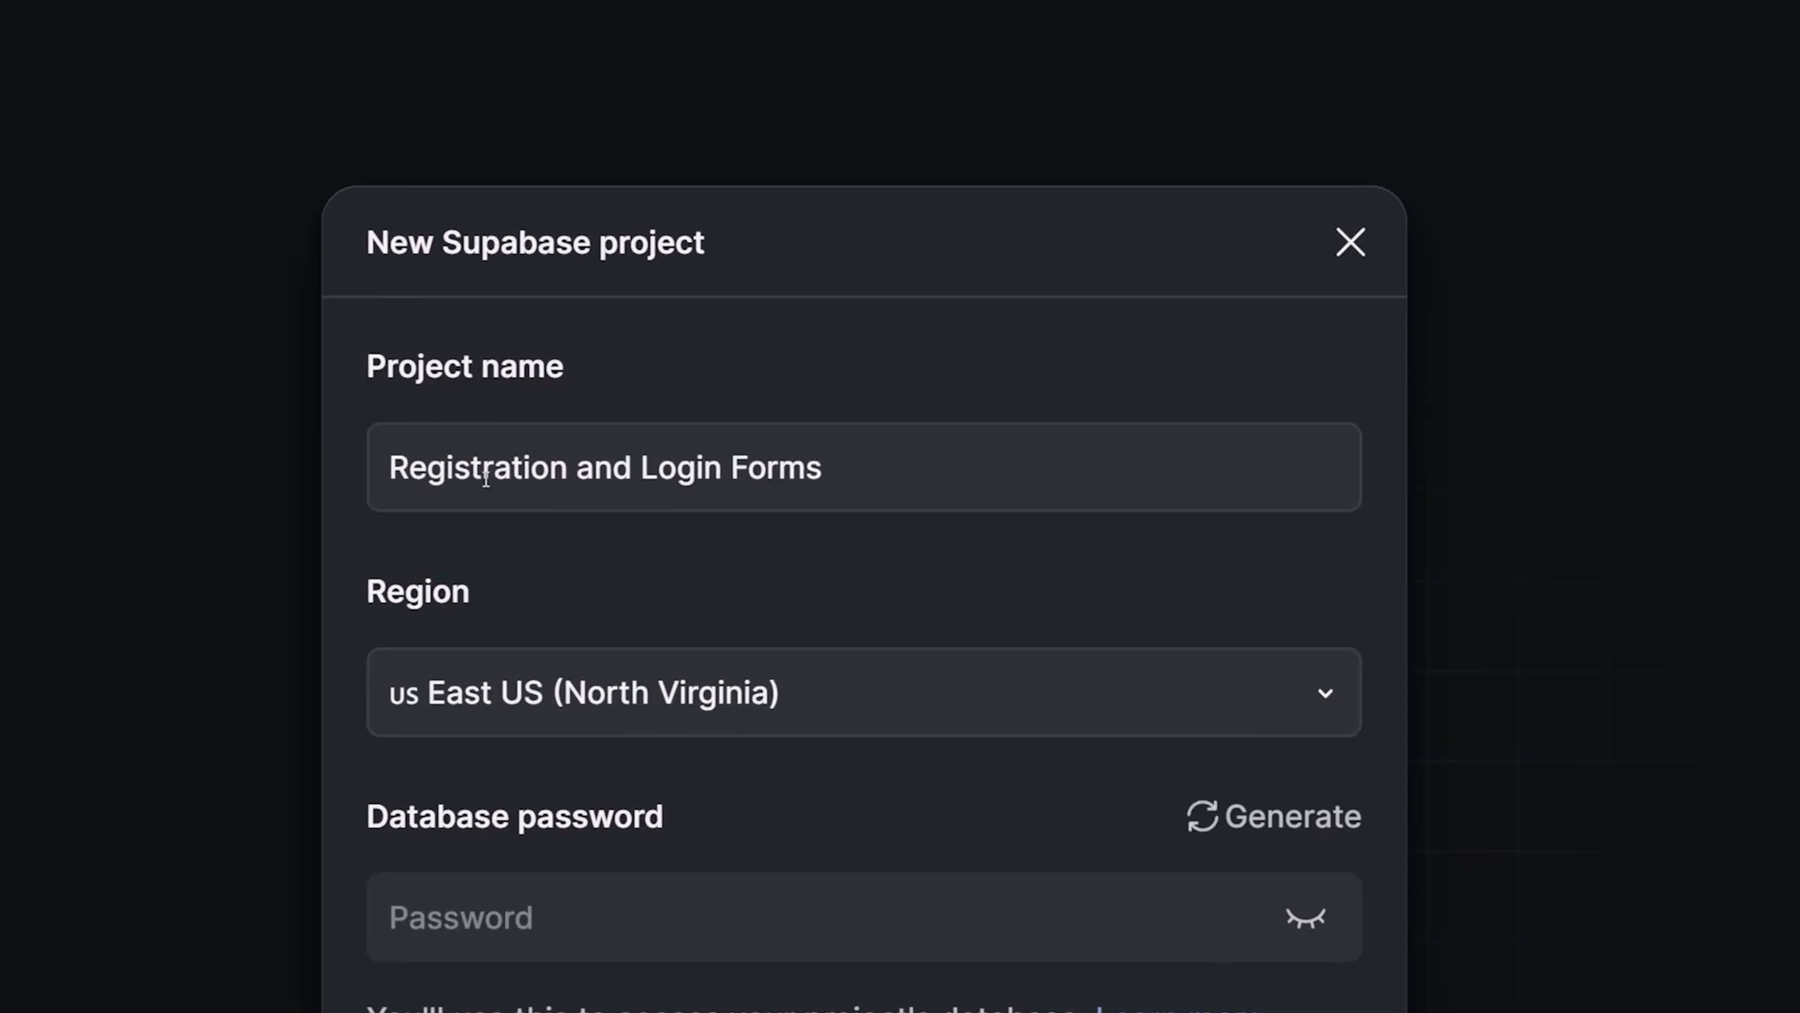
{"action": "mouse_move", "coordinate": [536, 504]}
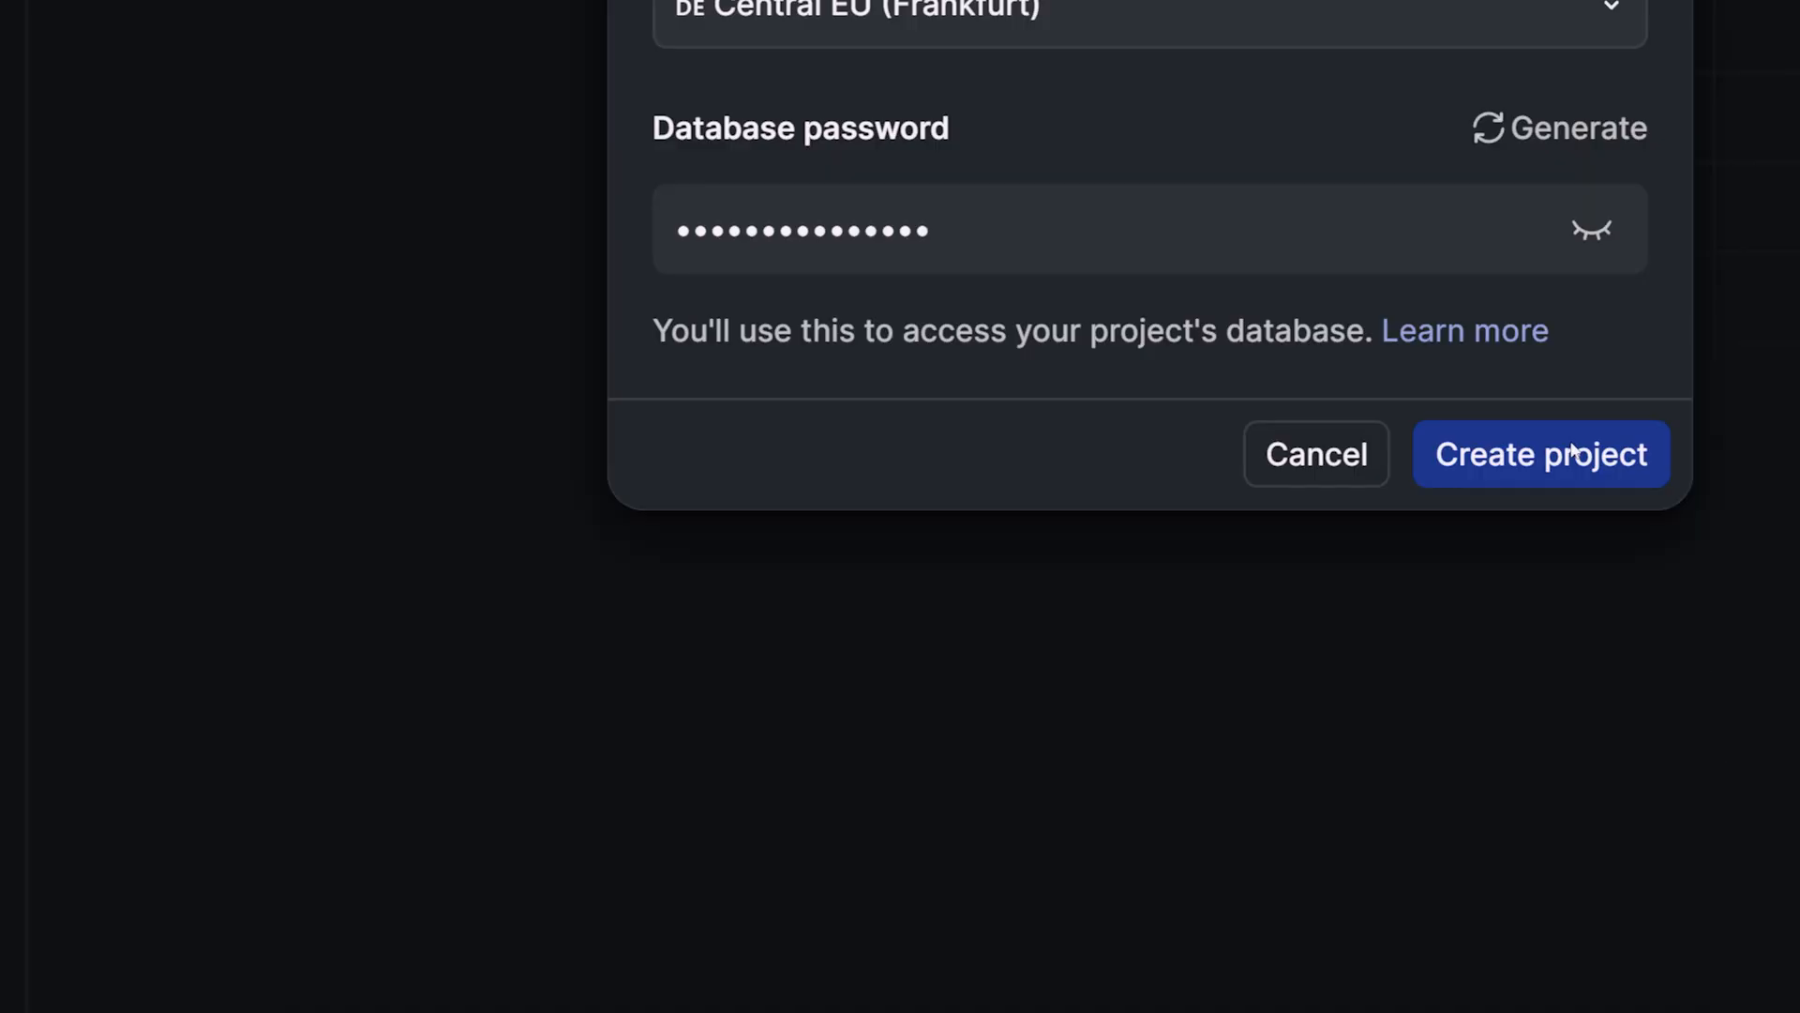
{"action": "left_click", "coordinate": [1542, 454]}
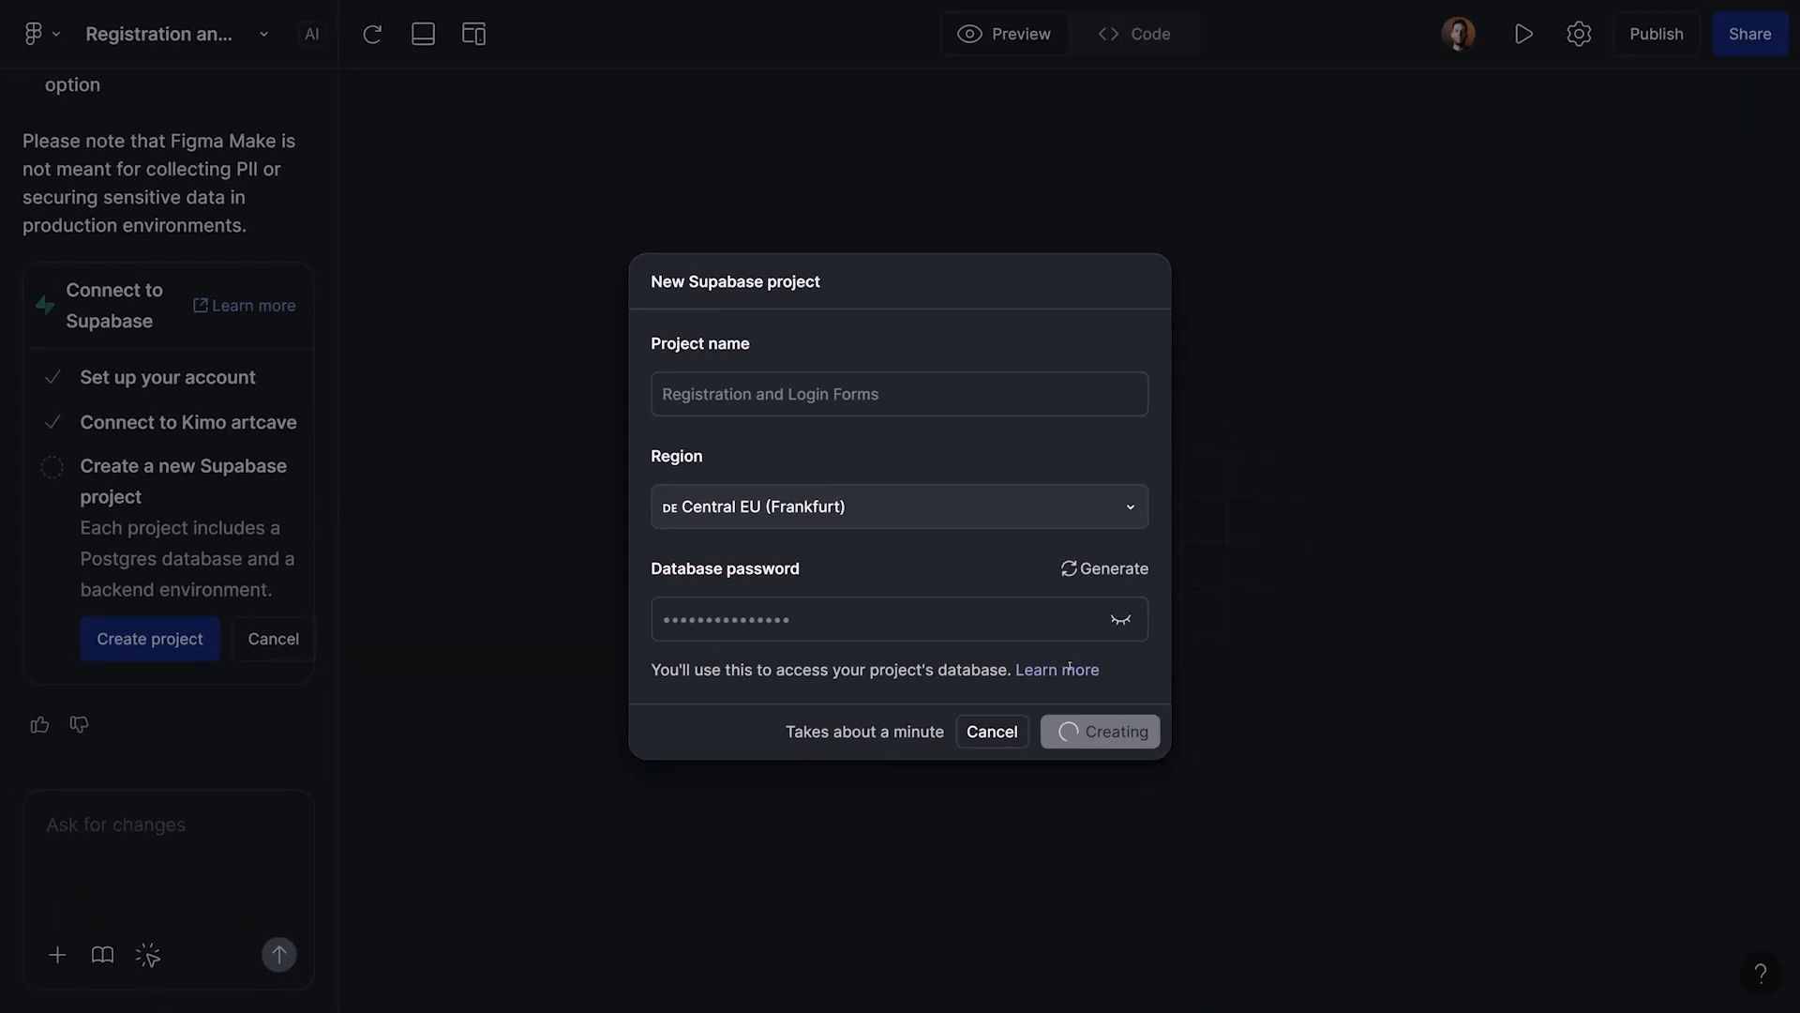
{"action": "mouse_move", "coordinate": [1075, 653]}
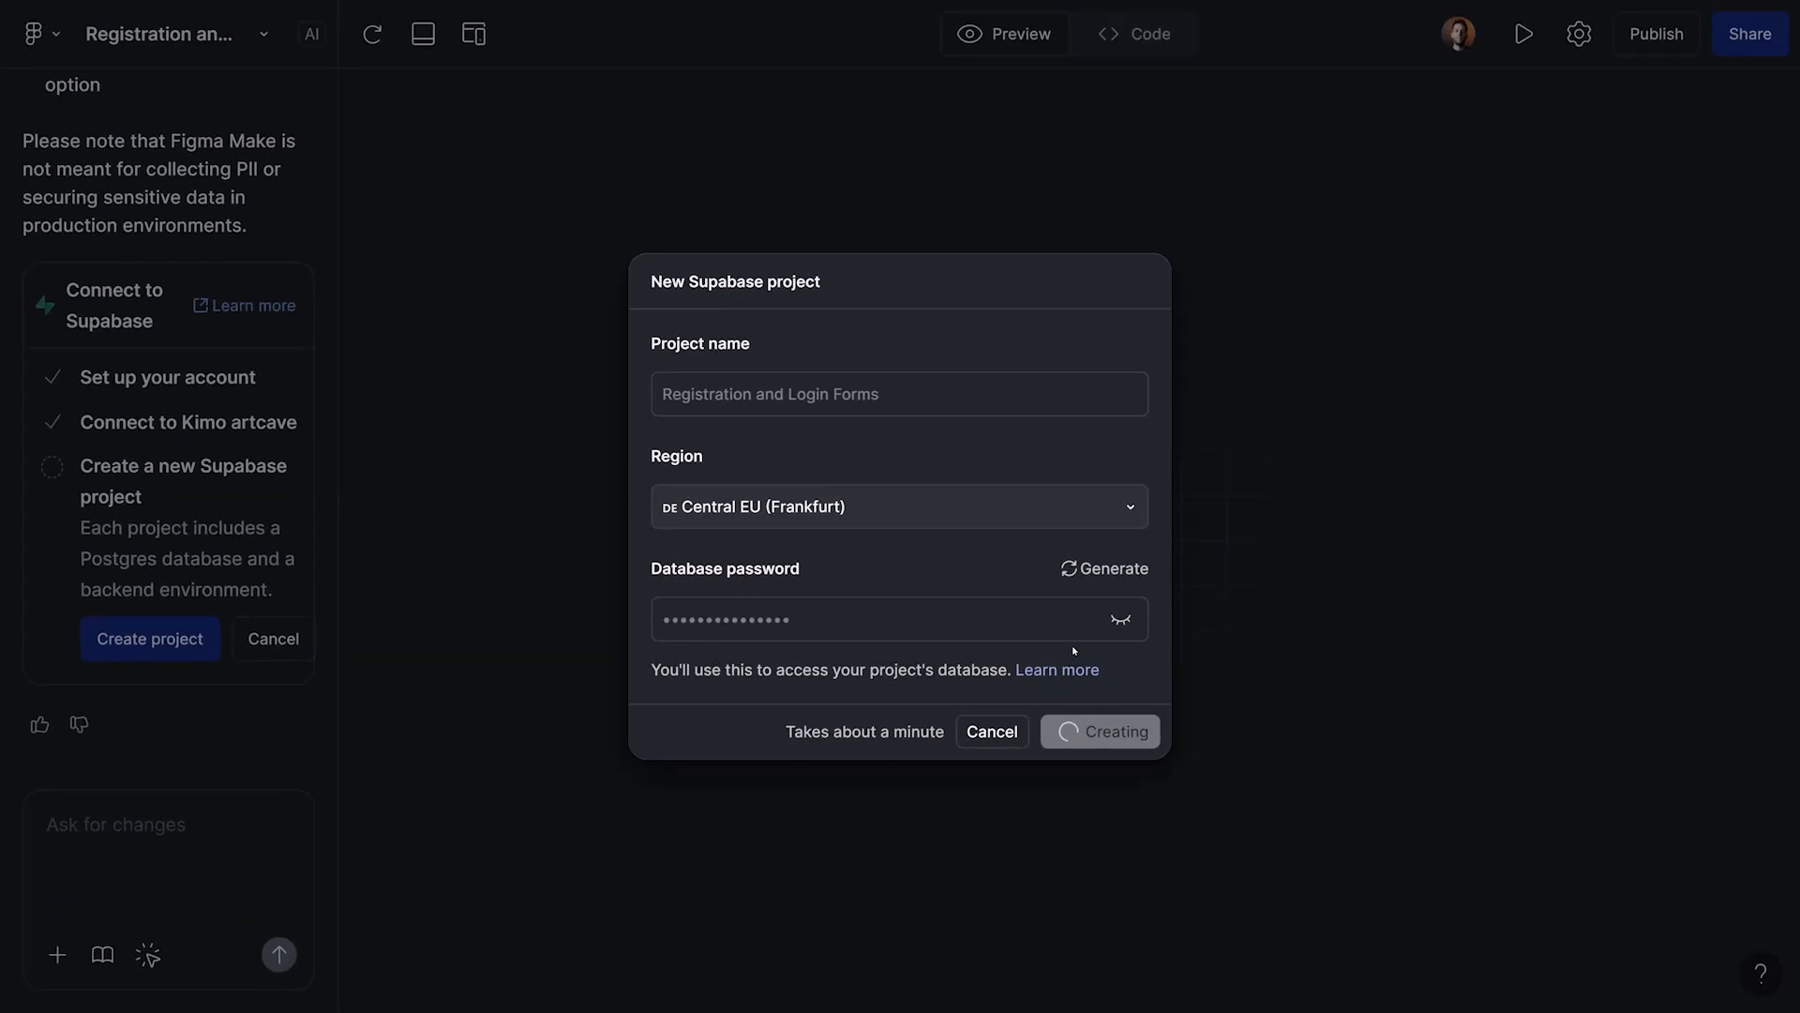